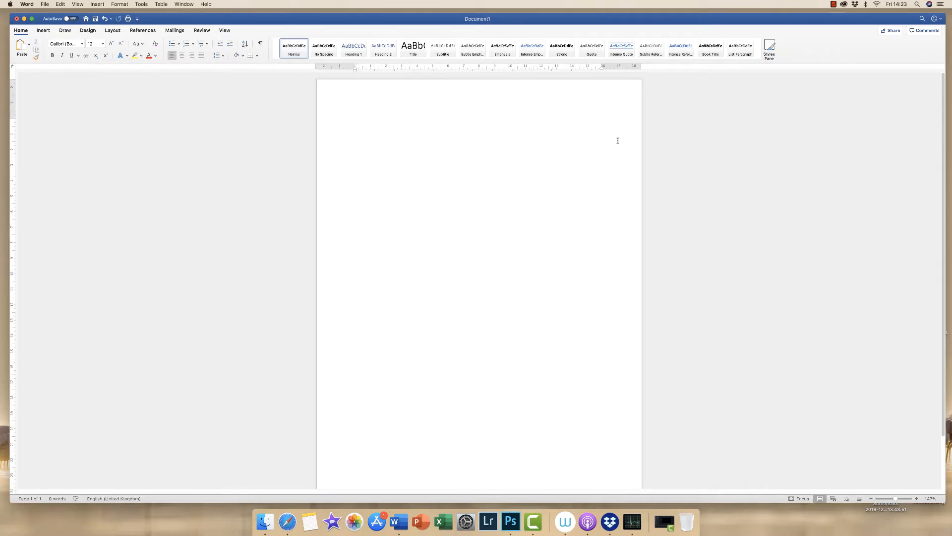
Step: Focus the blank document and bring up the Insert ribbon options
{"action": "left_click", "coordinate": [349, 122]}
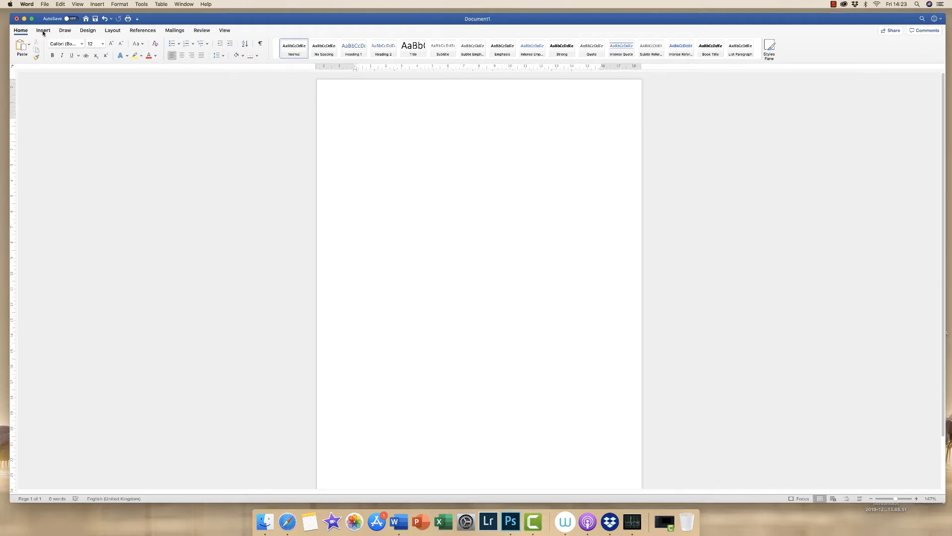
{"action": "left_click", "coordinate": [355, 121]}
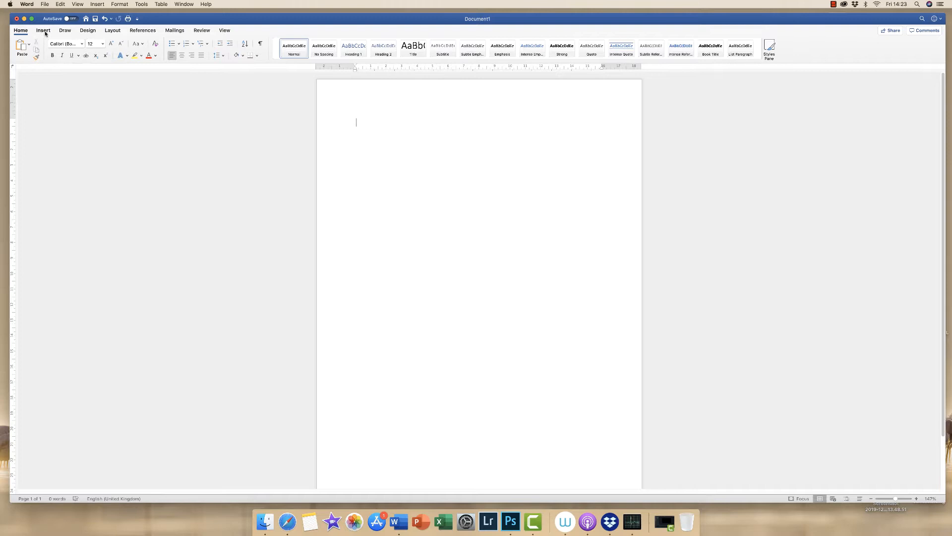
{"action": "left_click", "coordinate": [44, 30]}
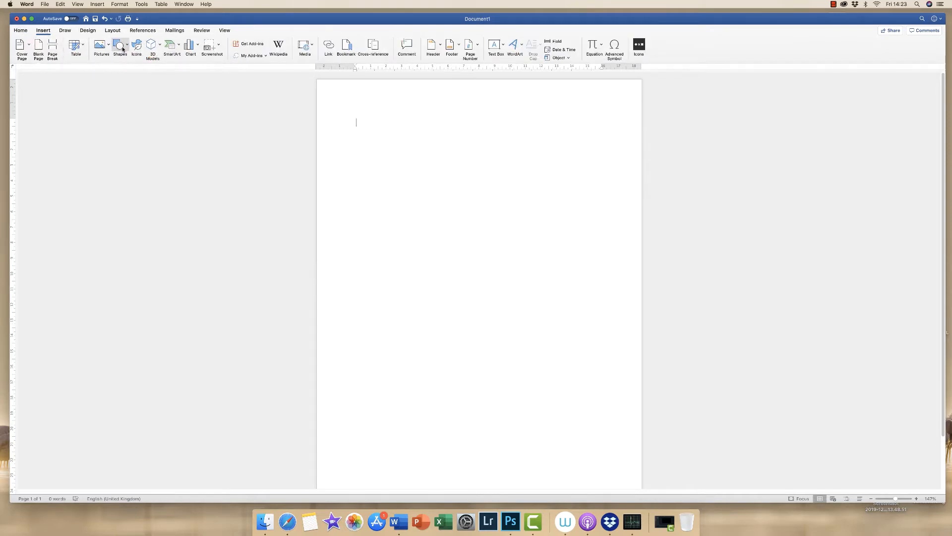
Step: Pick the Oval from the Shapes gallery on the Insert tab
{"action": "left_click", "coordinate": [119, 45]}
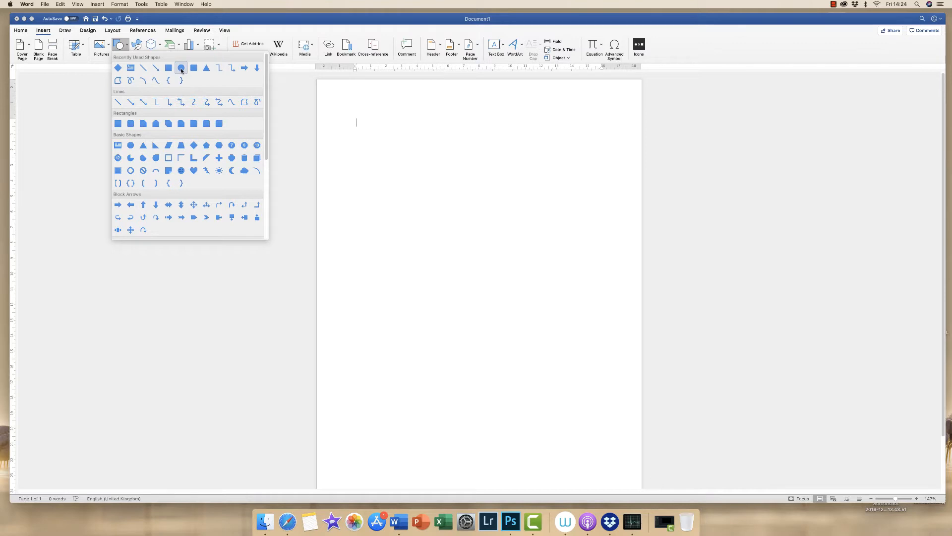
{"action": "mouse_move", "coordinate": [231, 68]}
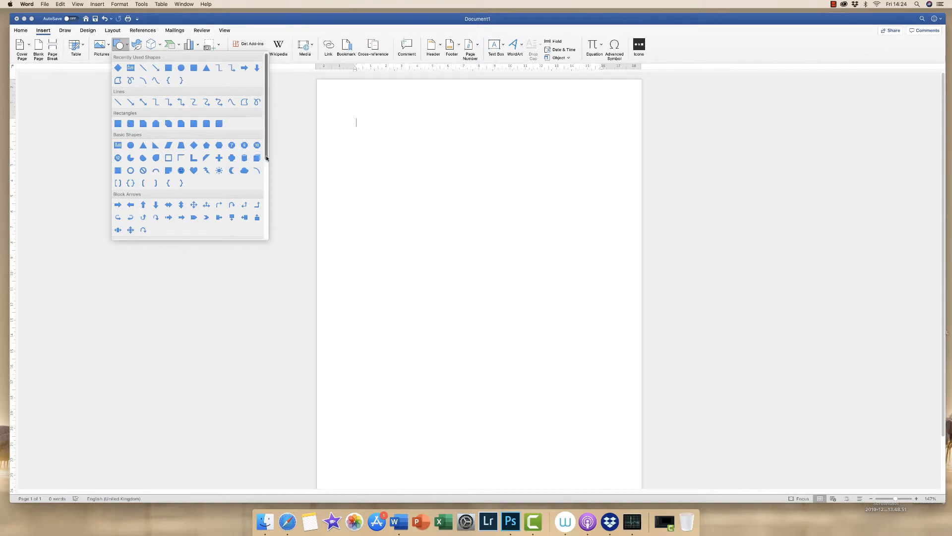
{"action": "scroll", "scroll_direction": "down", "scroll_amount": 3}
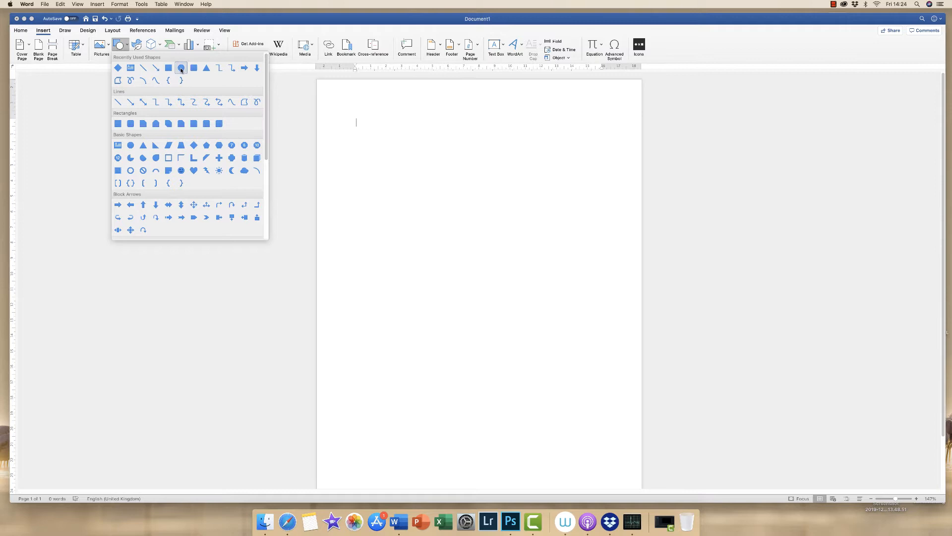
{"action": "left_click", "coordinate": [181, 67]}
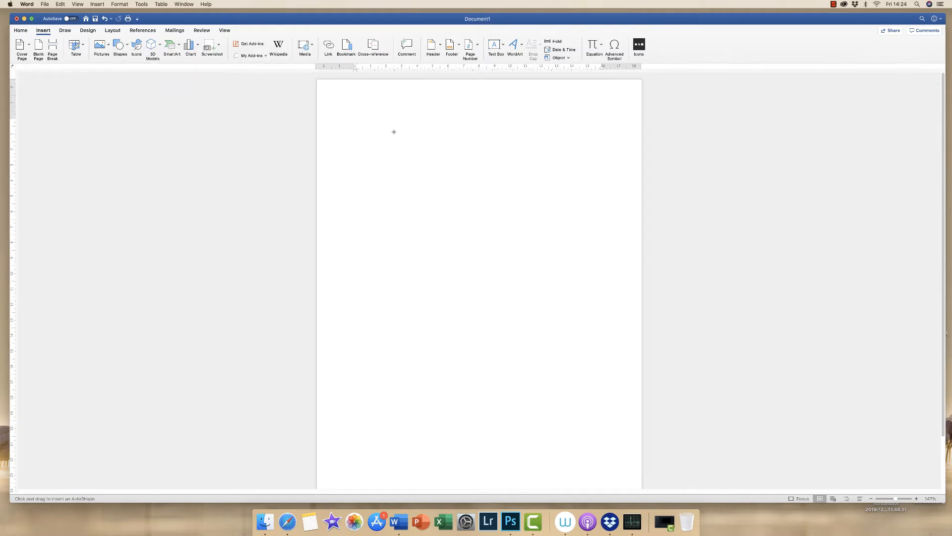
Step: Draw a blue oval and resize it into an even circle about 9.8 cm across
{"action": "left_click_drag", "start_coordinate": [394, 132], "coordinate": [431, 211]}
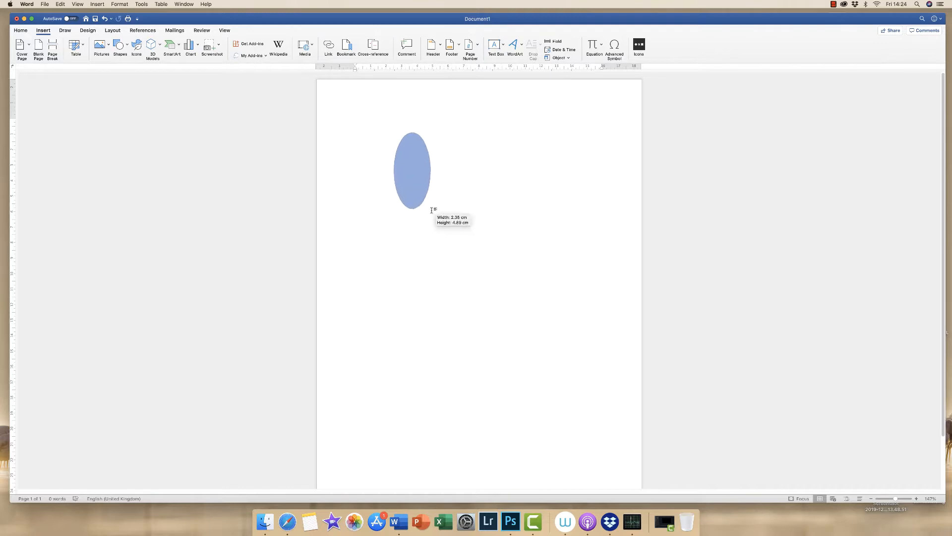
{"action": "left_click_drag", "start_coordinate": [430, 211], "coordinate": [551, 276]}
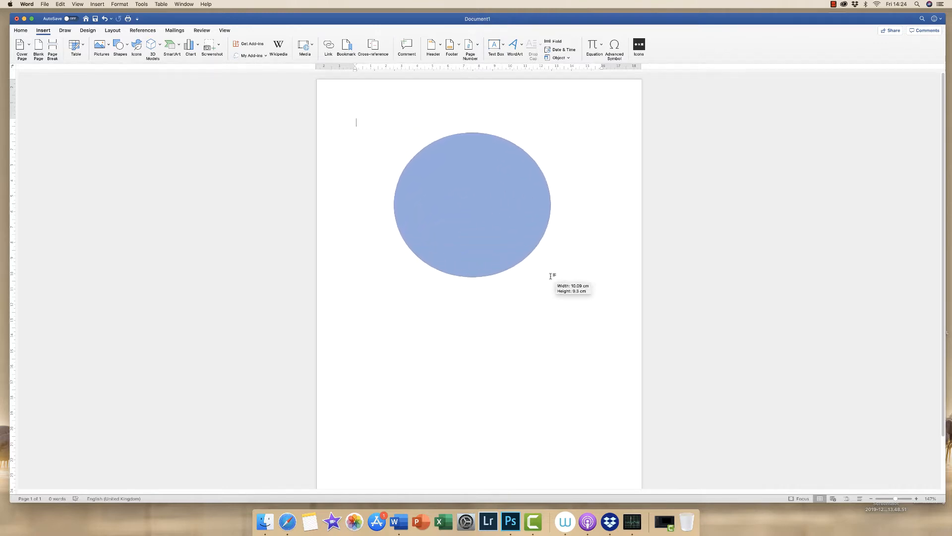
{"action": "left_click_drag", "start_coordinate": [551, 275], "coordinate": [565, 360]}
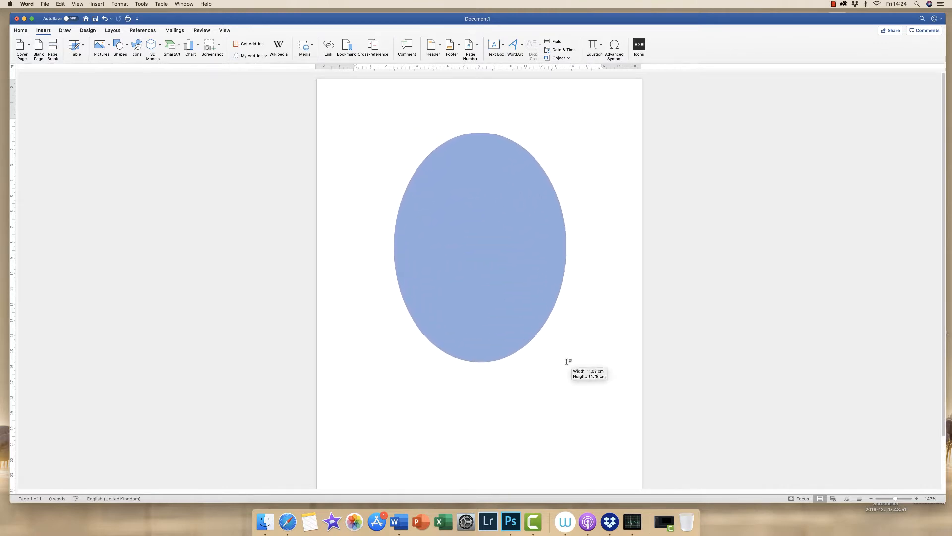
{"action": "left_click_drag", "start_coordinate": [565, 358], "coordinate": [500, 271]}
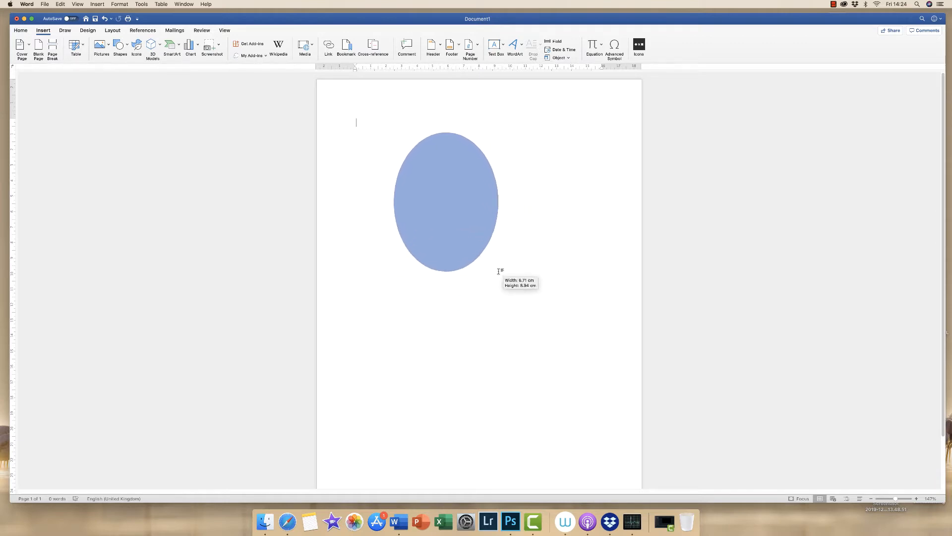
{"action": "left_click_drag", "start_coordinate": [500, 268], "coordinate": [574, 318]}
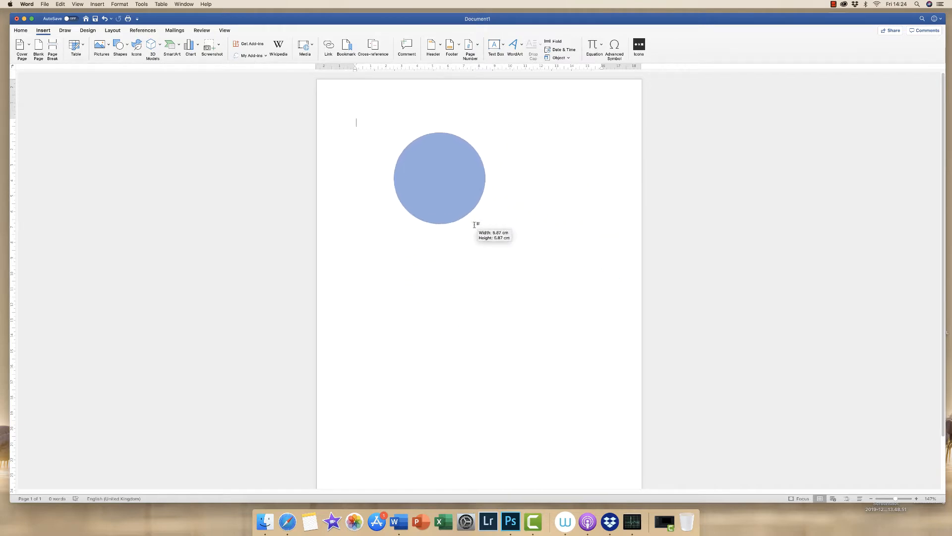
{"action": "left_click_drag", "start_coordinate": [477, 224], "coordinate": [527, 250]}
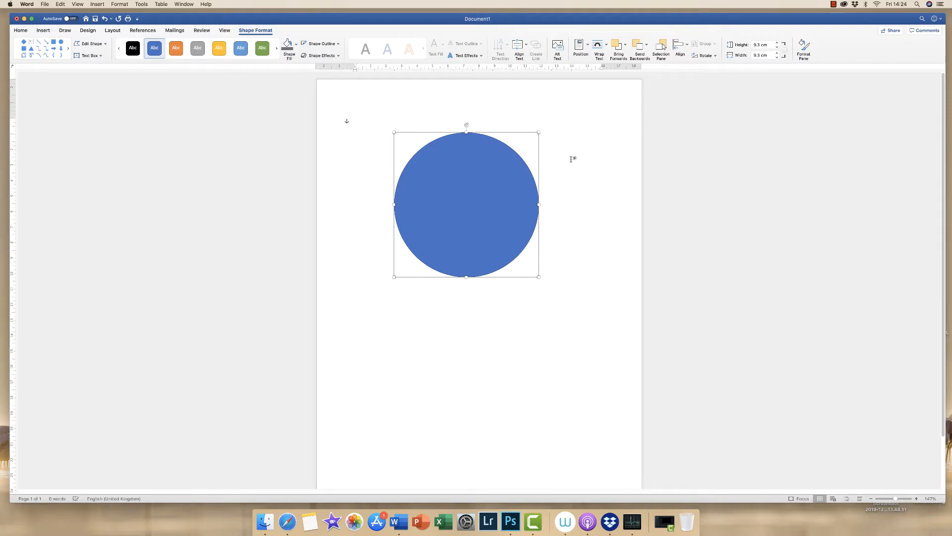
{"action": "mouse_move", "coordinate": [530, 200]}
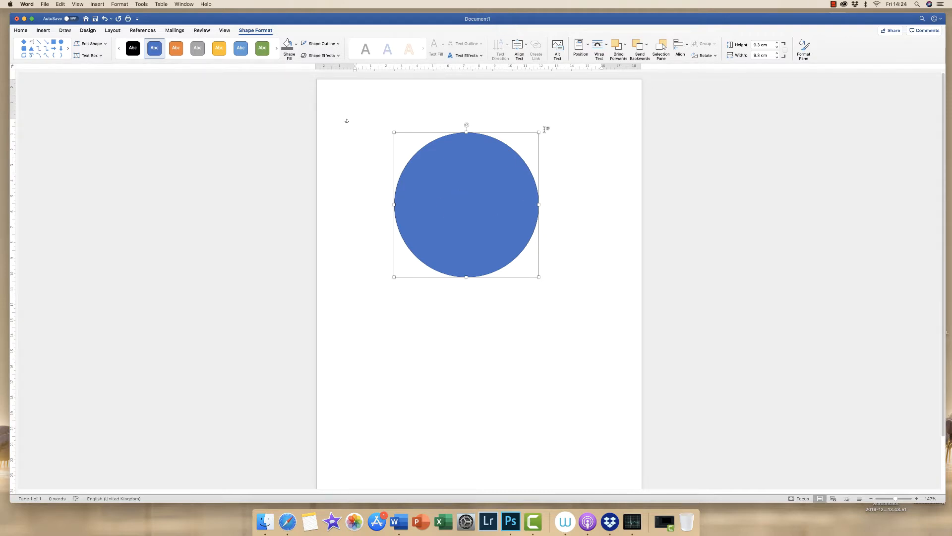
{"action": "left_click_drag", "start_coordinate": [538, 132], "coordinate": [522, 144]}
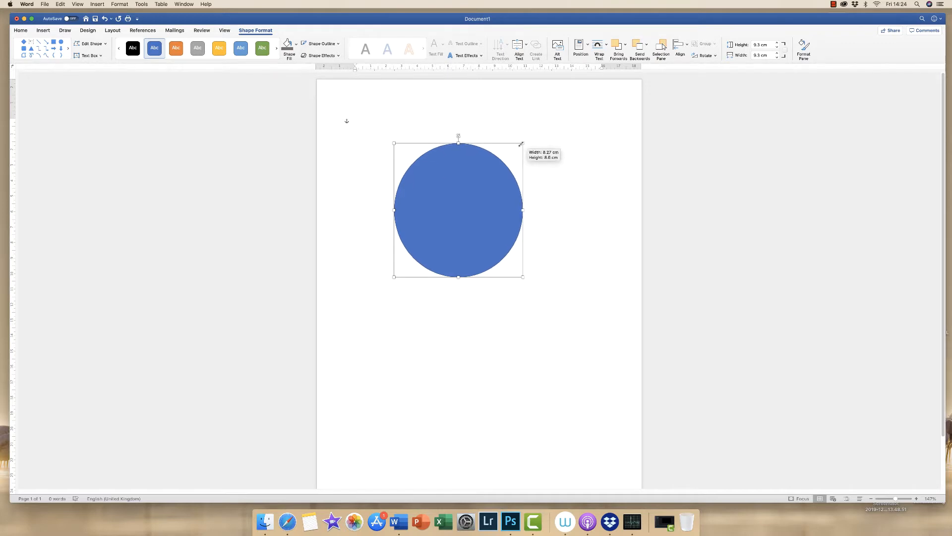
{"action": "left_click_drag", "start_coordinate": [522, 144], "coordinate": [491, 172]}
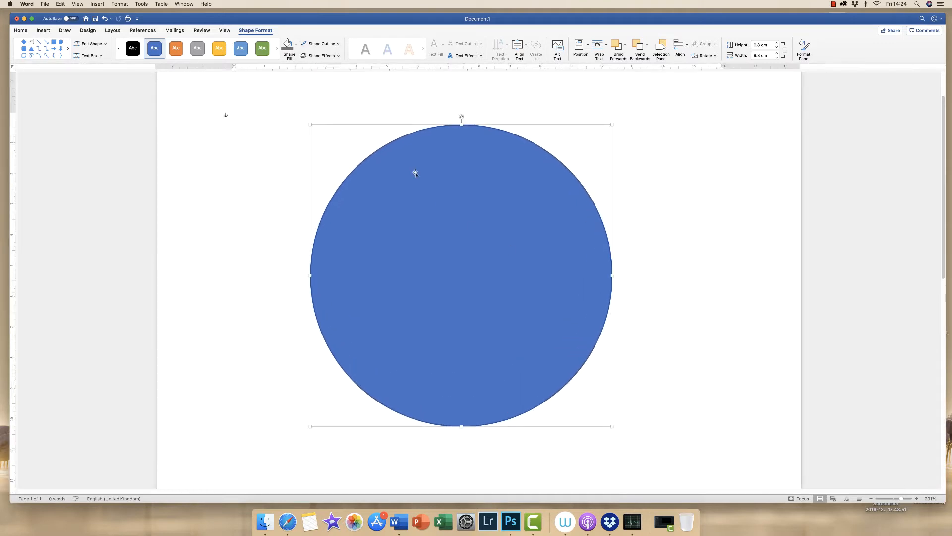
{"action": "mouse_move", "coordinate": [243, 111]}
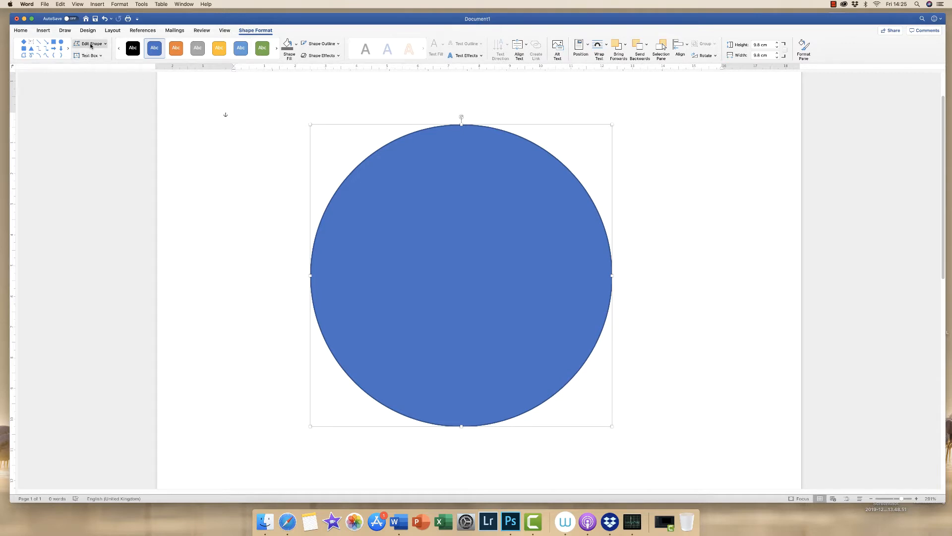
{"action": "mouse_move", "coordinate": [90, 45]}
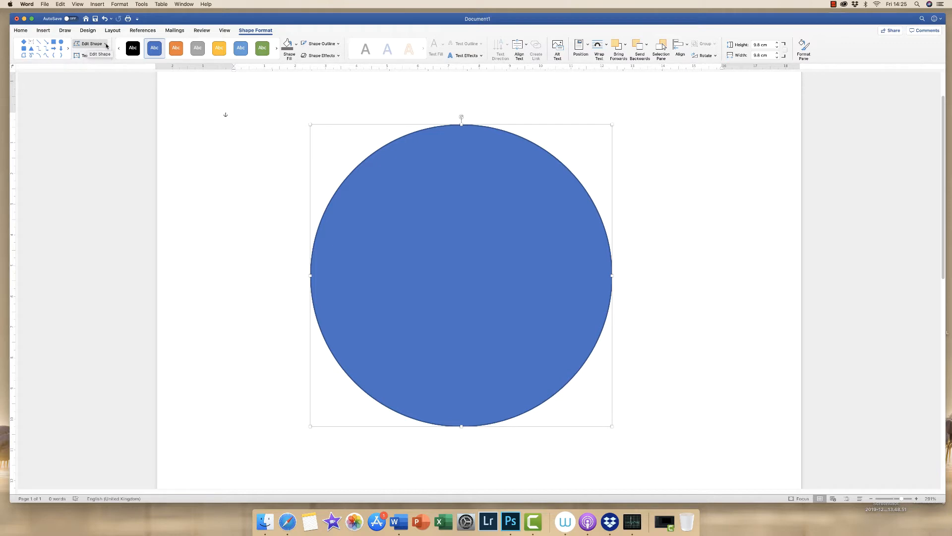
Step: Put the circle into Edit Points mode via Edit Shape
{"action": "left_click", "coordinate": [94, 44]}
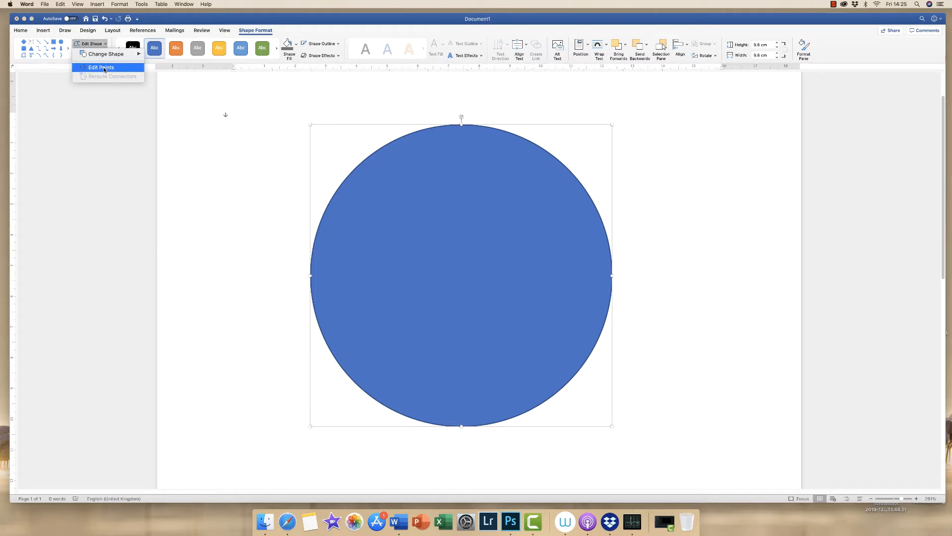
{"action": "left_click", "coordinate": [100, 67]}
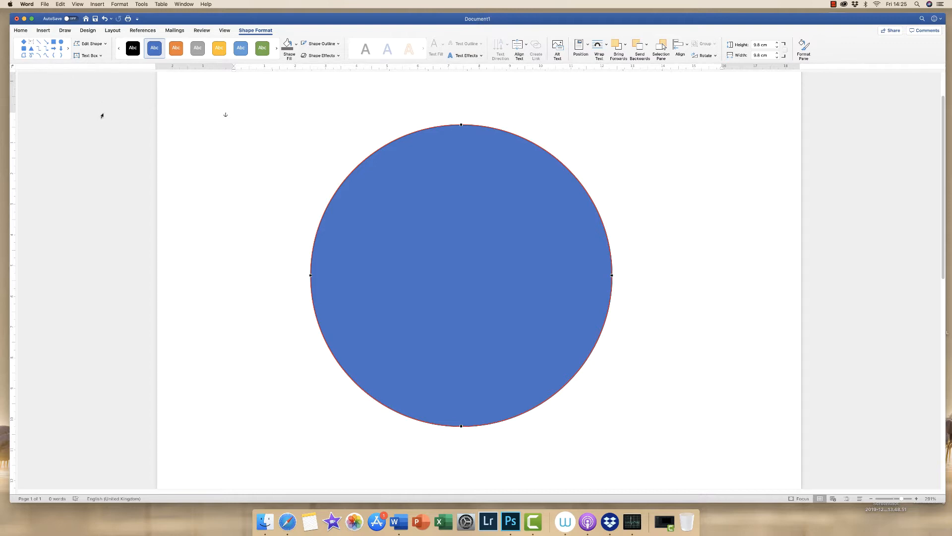
{"action": "mouse_move", "coordinate": [104, 142]}
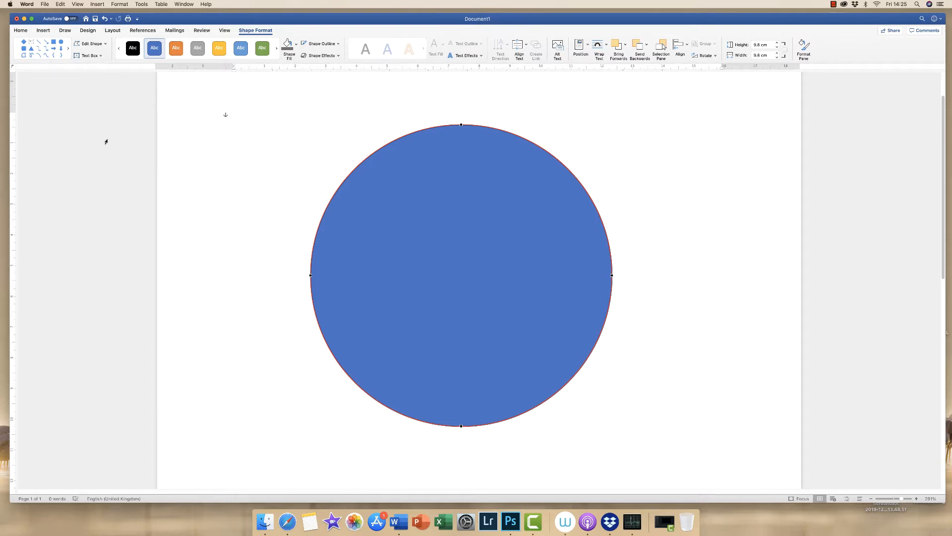
{"action": "mouse_move", "coordinate": [308, 257]}
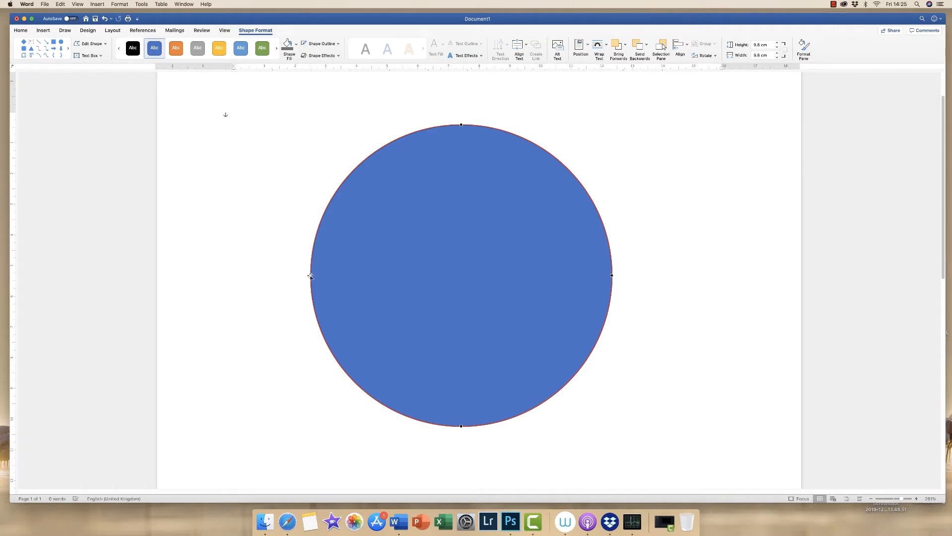
{"action": "mouse_move", "coordinate": [587, 234]}
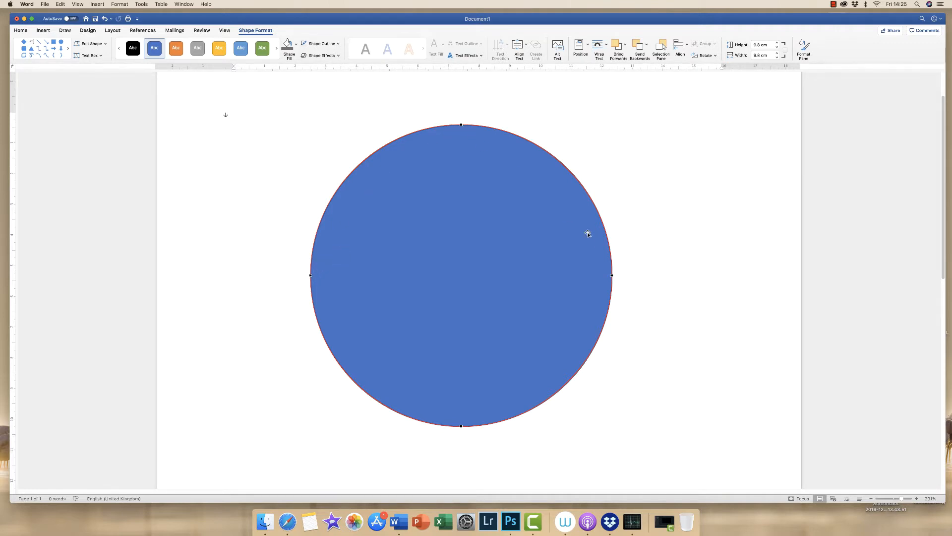
{"action": "mouse_move", "coordinate": [287, 264]}
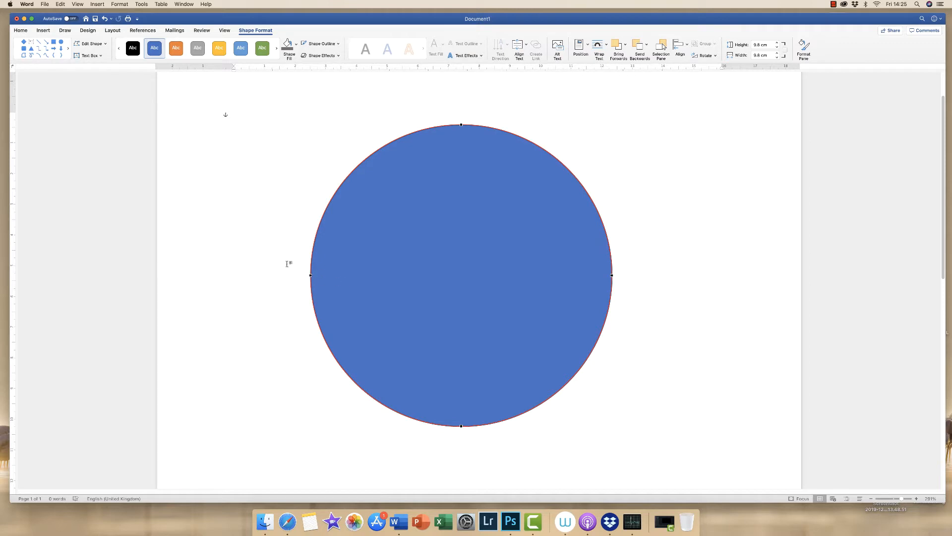
{"action": "mouse_move", "coordinate": [311, 276]}
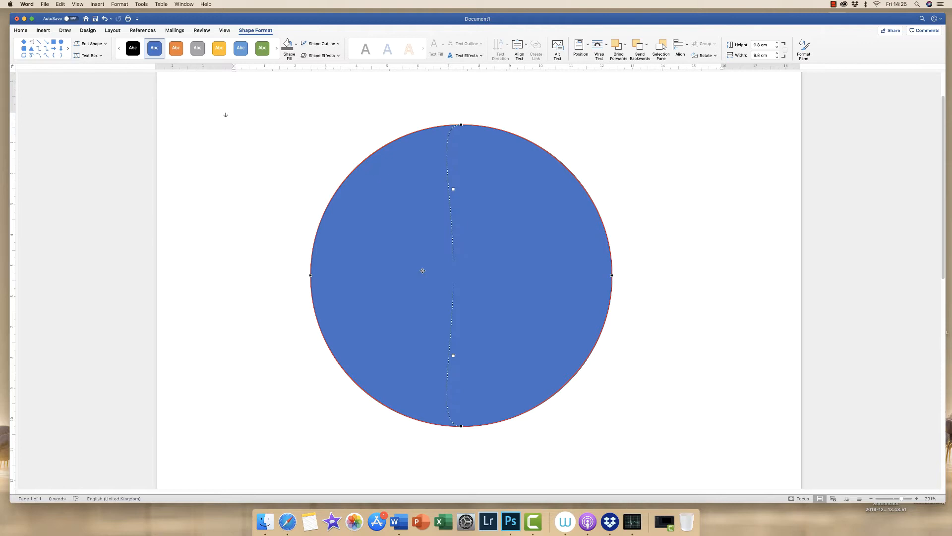
Step: Drag the circle's left anchor point outward into a lopsided blob
{"action": "left_click_drag", "start_coordinate": [311, 275], "coordinate": [234, 275]}
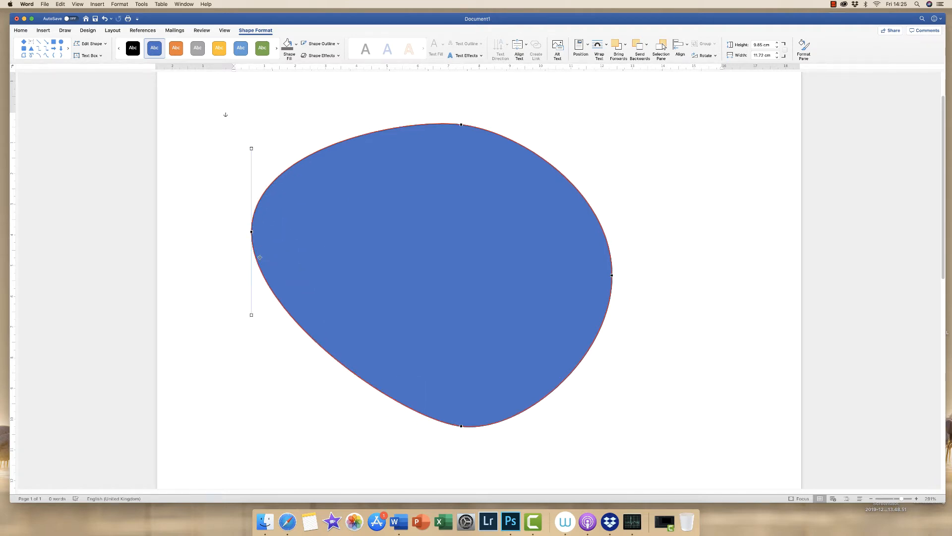
{"action": "mouse_move", "coordinate": [266, 149]}
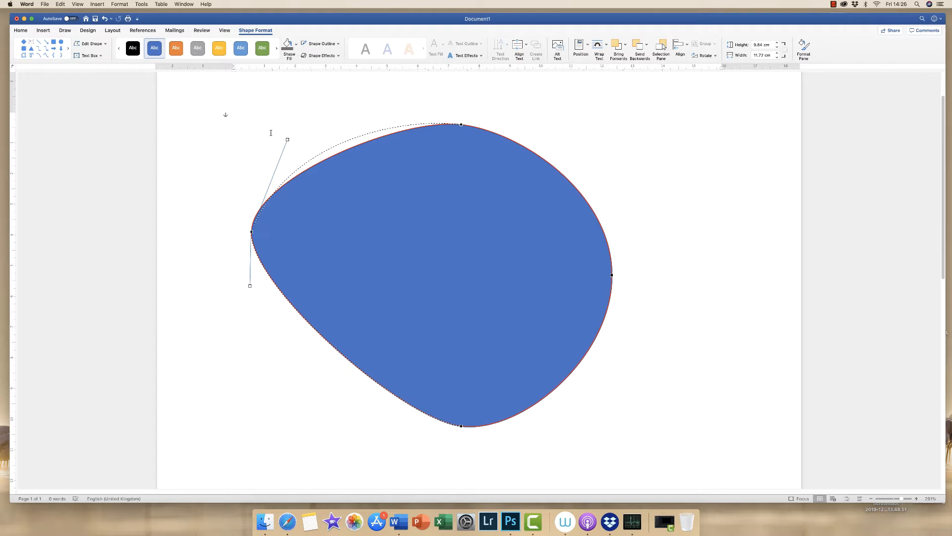
Step: Adjust the left curve, then make the left anchor a Straight Point
{"action": "left_click_drag", "start_coordinate": [287, 139], "coordinate": [236, 126]}
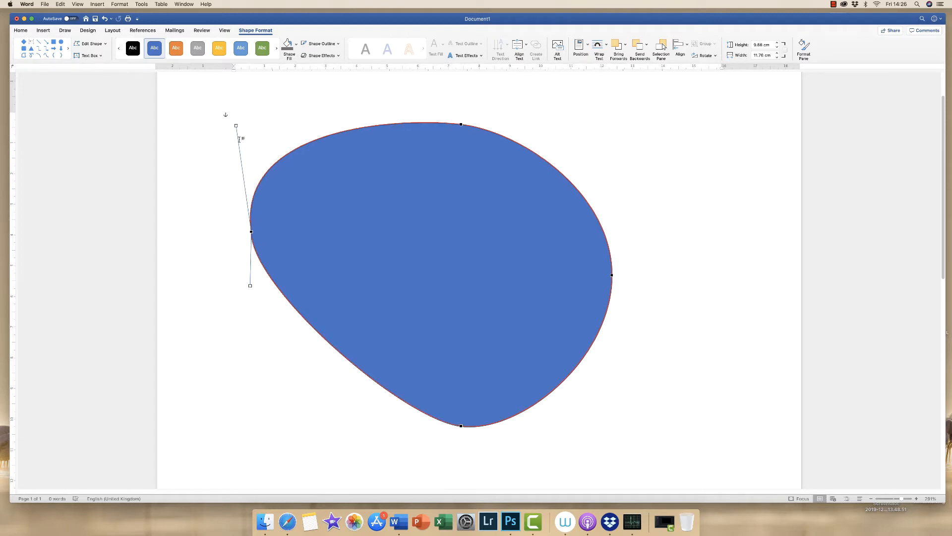
{"action": "mouse_move", "coordinate": [240, 254]}
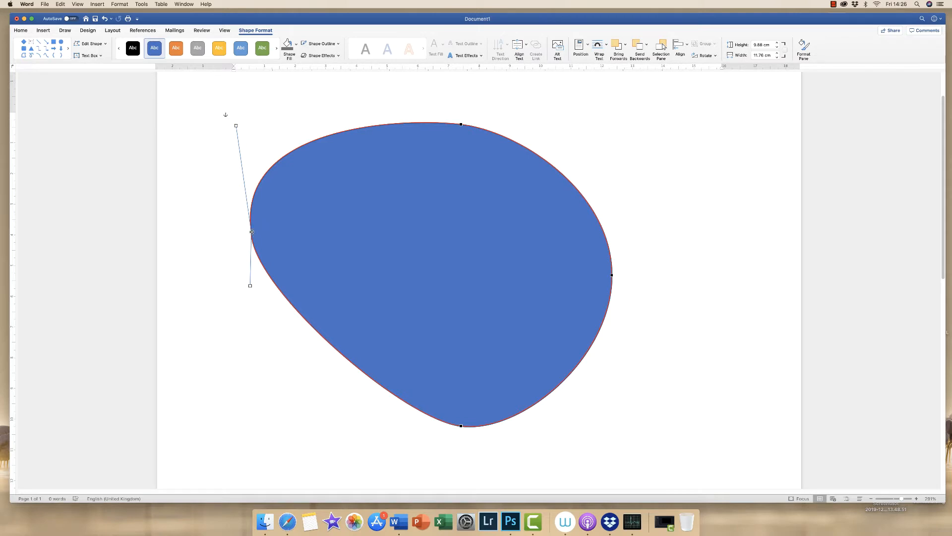
{"action": "right_click", "coordinate": [252, 232]}
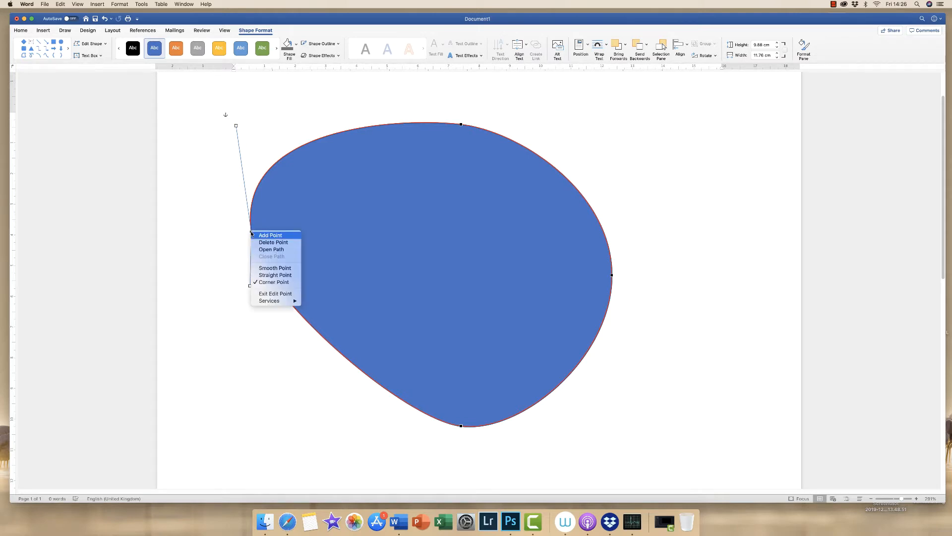
{"action": "mouse_move", "coordinate": [275, 275]}
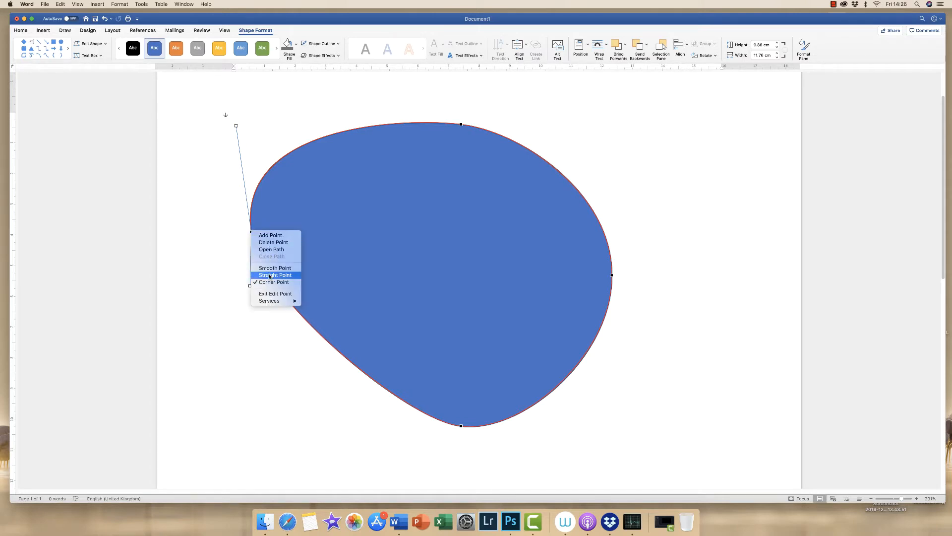
{"action": "left_click", "coordinate": [275, 274]}
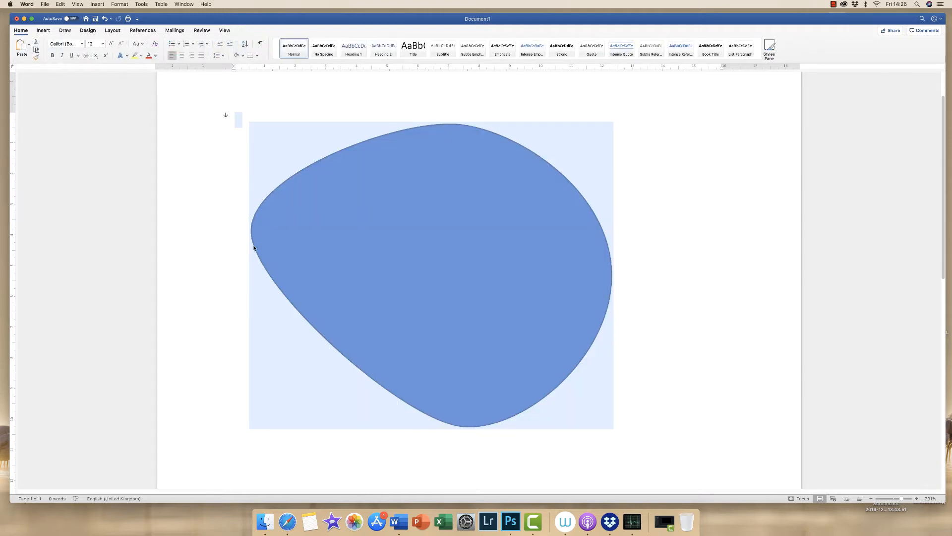
{"action": "mouse_move", "coordinate": [255, 232]}
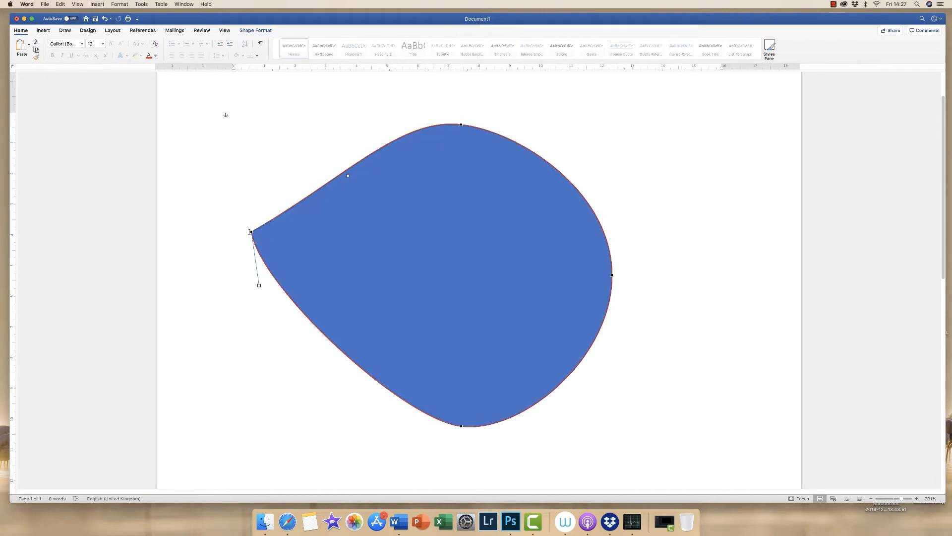
{"action": "mouse_move", "coordinate": [347, 175]}
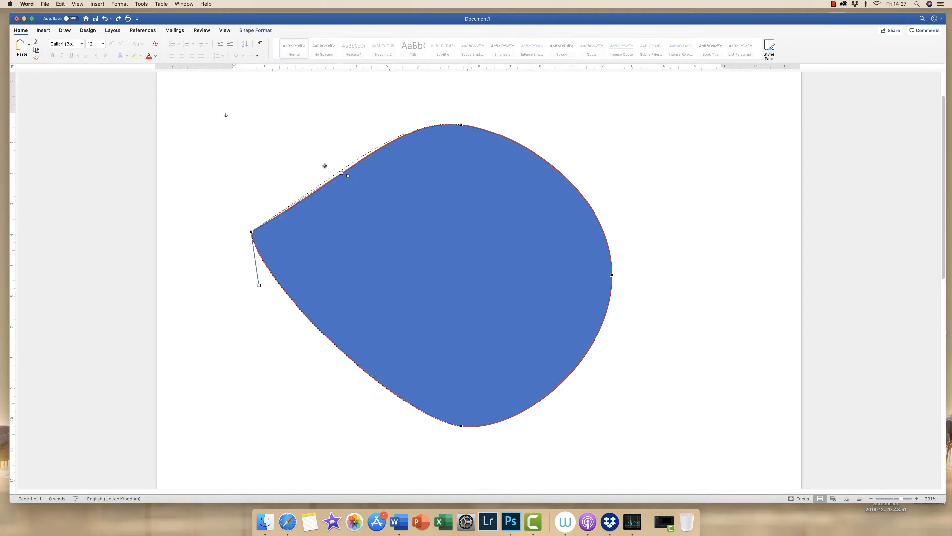
Step: Reshape the upper-left edge and turn the left tip into a Smooth Point
{"action": "left_click_drag", "start_coordinate": [347, 174], "coordinate": [243, 150]}
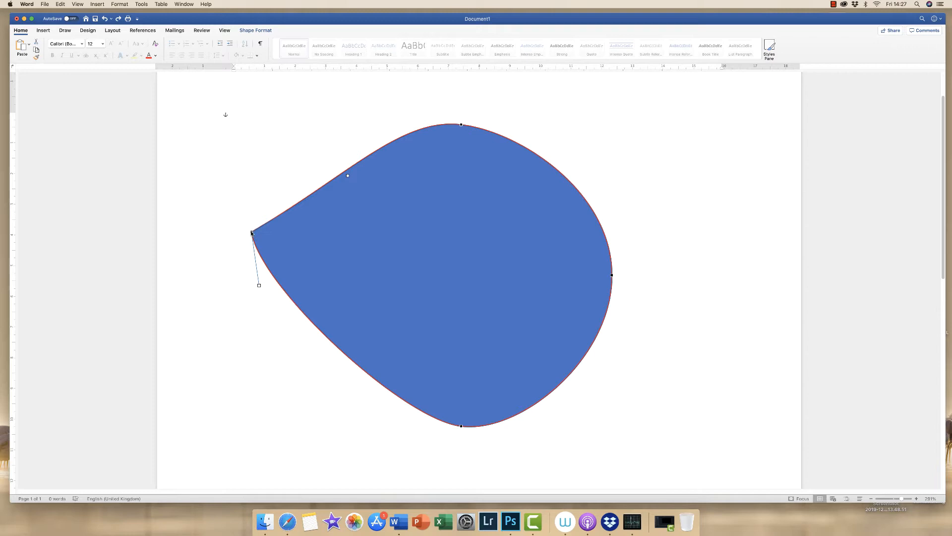
{"action": "right_click", "coordinate": [252, 233]}
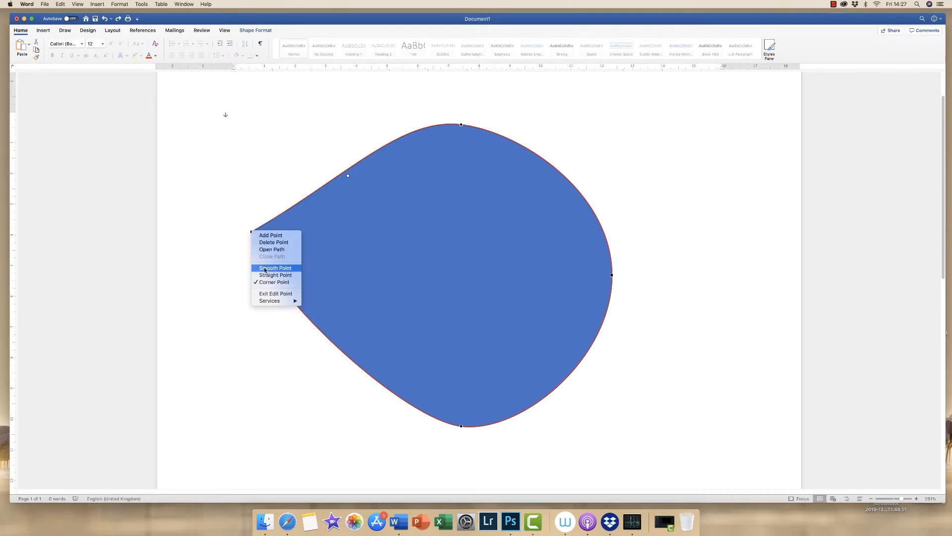
{"action": "left_click", "coordinate": [275, 267]}
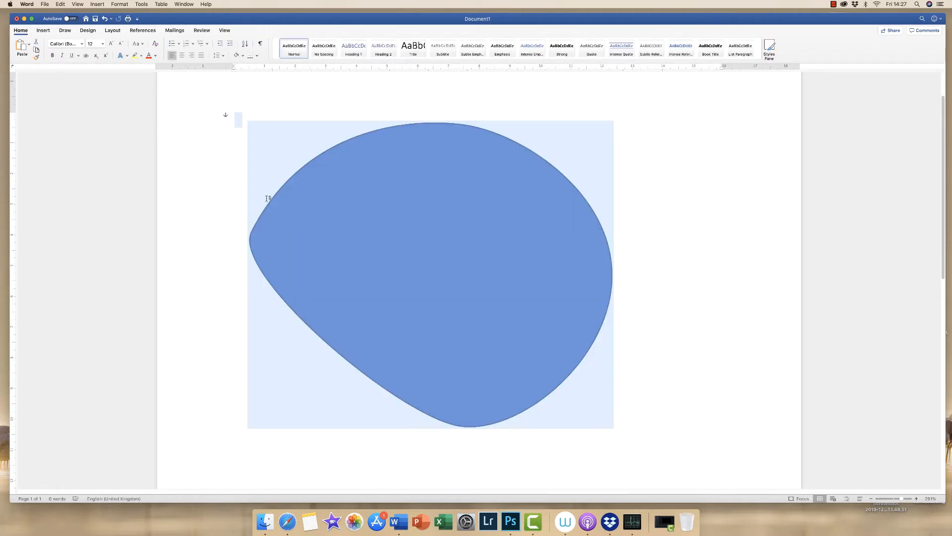
{"action": "mouse_move", "coordinate": [255, 230]}
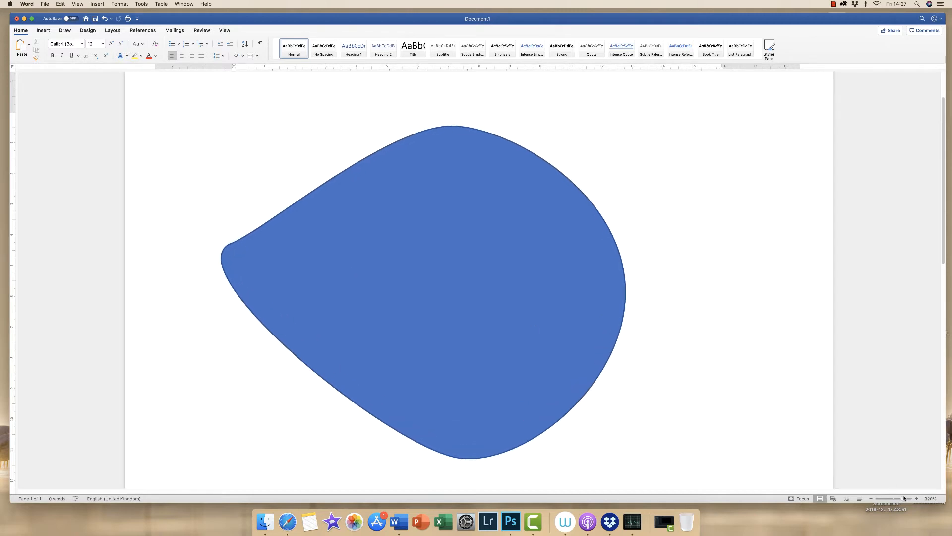
Step: Resume point editing and convert the left anchor to a Straight Point
{"action": "left_click", "coordinate": [917, 498]}
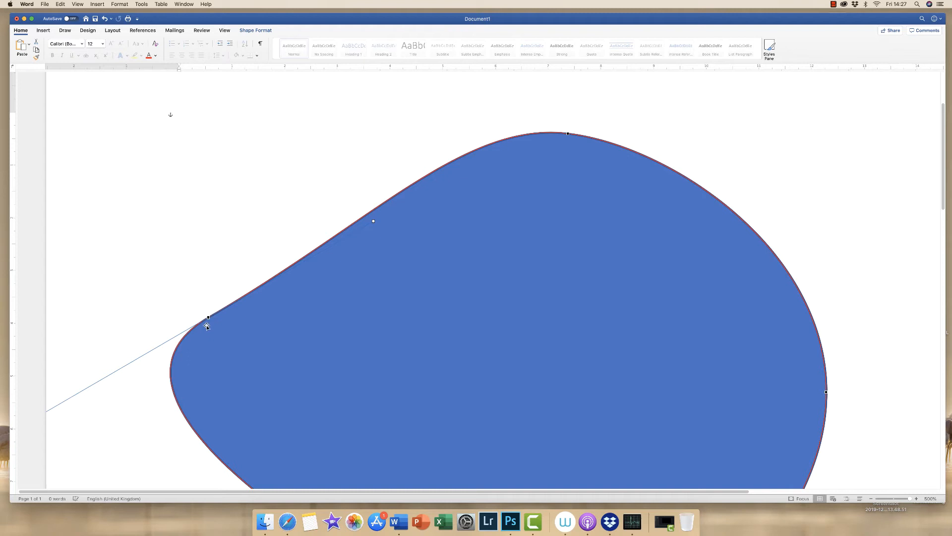
{"action": "right_click", "coordinate": [205, 326]}
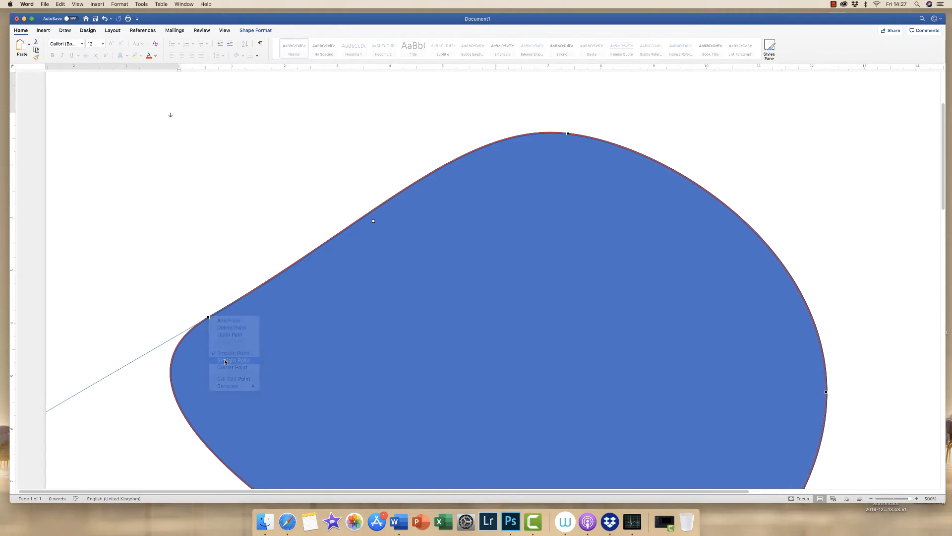
{"action": "left_click", "coordinate": [233, 360]}
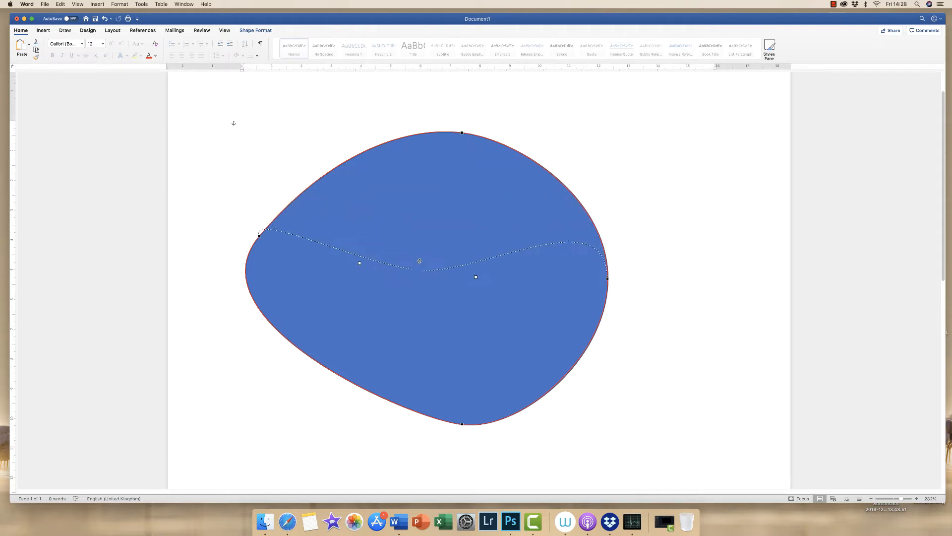
Step: Pull the top point down and push a new lower-left point inward into a notch
{"action": "left_click_drag", "start_coordinate": [462, 132], "coordinate": [468, 168]}
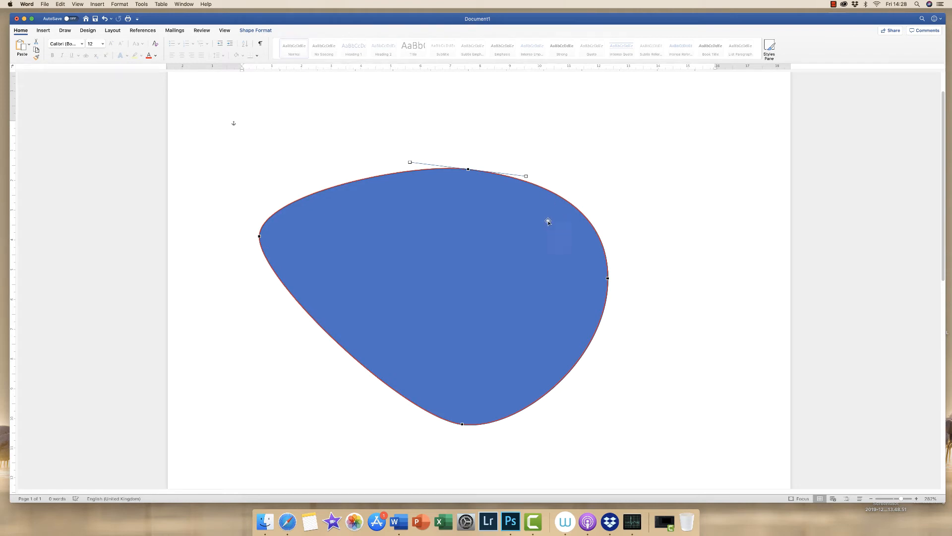
{"action": "mouse_move", "coordinate": [322, 322]}
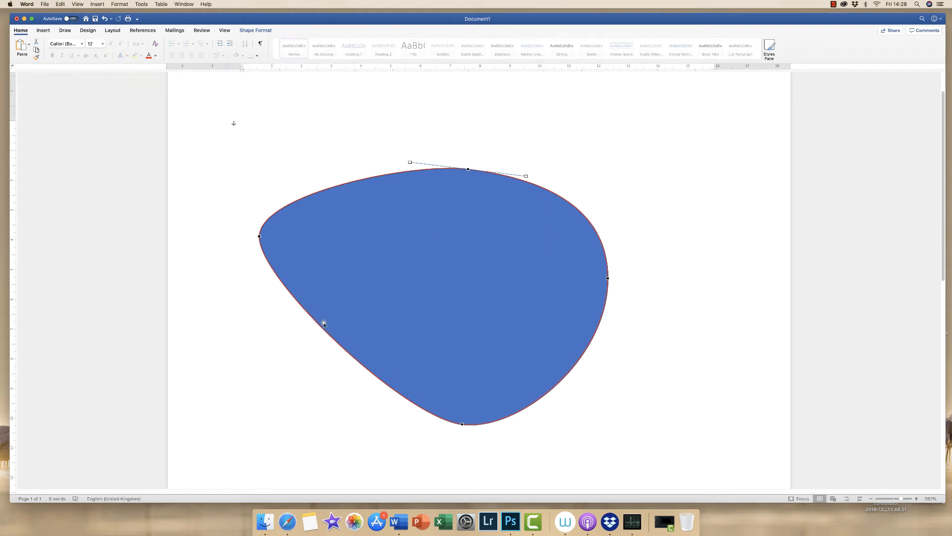
{"action": "right_click", "coordinate": [321, 324]}
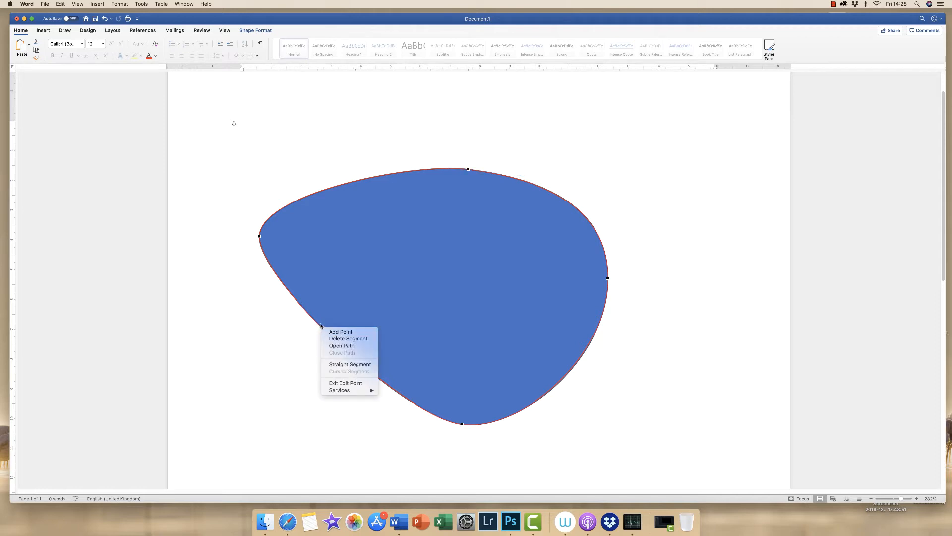
{"action": "left_click", "coordinate": [341, 332]}
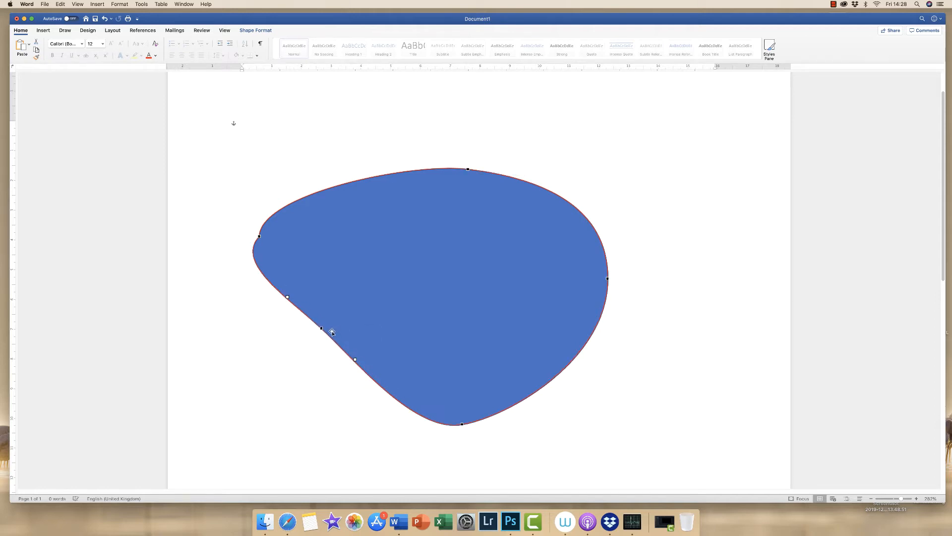
{"action": "left_click_drag", "start_coordinate": [322, 328], "coordinate": [425, 286]}
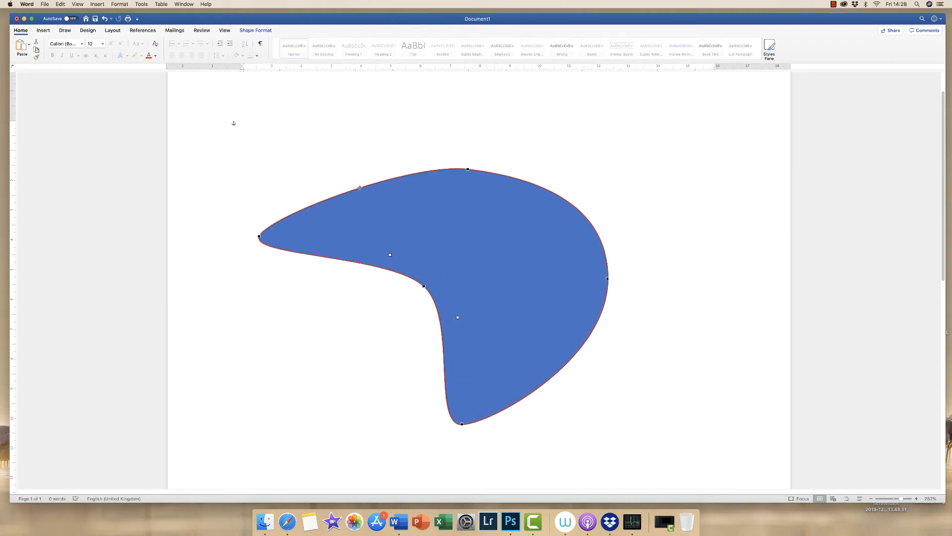
Step: Fill out the upper edge and switch the notch point between Corner and Smooth
{"action": "left_click_drag", "start_coordinate": [359, 187], "coordinate": [341, 163]}
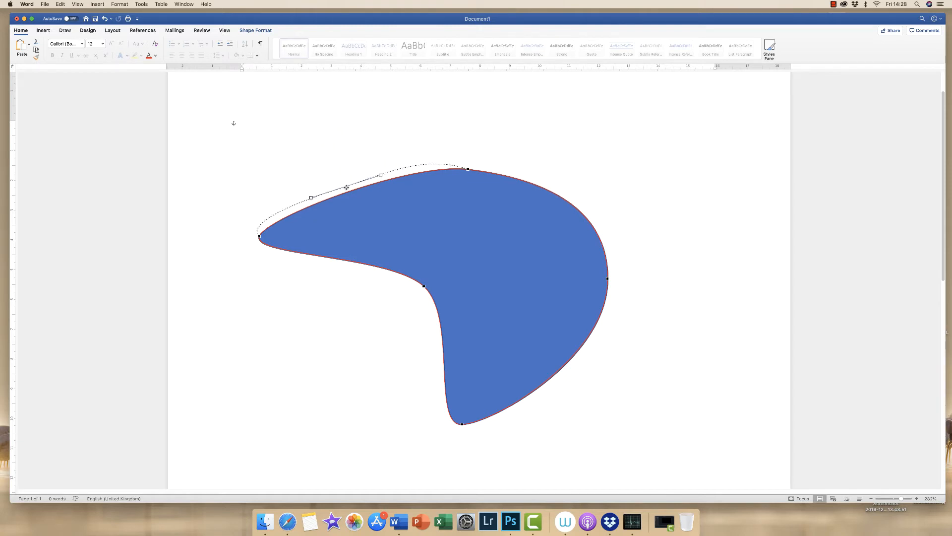
{"action": "left_click_drag", "start_coordinate": [381, 176], "coordinate": [373, 158]}
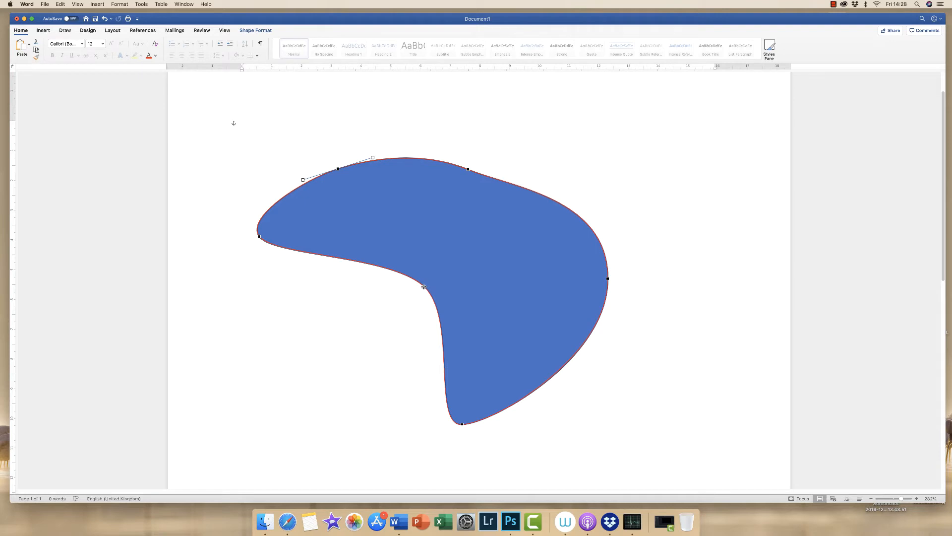
{"action": "right_click", "coordinate": [425, 287]}
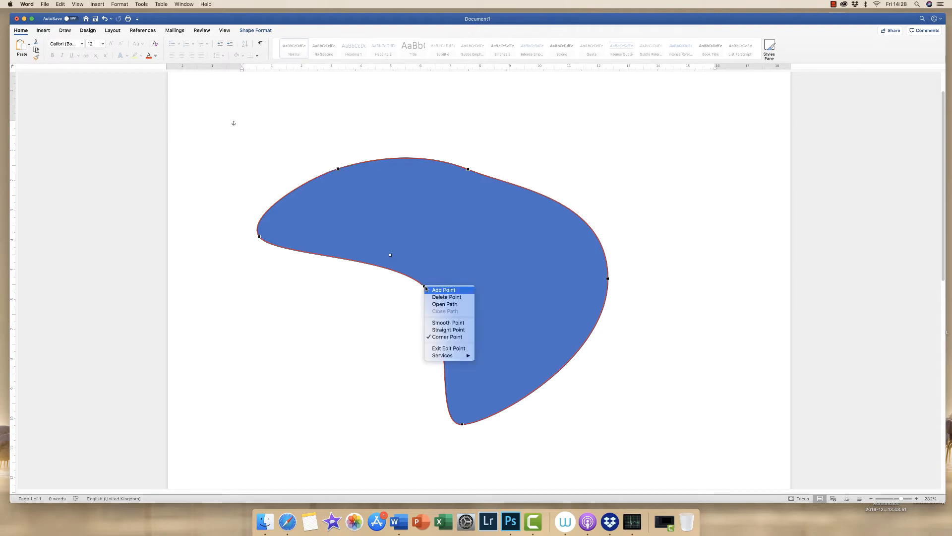
{"action": "mouse_move", "coordinate": [448, 322]}
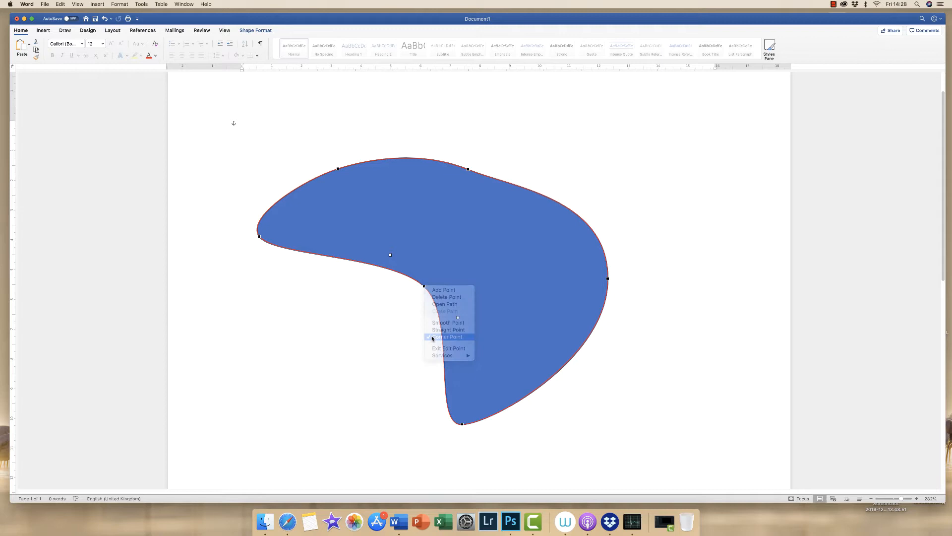
{"action": "left_click", "coordinate": [445, 337]}
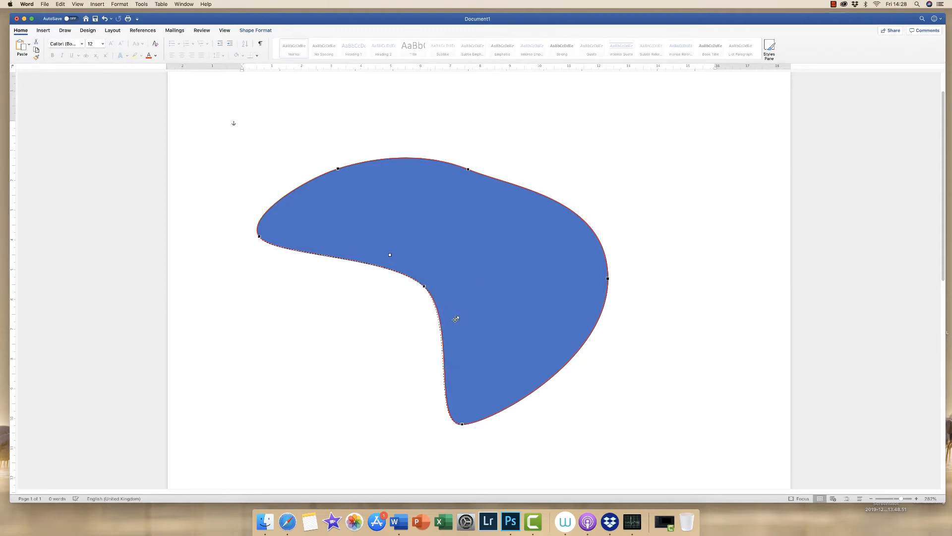
{"action": "left_click_drag", "start_coordinate": [456, 319], "coordinate": [373, 312]}
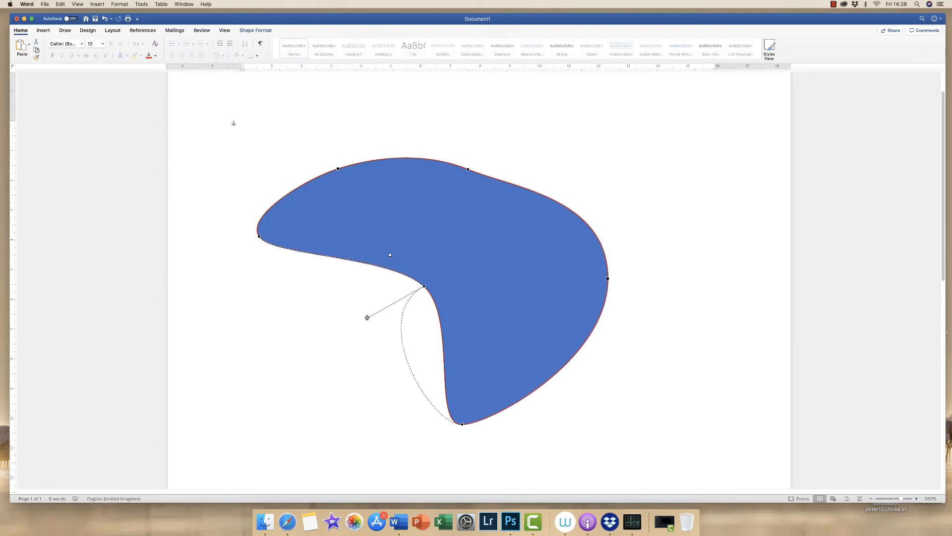
{"action": "right_click", "coordinate": [424, 286]}
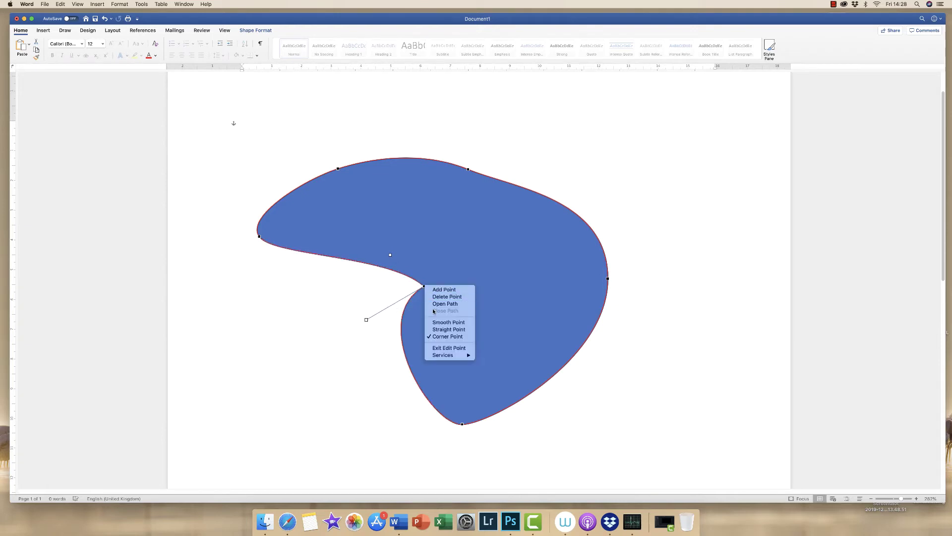
{"action": "left_click", "coordinate": [449, 321]}
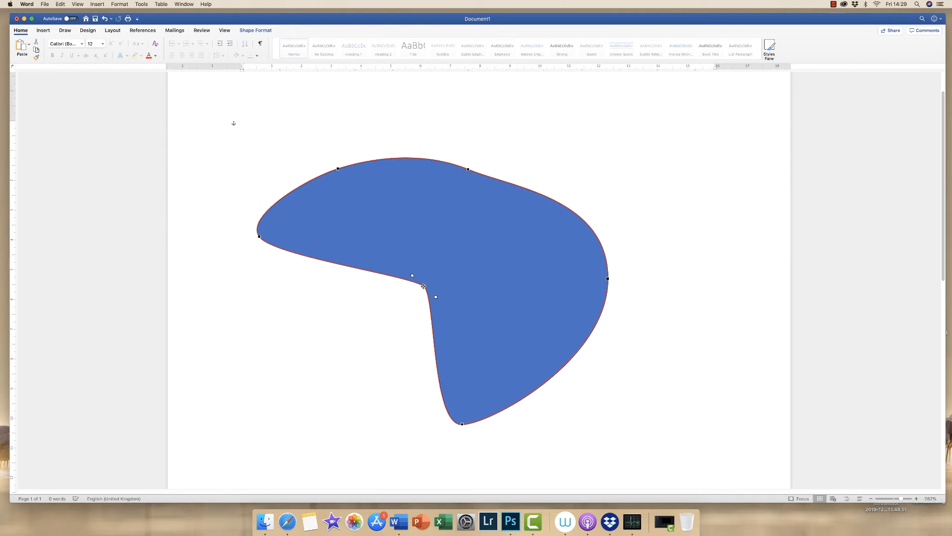
{"action": "right_click", "coordinate": [424, 286]}
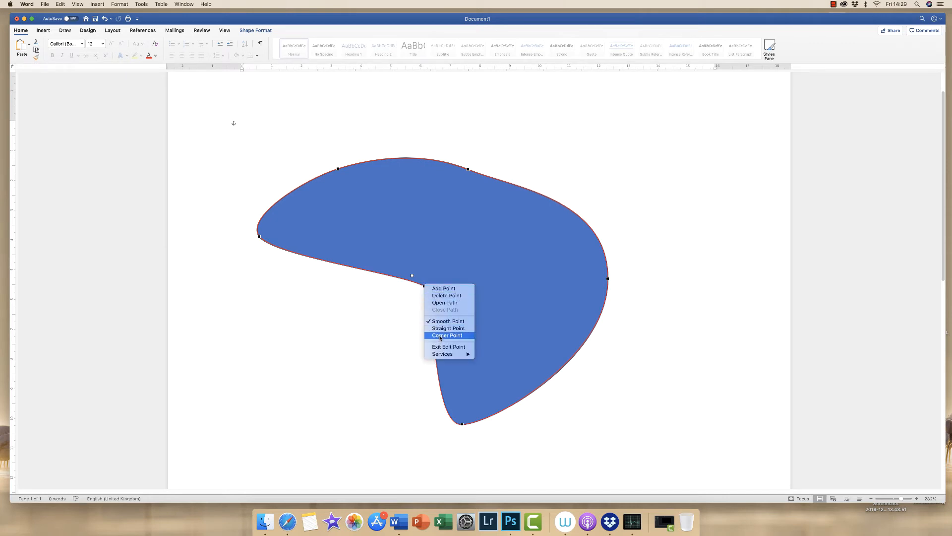
{"action": "mouse_move", "coordinate": [447, 328]}
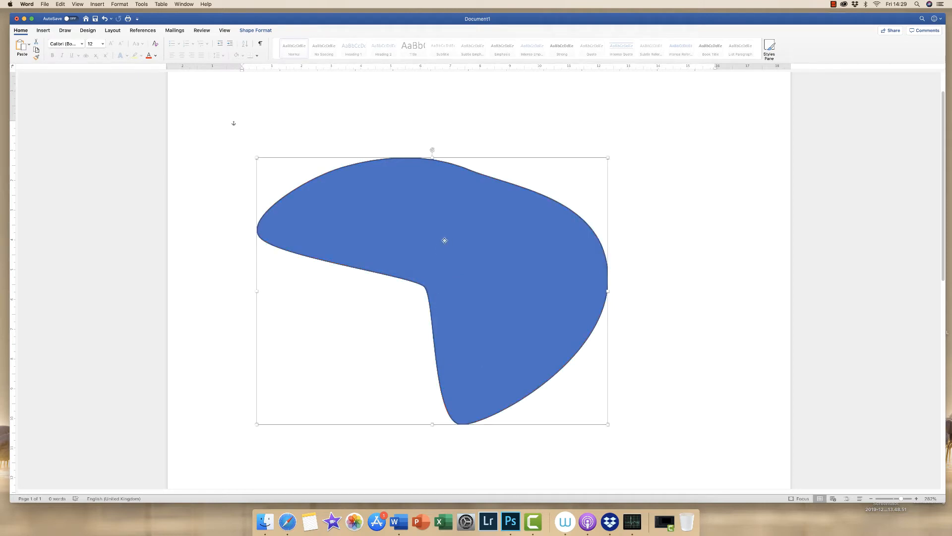
{"action": "mouse_move", "coordinate": [425, 164]}
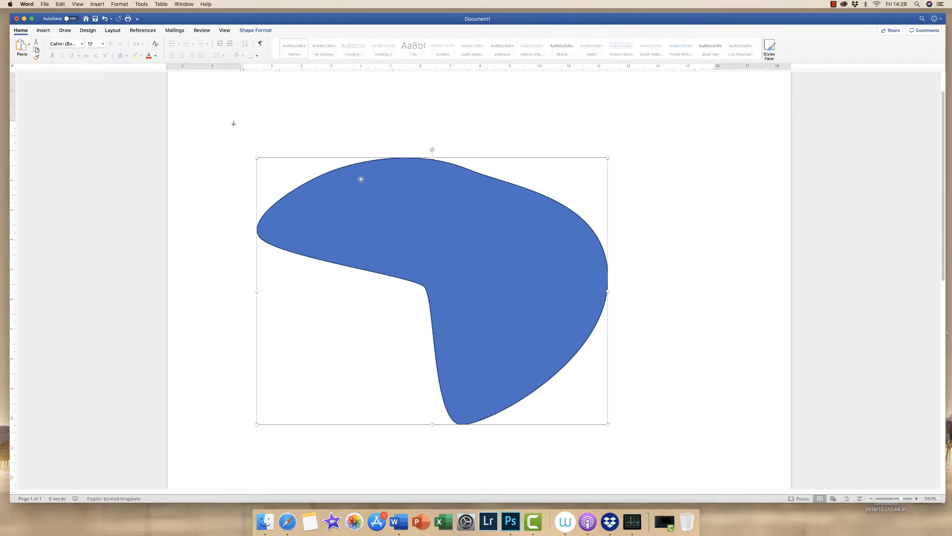
Step: Delete the blob and draw a new blue rectangle near the page centre
{"action": "key", "text": "Delete"}
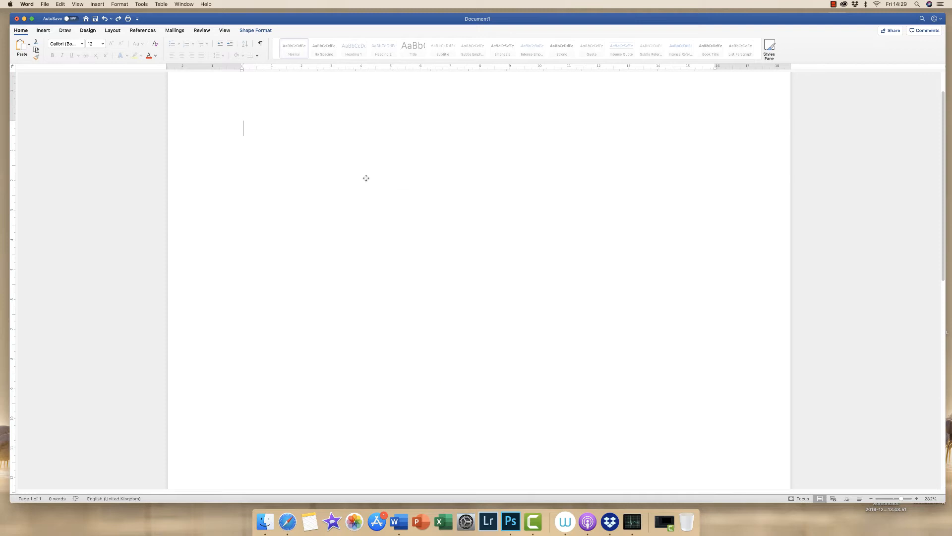
{"action": "left_click", "coordinate": [43, 30]}
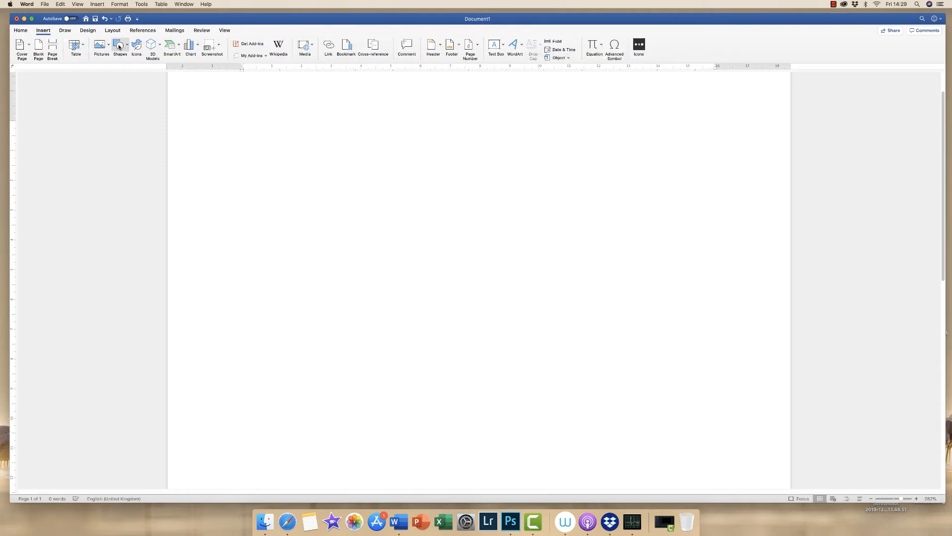
{"action": "left_click", "coordinate": [119, 45]}
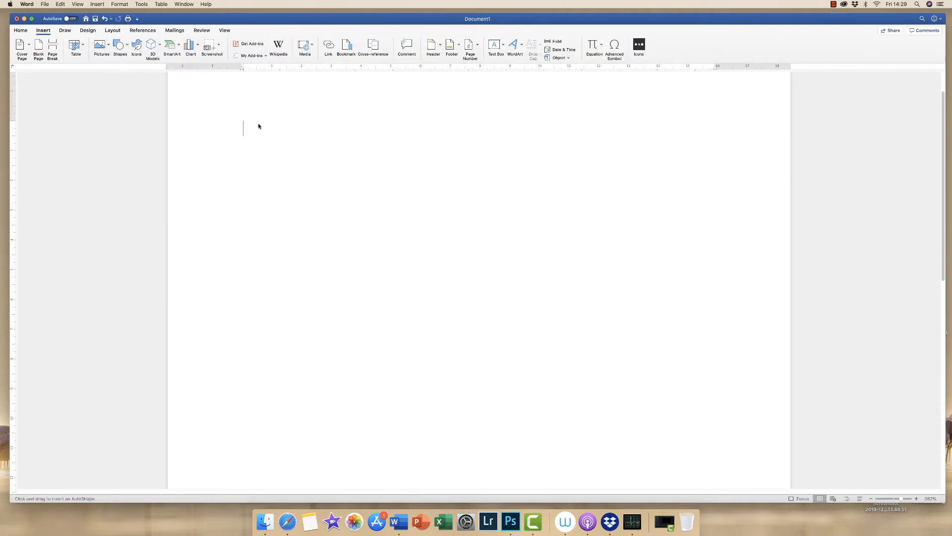
{"action": "left_click_drag", "start_coordinate": [349, 167], "coordinate": [553, 339]}
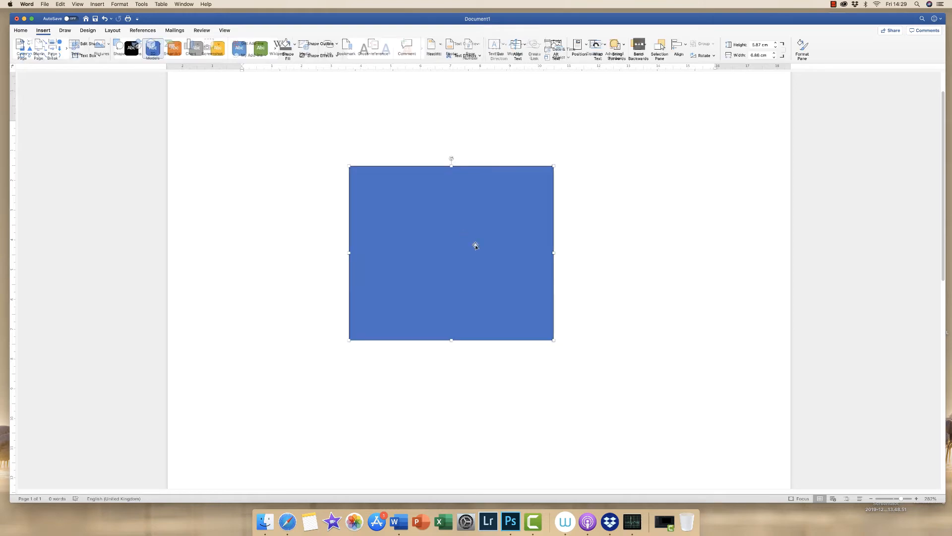
Step: Pull the rectangle's top-left corner inward into a curve, then delete the shape
{"action": "left_click", "coordinate": [88, 44]}
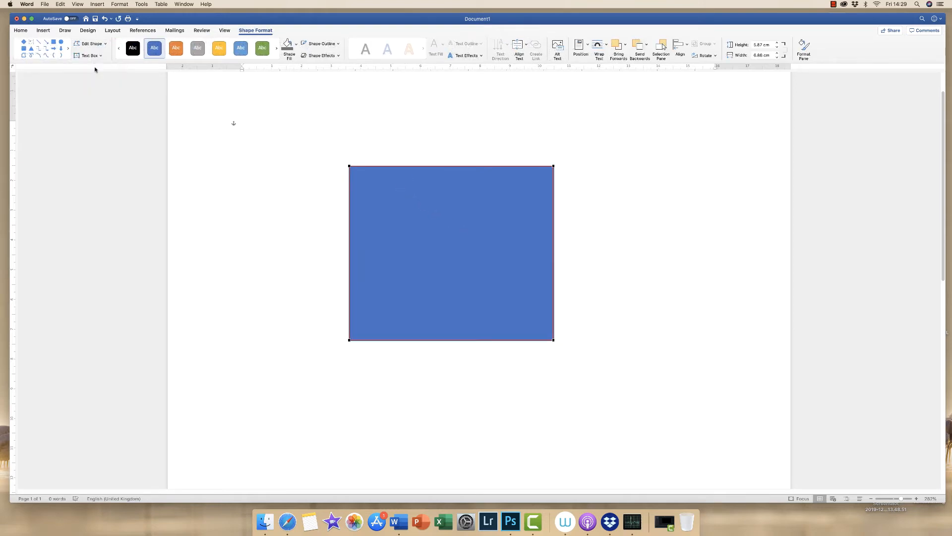
{"action": "mouse_move", "coordinate": [364, 231]}
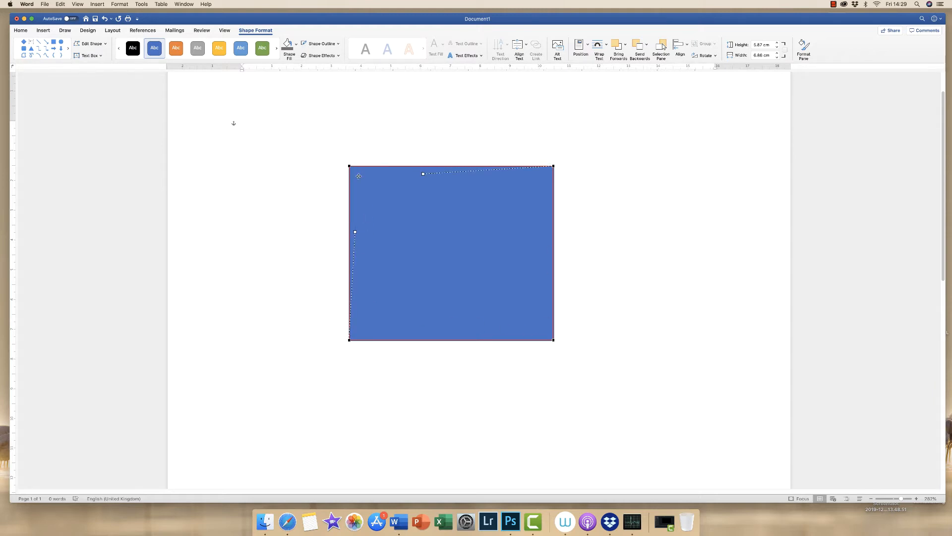
{"action": "left_click_drag", "start_coordinate": [350, 168], "coordinate": [425, 218]}
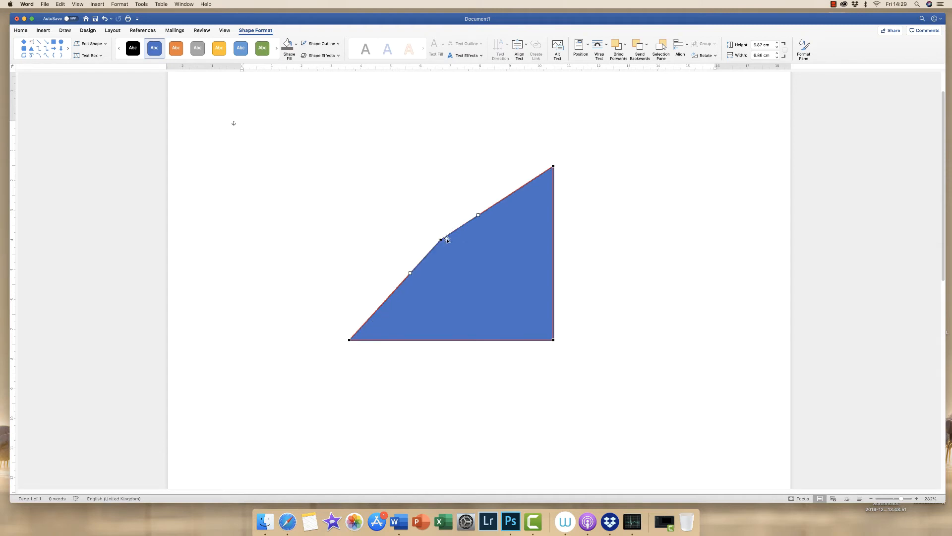
{"action": "right_click", "coordinate": [441, 239]}
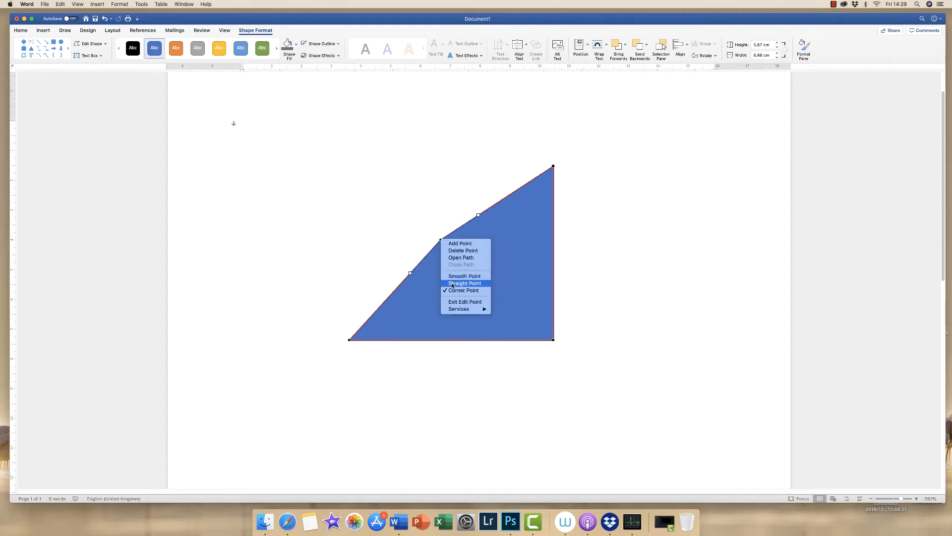
{"action": "left_click", "coordinate": [463, 275]}
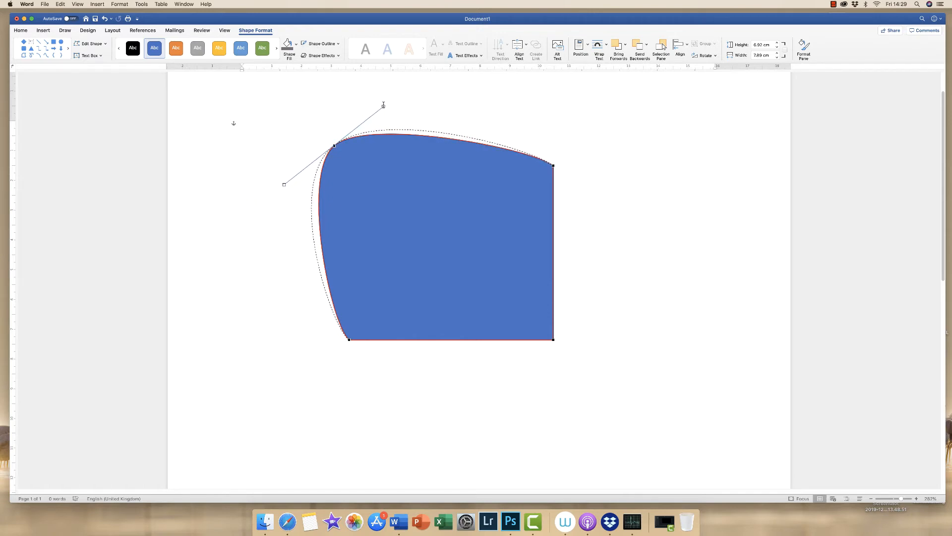
{"action": "left_click_drag", "start_coordinate": [383, 105], "coordinate": [391, 114]}
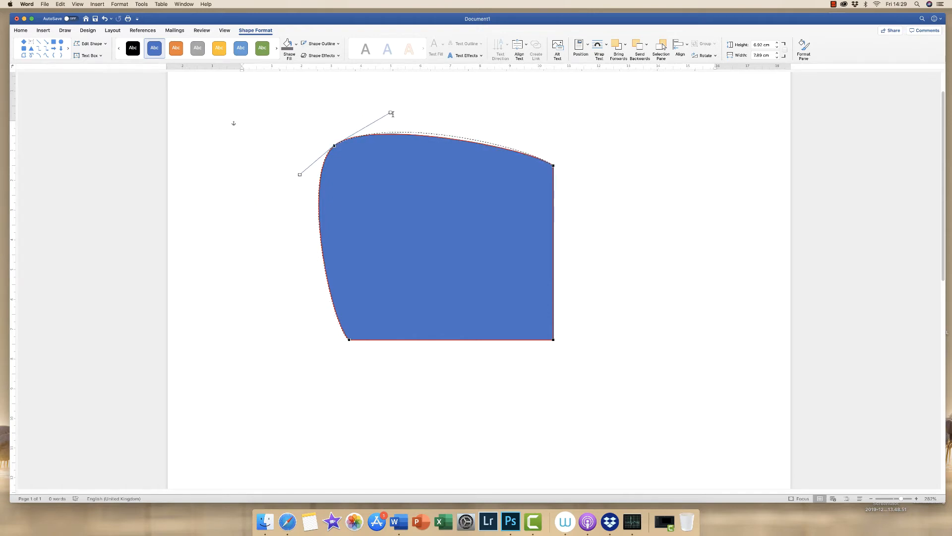
{"action": "left_click_drag", "start_coordinate": [392, 114], "coordinate": [398, 102]}
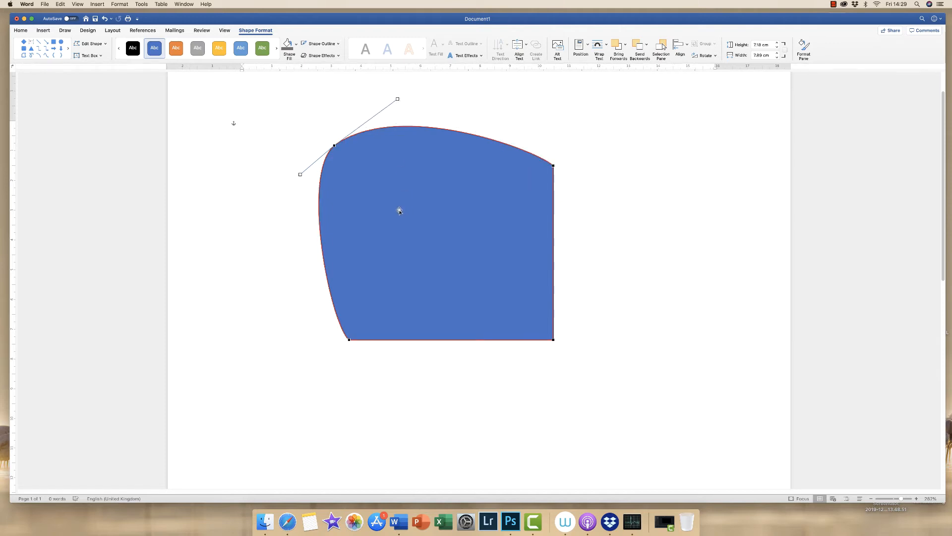
{"action": "key", "text": "Delete"}
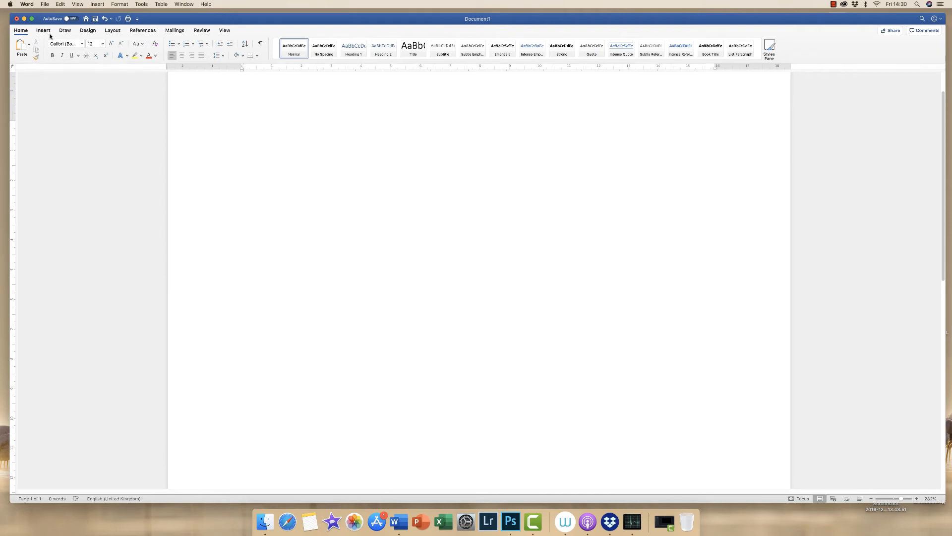
Step: Draw a practice freeform polyline bending upward and to the right
{"action": "left_click", "coordinate": [43, 30]}
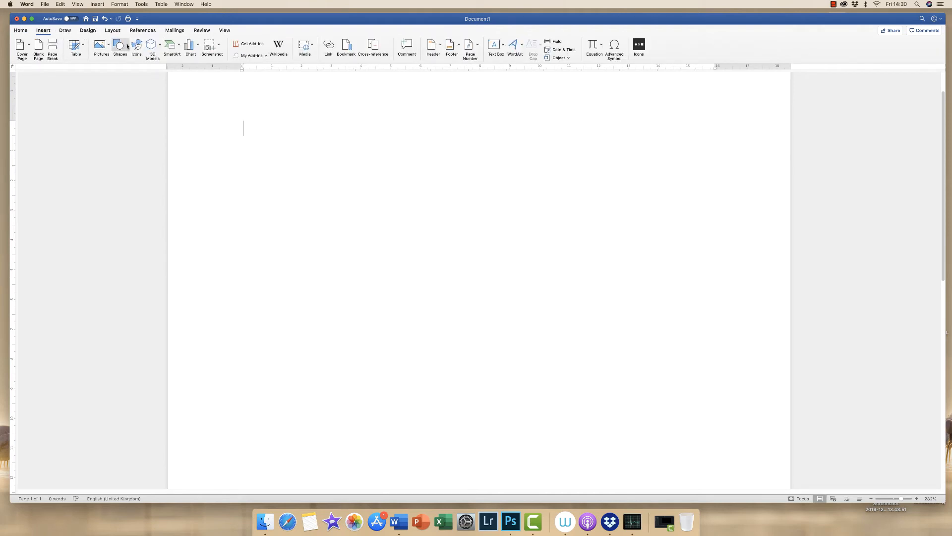
{"action": "left_click", "coordinate": [119, 45]}
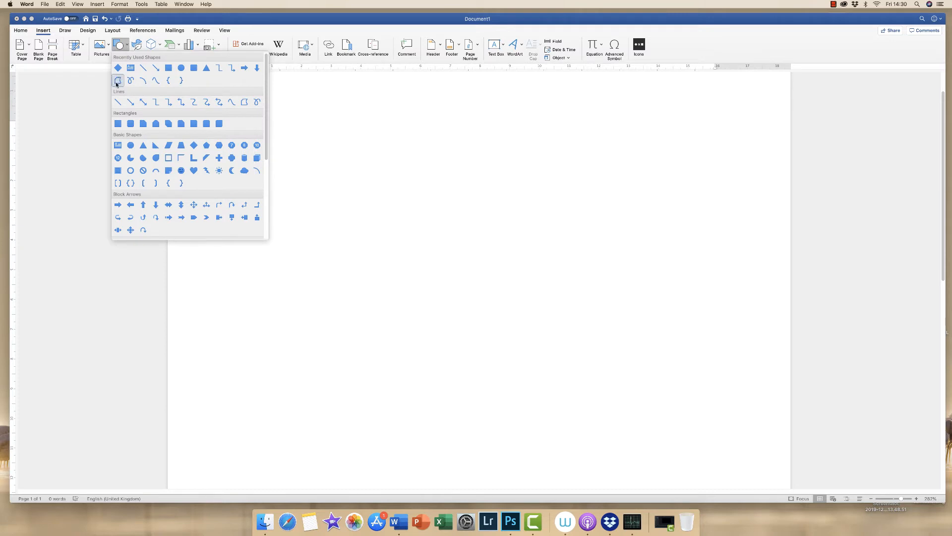
{"action": "left_click", "coordinate": [118, 80]}
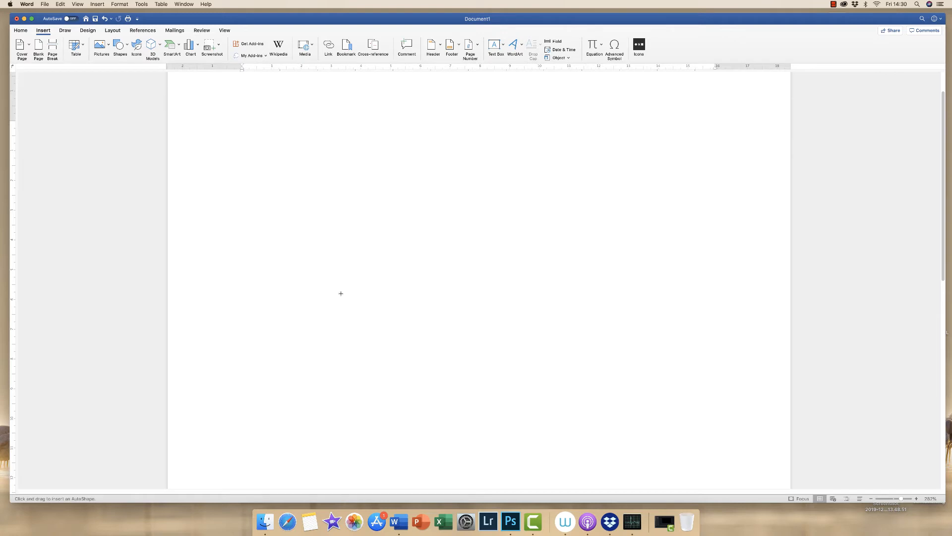
{"action": "left_click_drag", "start_coordinate": [341, 293], "coordinate": [391, 180]}
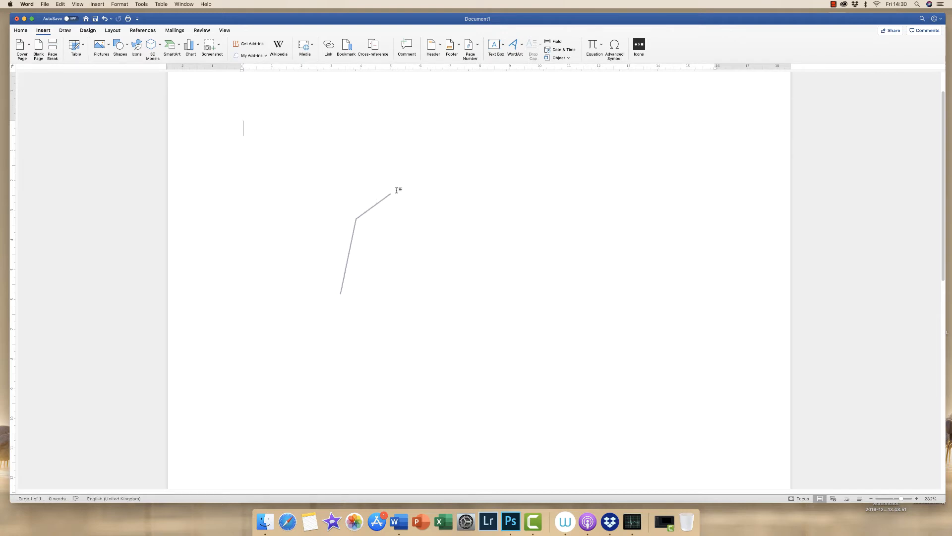
{"action": "left_click_drag", "start_coordinate": [392, 194], "coordinate": [498, 154]}
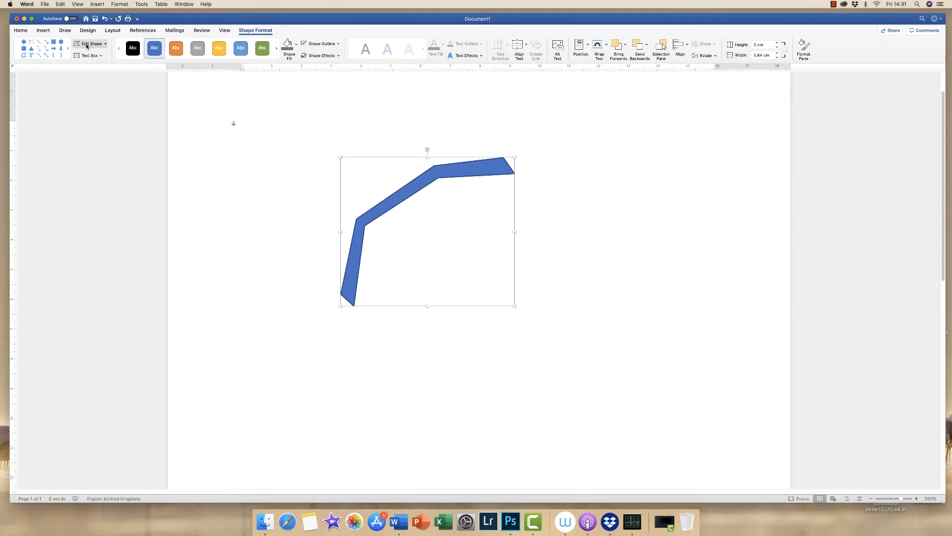
Step: Move the freeform's points, make the top point smooth, then delete the shape
{"action": "left_click", "coordinate": [91, 43]}
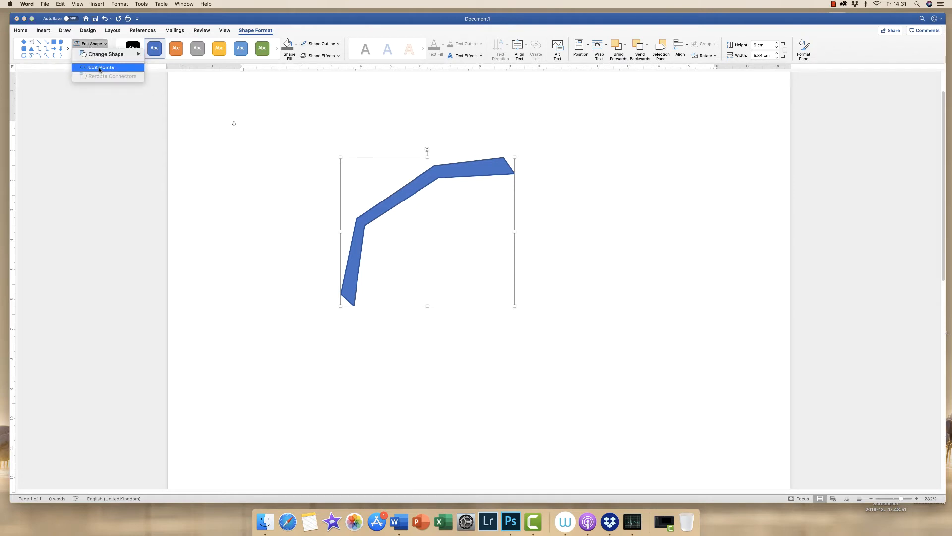
{"action": "left_click", "coordinate": [100, 67]}
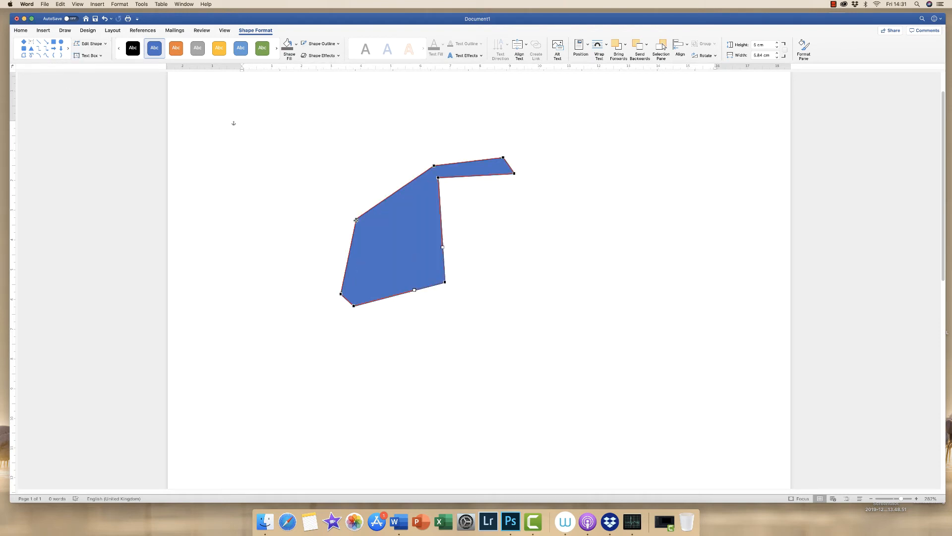
{"action": "left_click_drag", "start_coordinate": [357, 219], "coordinate": [272, 179]}
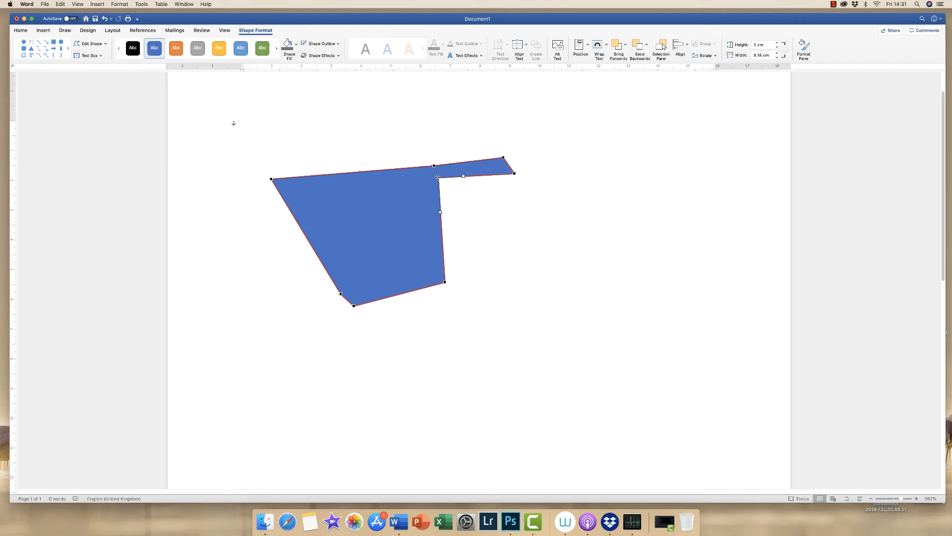
{"action": "left_click_drag", "start_coordinate": [439, 176], "coordinate": [434, 104]}
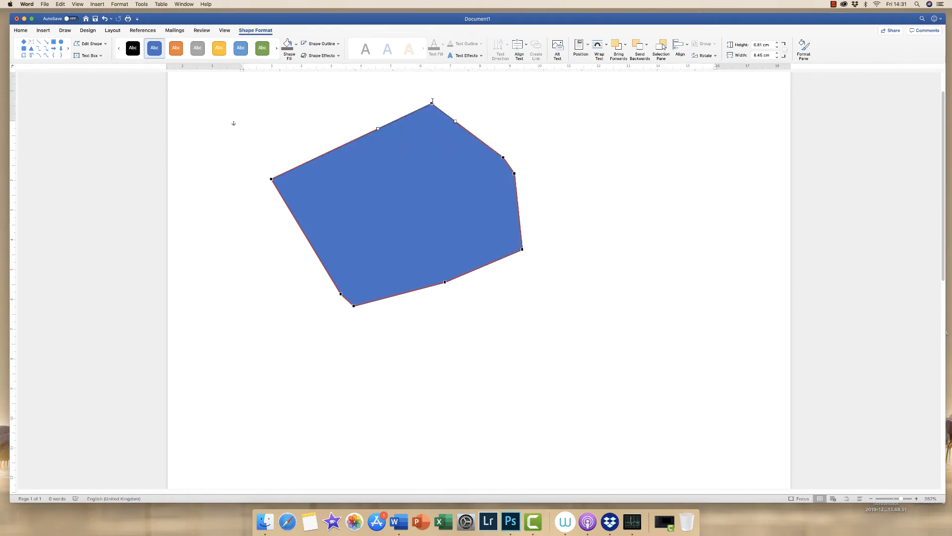
{"action": "right_click", "coordinate": [432, 102]}
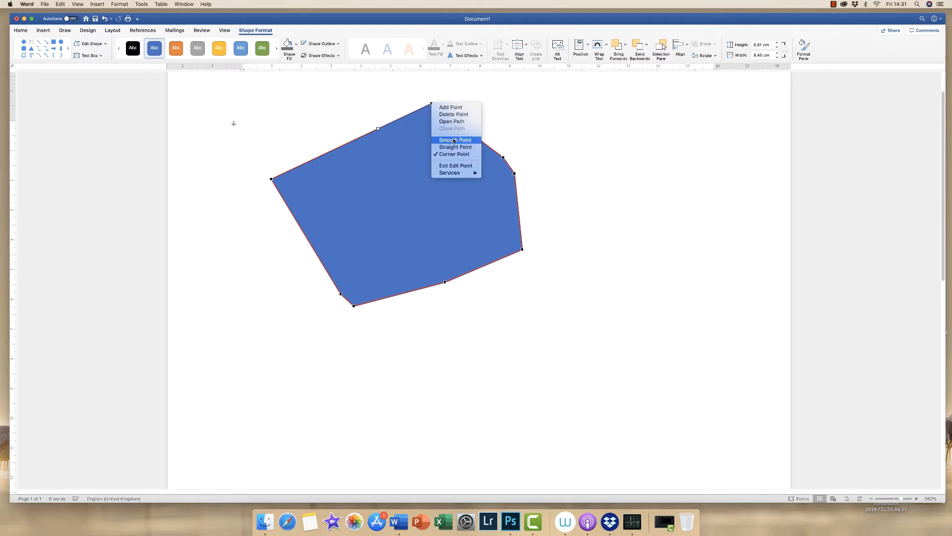
{"action": "left_click", "coordinate": [455, 139]}
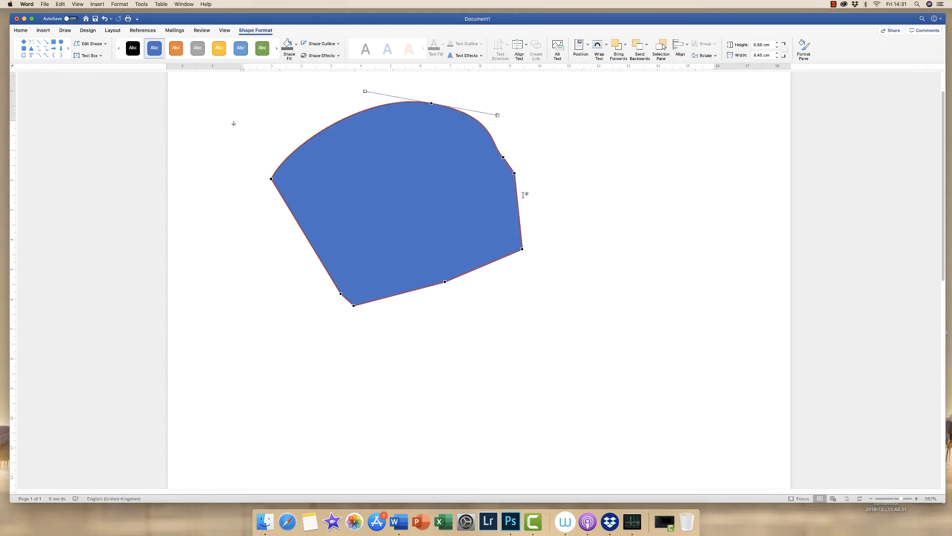
{"action": "key", "text": "Delete"}
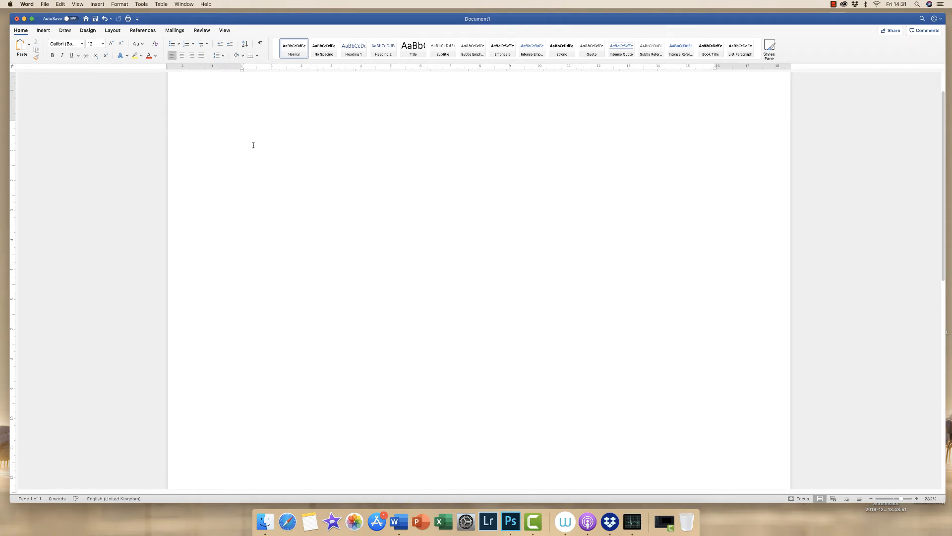
Step: Insert a freeform stem shape and fill it brown
{"action": "left_click", "coordinate": [253, 146]}
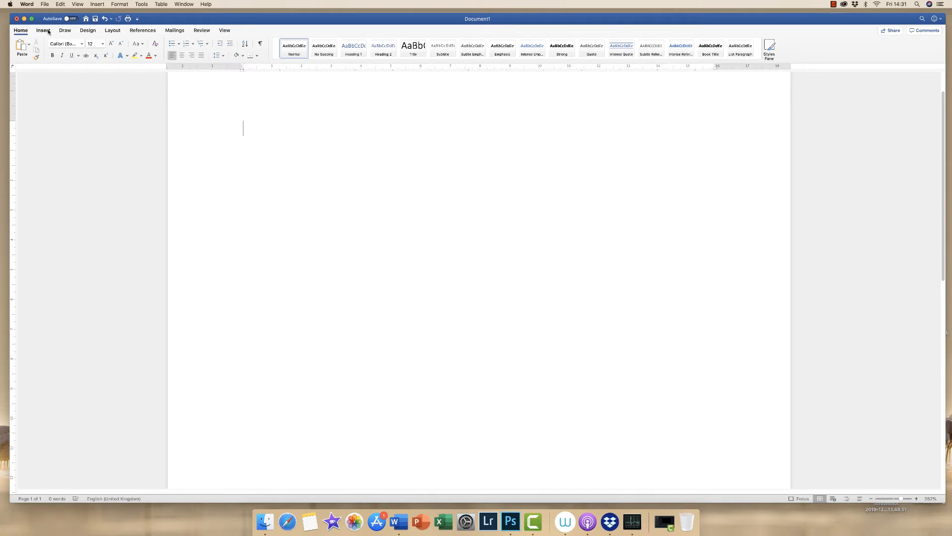
{"action": "left_click", "coordinate": [43, 31]}
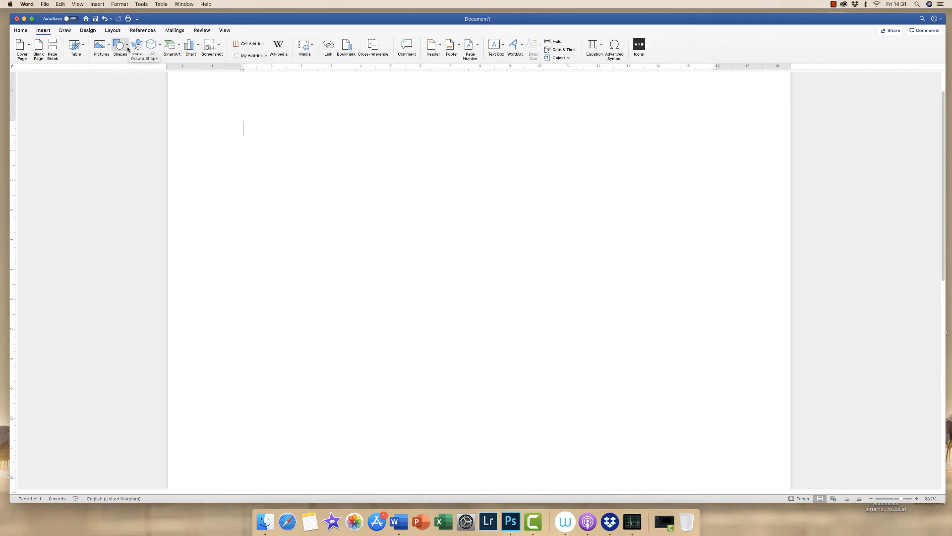
{"action": "left_click", "coordinate": [119, 45]}
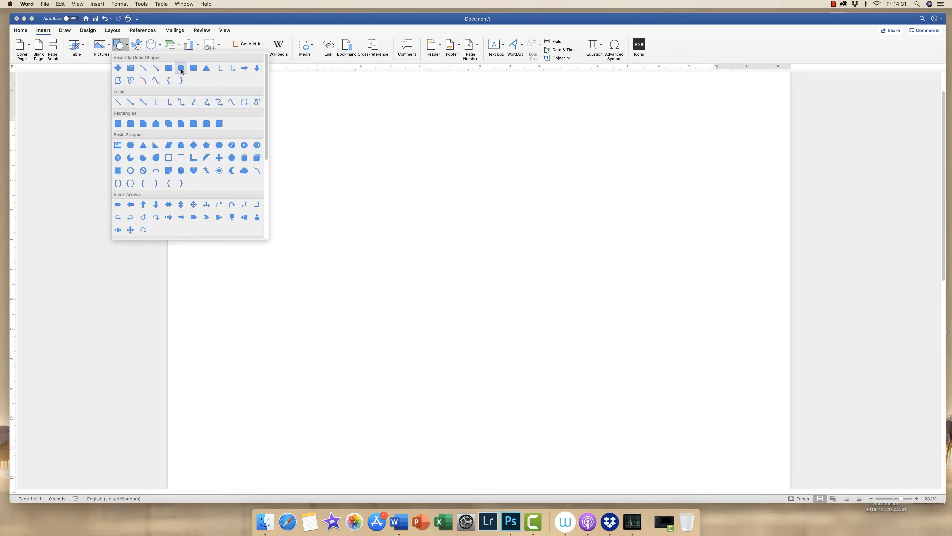
{"action": "mouse_move", "coordinate": [181, 68]}
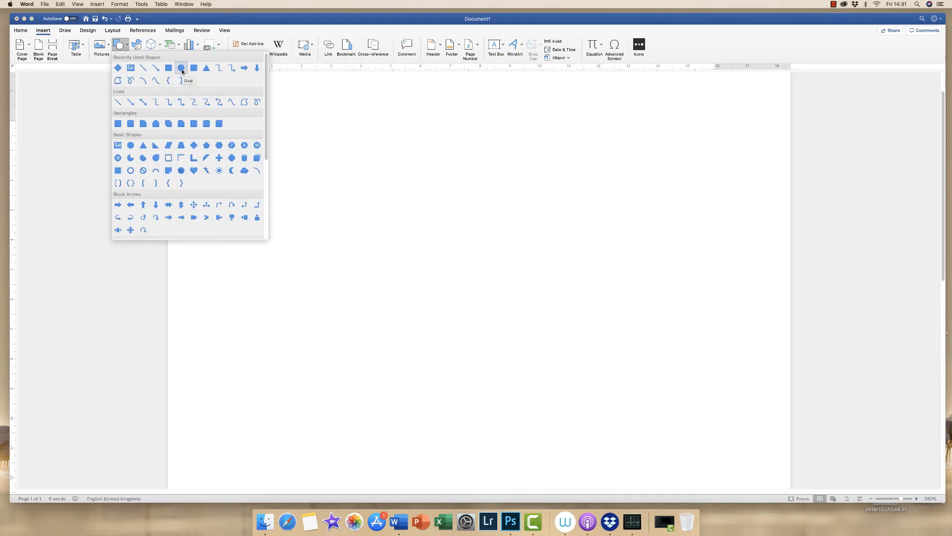
{"action": "left_click", "coordinate": [182, 67]}
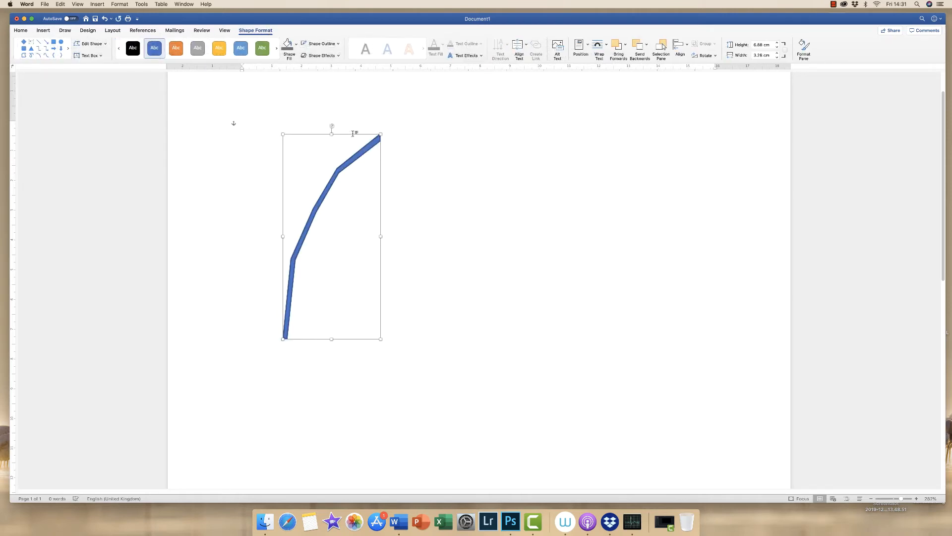
{"action": "left_click", "coordinate": [295, 43]}
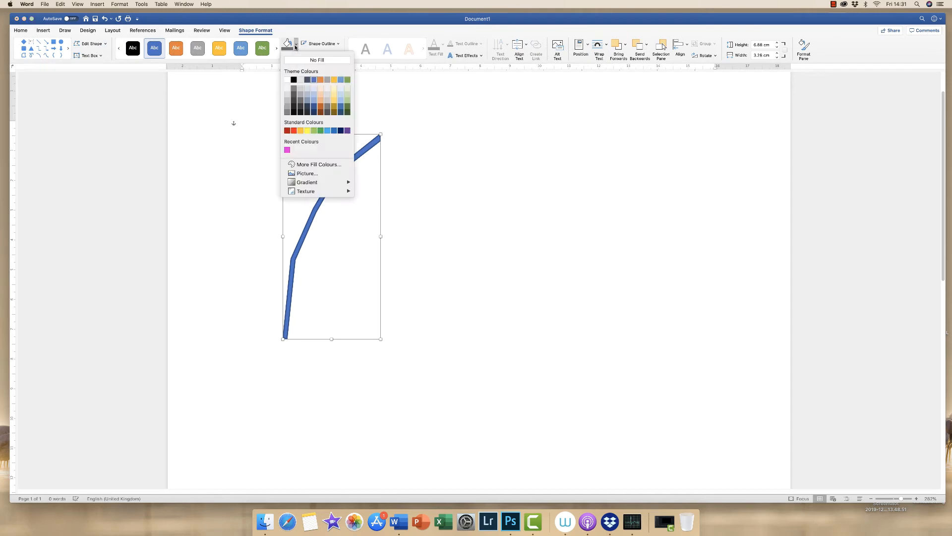
{"action": "mouse_move", "coordinate": [261, 30]}
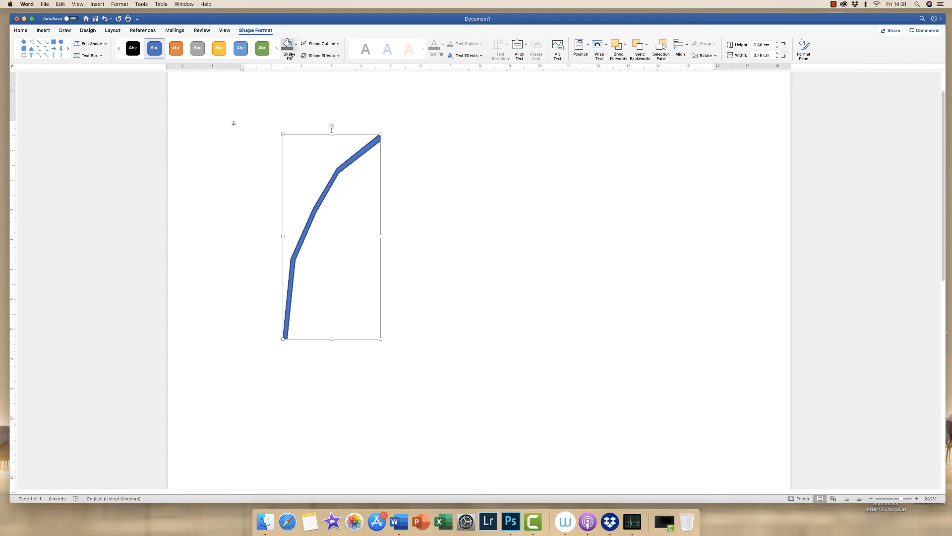
{"action": "left_click", "coordinate": [287, 44]}
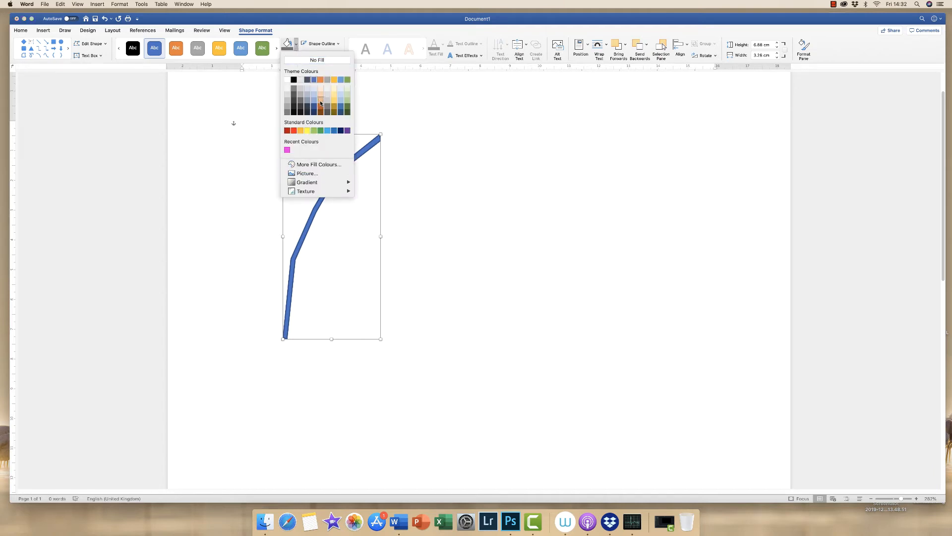
{"action": "left_click", "coordinate": [320, 103]}
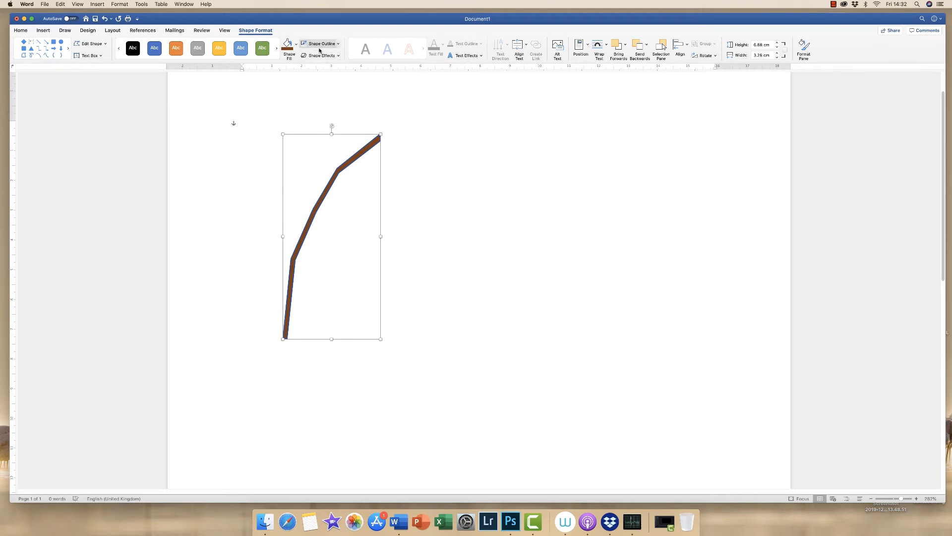
{"action": "left_click", "coordinate": [340, 43]}
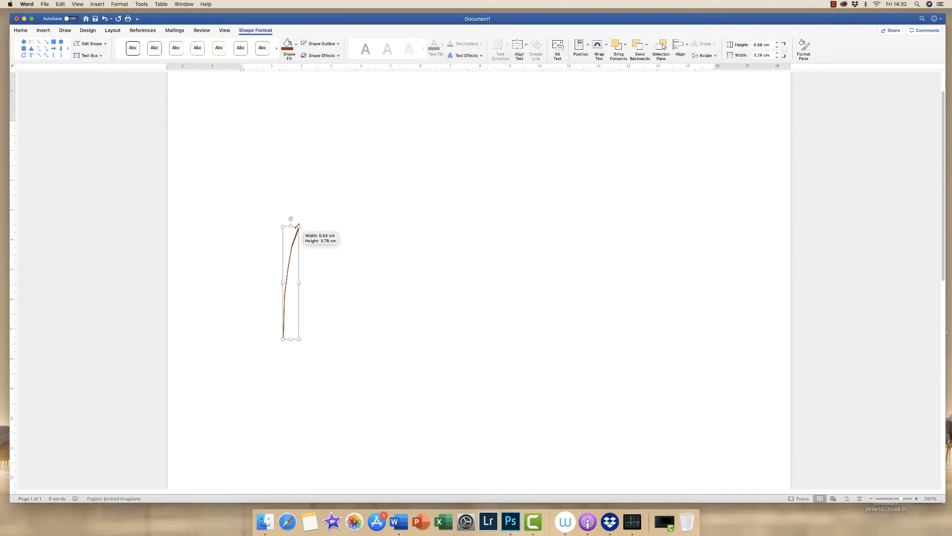
Step: Stretch the brown stem larger across much of the page
{"action": "left_click_drag", "start_coordinate": [298, 225], "coordinate": [326, 155]}
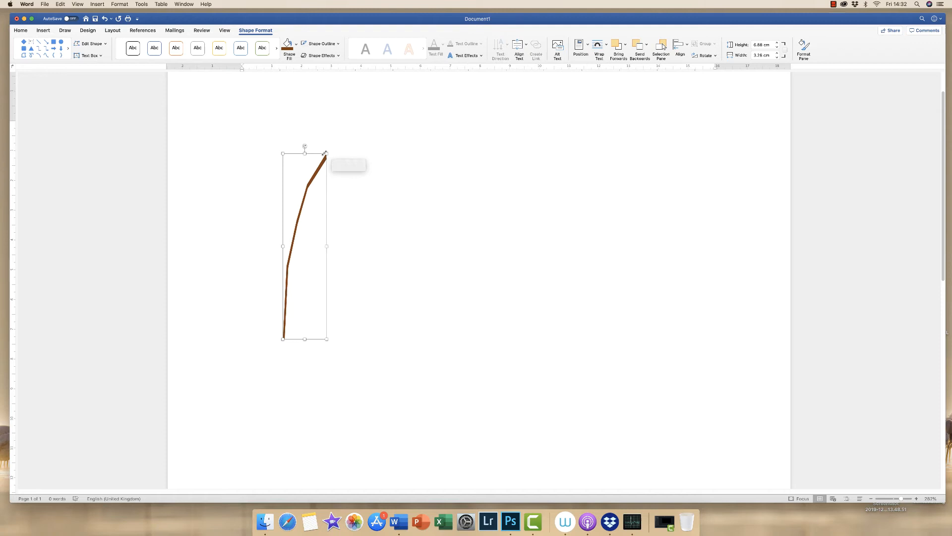
{"action": "left_click_drag", "start_coordinate": [305, 152], "coordinate": [304, 140]}
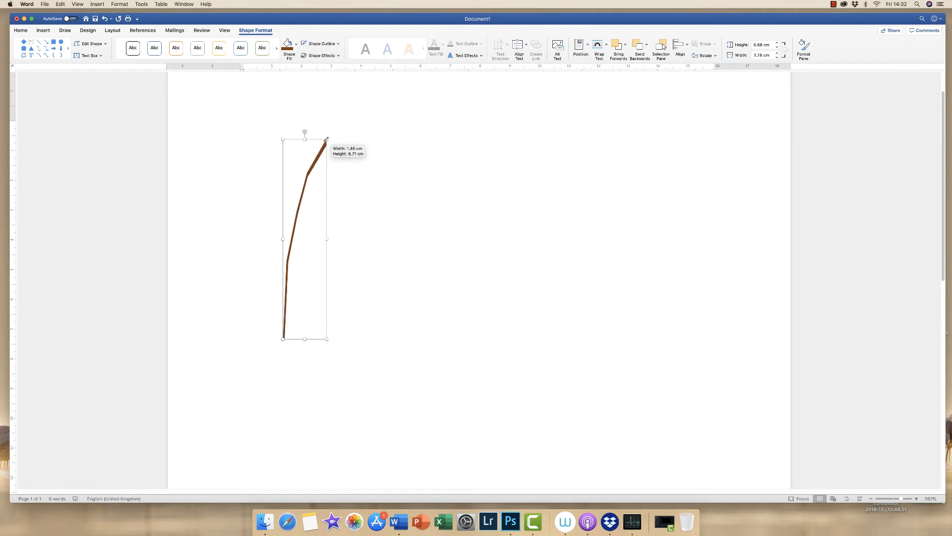
{"action": "left_click_drag", "start_coordinate": [326, 140], "coordinate": [378, 162]}
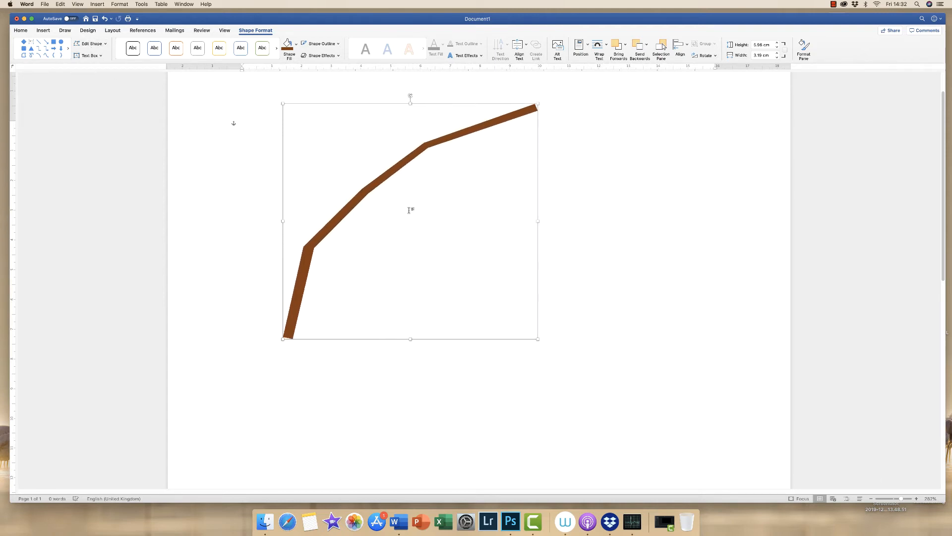
{"action": "left_click_drag", "start_coordinate": [283, 338], "coordinate": [230, 421]}
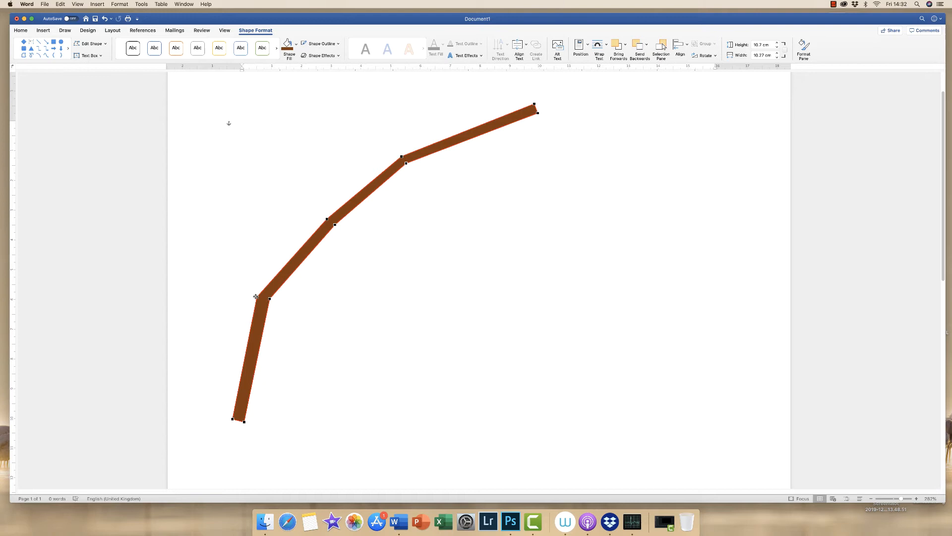
Step: Make the stem's lower and upper bend points smooth and refine the upper curve
{"action": "right_click", "coordinate": [256, 297]}
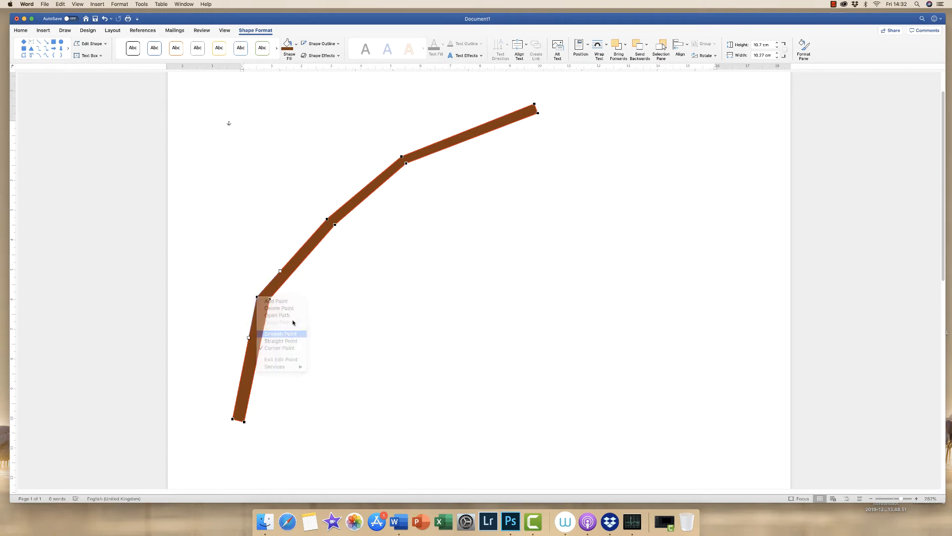
{"action": "left_click", "coordinate": [291, 350]}
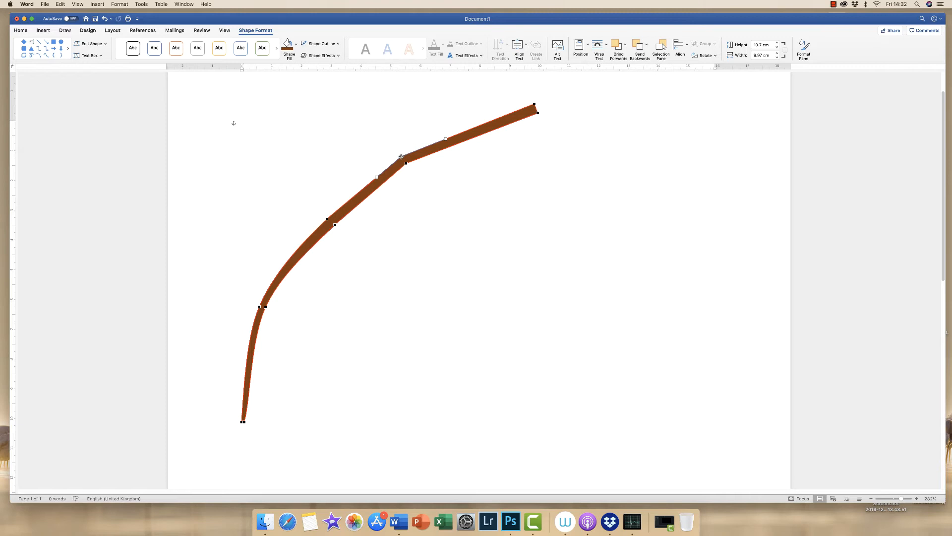
{"action": "left_click_drag", "start_coordinate": [405, 160], "coordinate": [425, 135]}
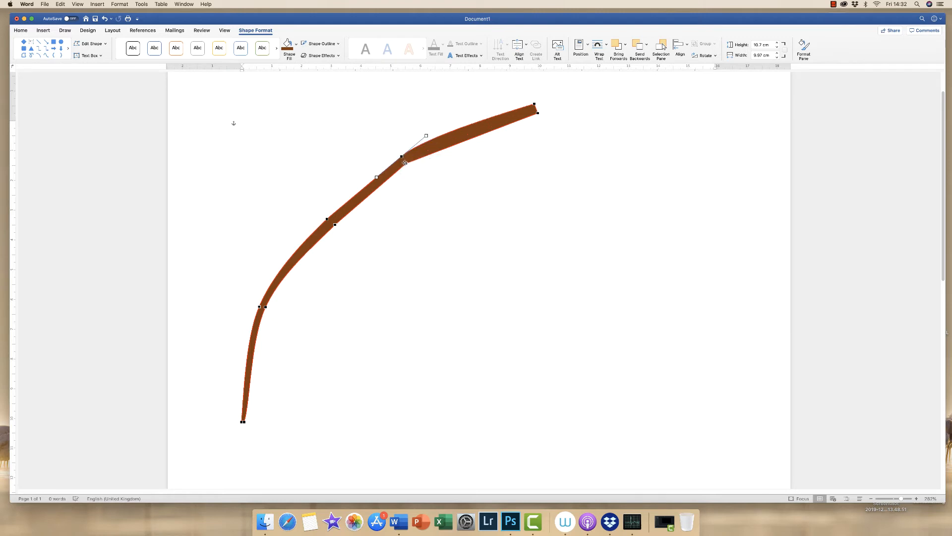
{"action": "right_click", "coordinate": [406, 162]}
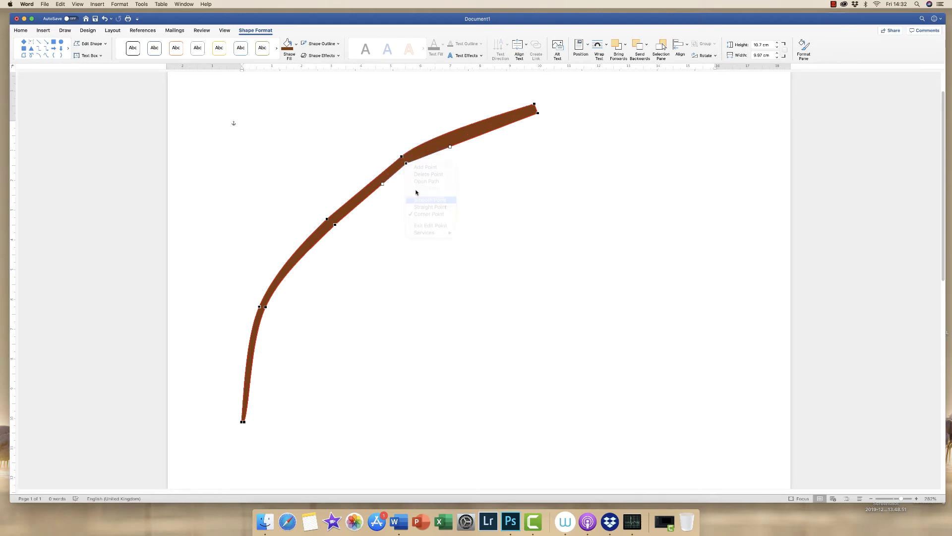
{"action": "left_click", "coordinate": [430, 200]}
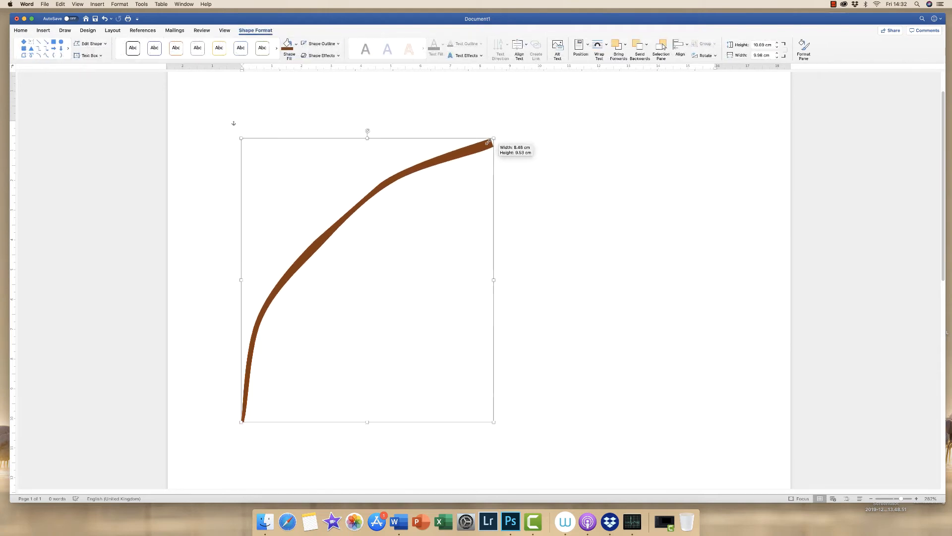
Step: Shrink the curved stem to about 5.5 cm tall and tilt it
{"action": "left_click_drag", "start_coordinate": [493, 137], "coordinate": [349, 266]}
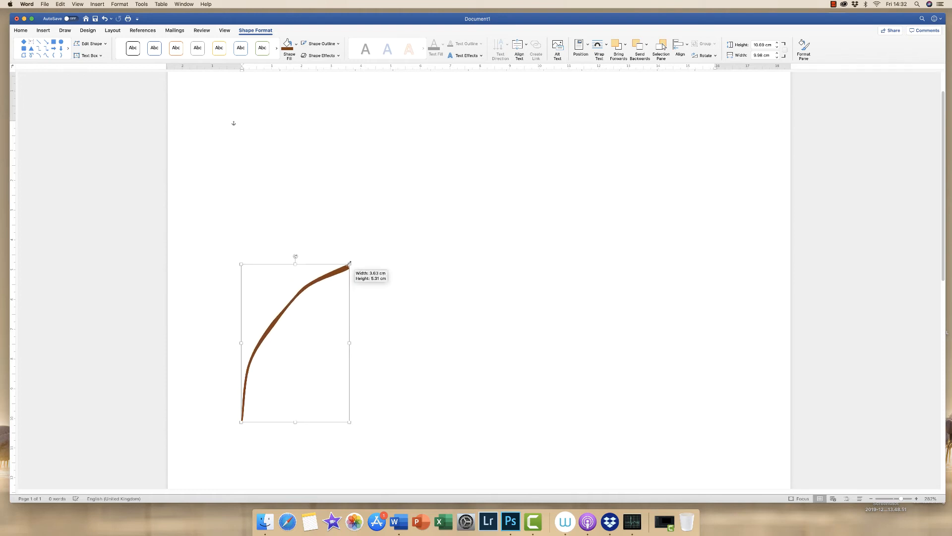
{"action": "left_click_drag", "start_coordinate": [349, 265], "coordinate": [373, 258]}
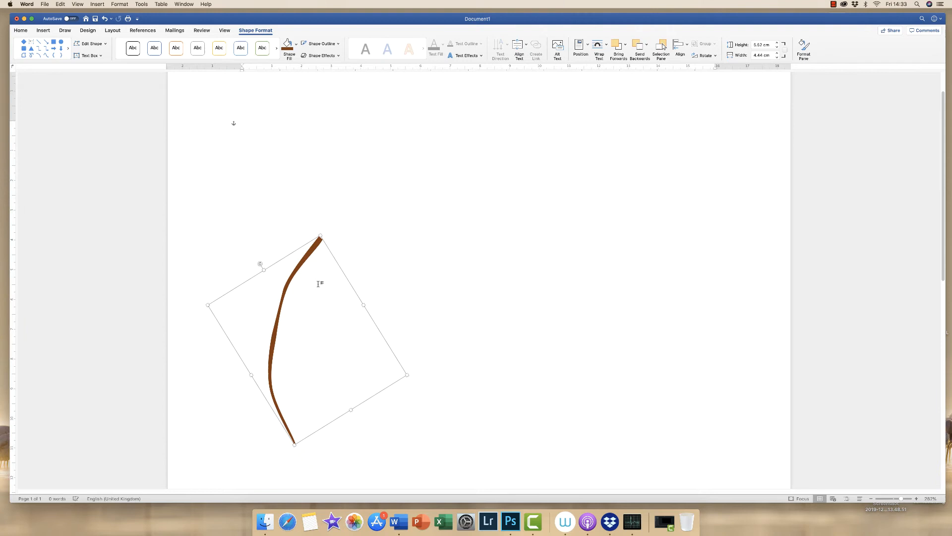
{"action": "mouse_move", "coordinate": [341, 260]}
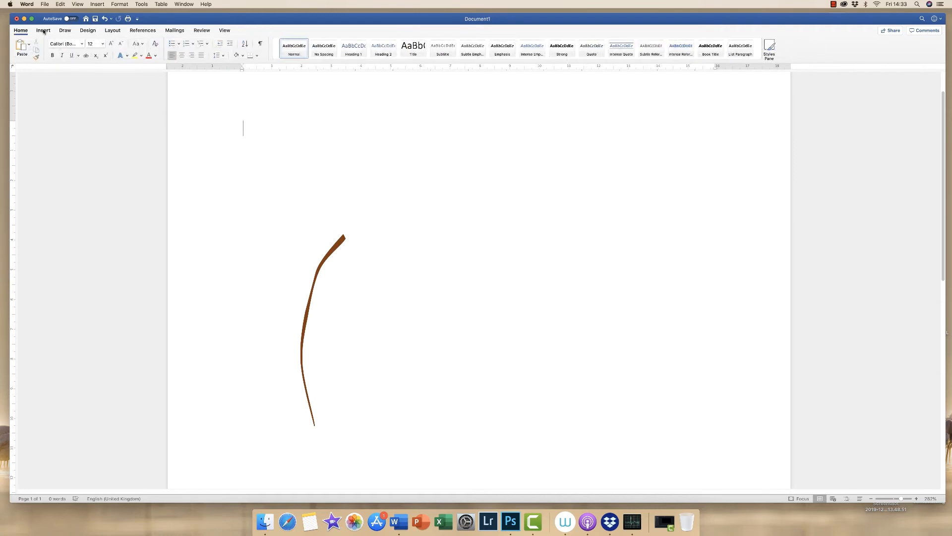
Step: Add a blue diamond, smooth its left and right corners, and place it above the stem
{"action": "left_click", "coordinate": [43, 30]}
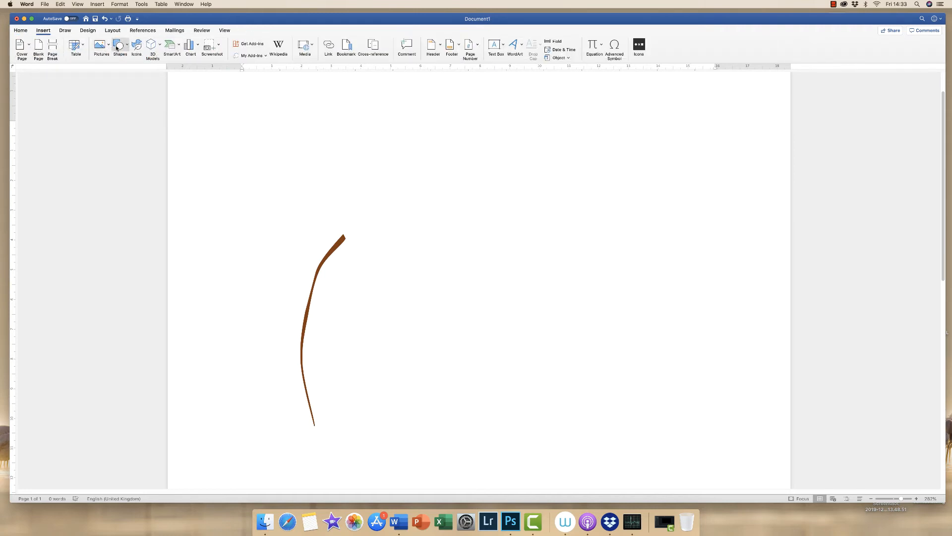
{"action": "left_click", "coordinate": [119, 45]}
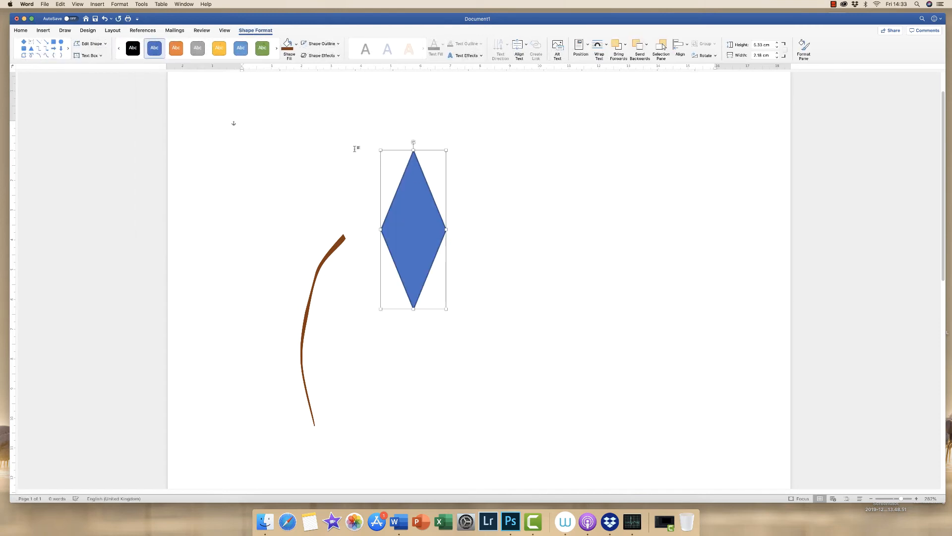
{"action": "left_click", "coordinate": [92, 43]}
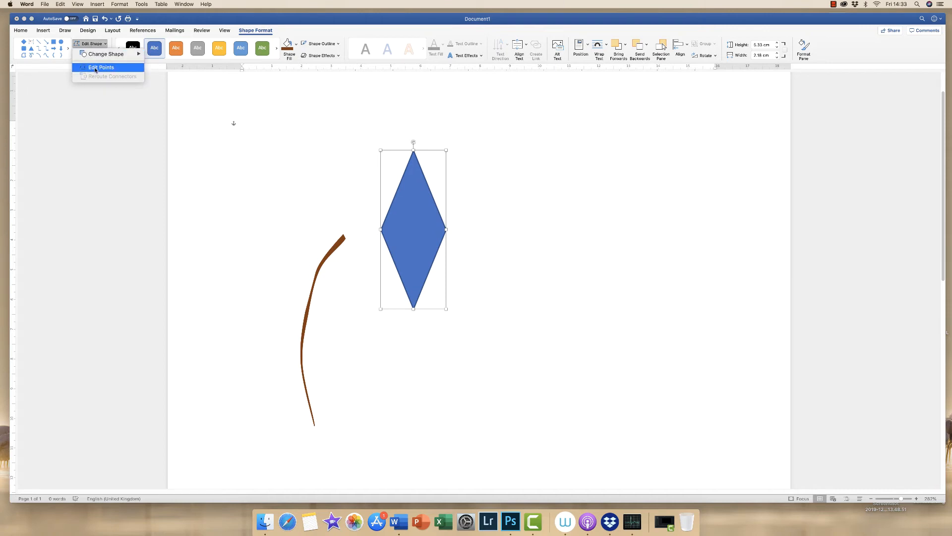
{"action": "left_click", "coordinate": [101, 67]}
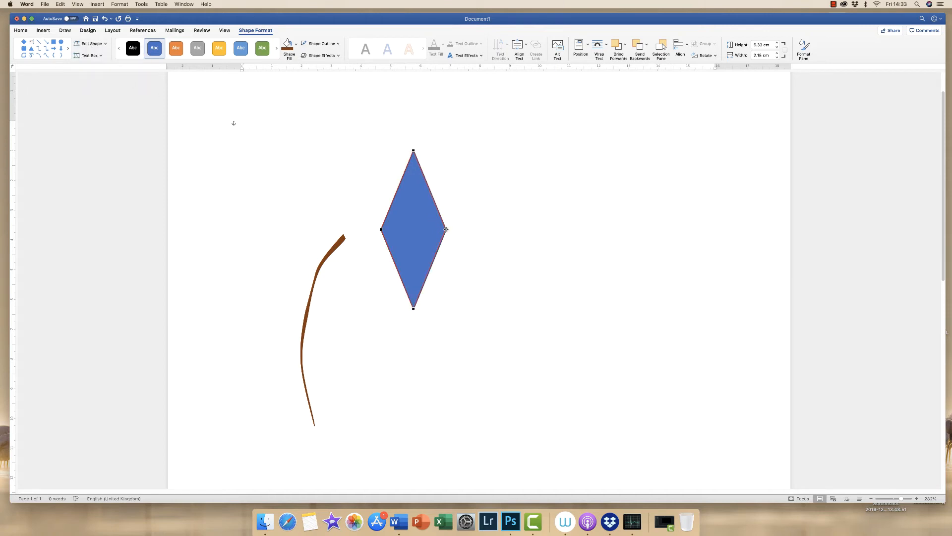
{"action": "right_click", "coordinate": [445, 229]}
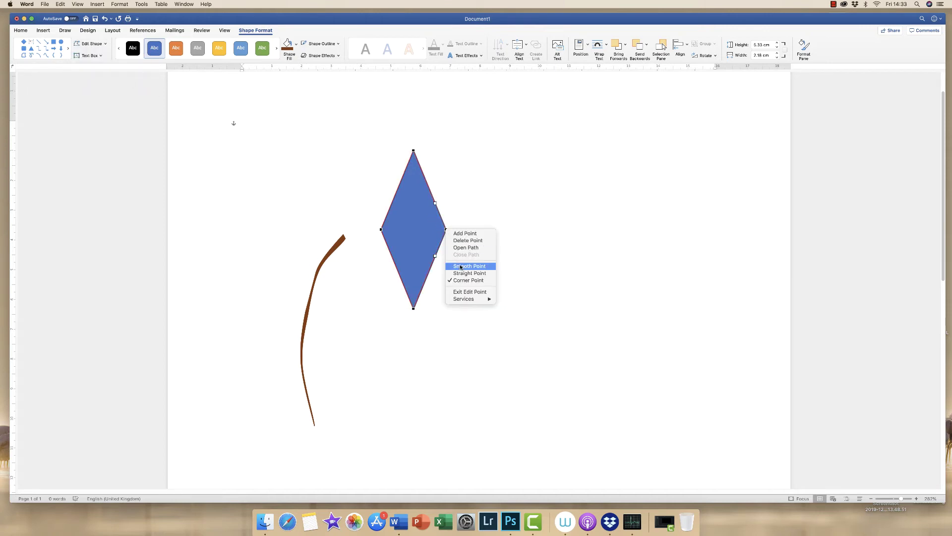
{"action": "left_click", "coordinate": [468, 266]}
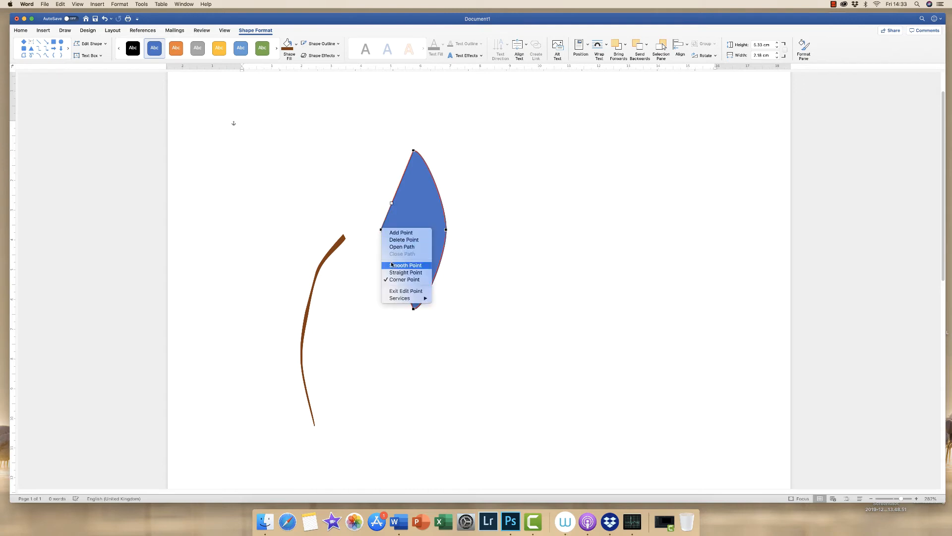
{"action": "left_click", "coordinate": [404, 265]}
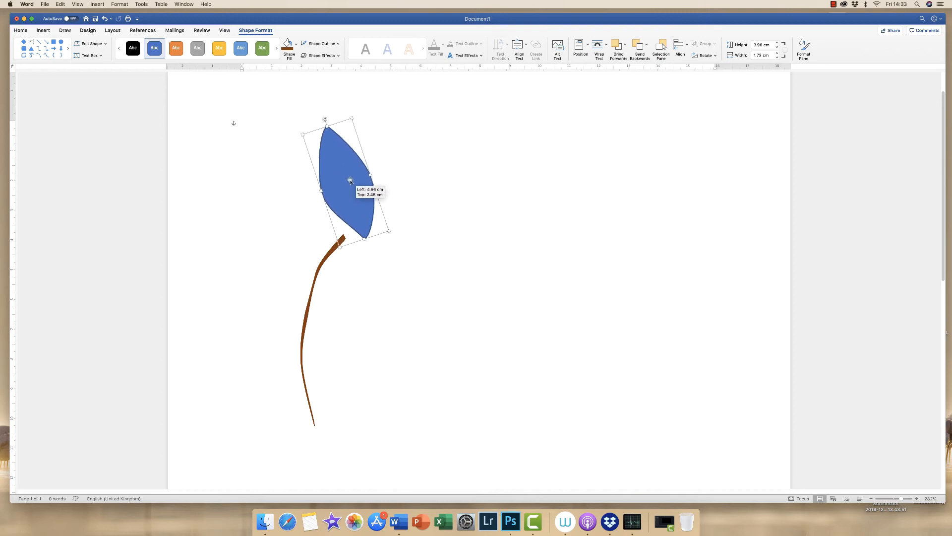
{"action": "left_click_drag", "start_coordinate": [324, 119], "coordinate": [309, 107]}
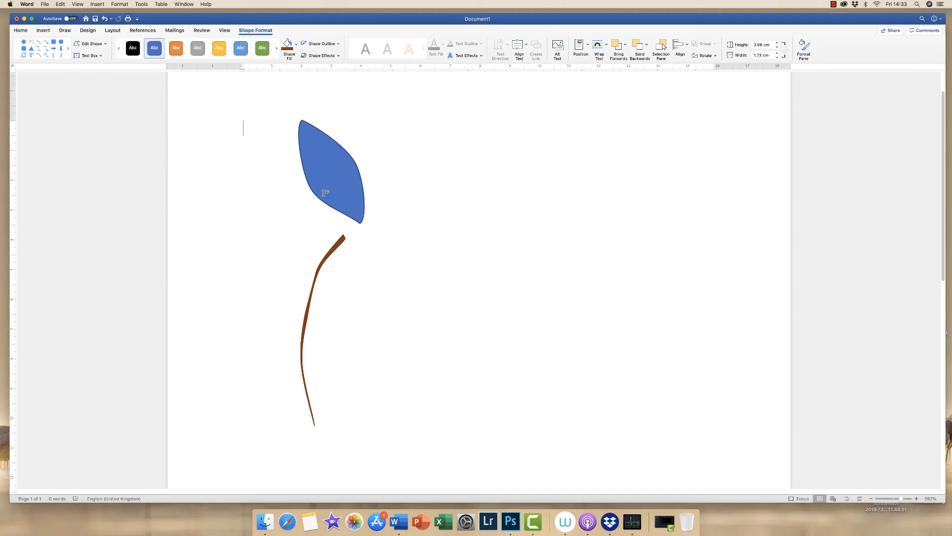
Step: Shrink the petal and fill it lilac via More Fill Colours
{"action": "left_click", "coordinate": [328, 174]}
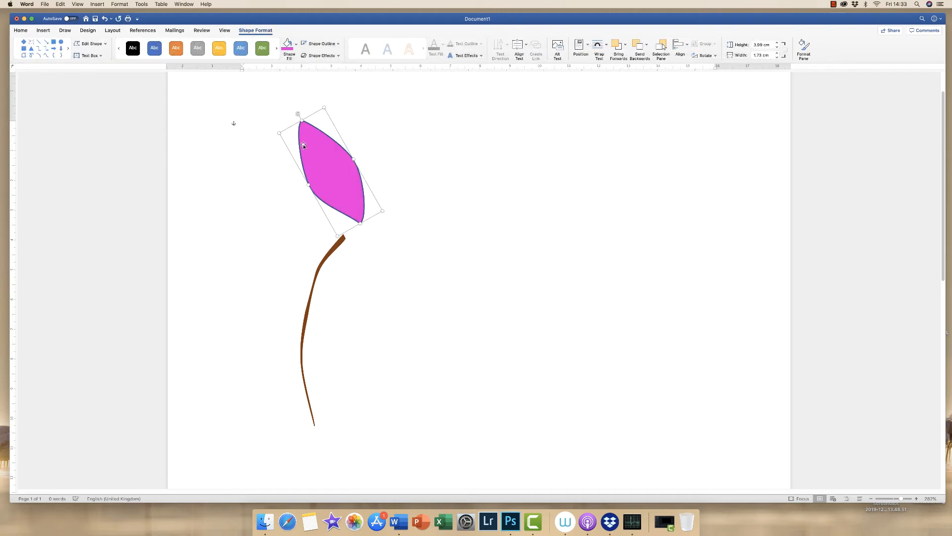
{"action": "left_click", "coordinate": [327, 44]}
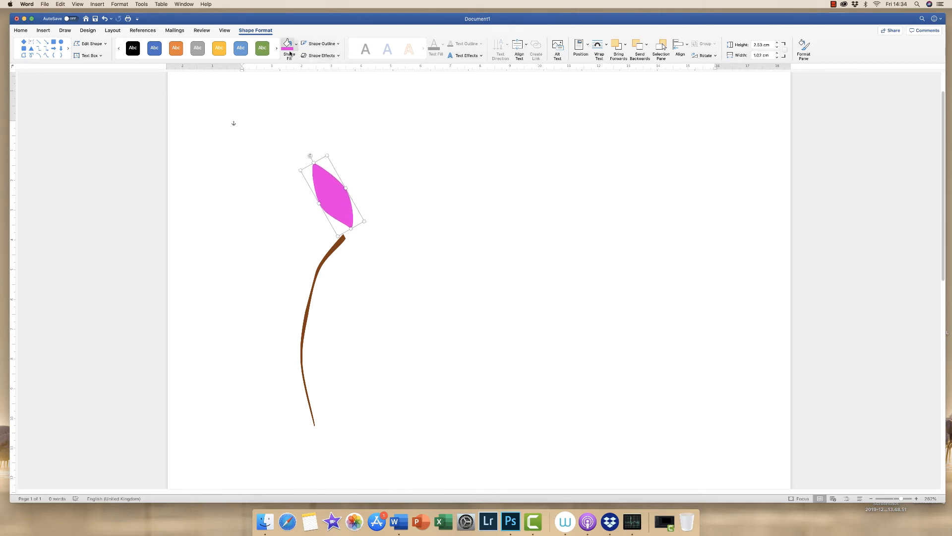
{"action": "left_click", "coordinate": [286, 45]}
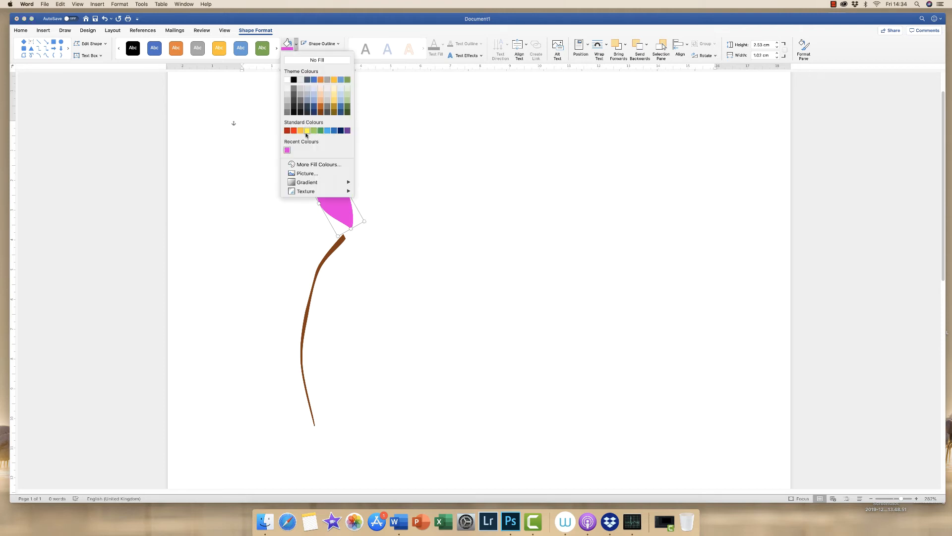
{"action": "left_click", "coordinate": [317, 164]}
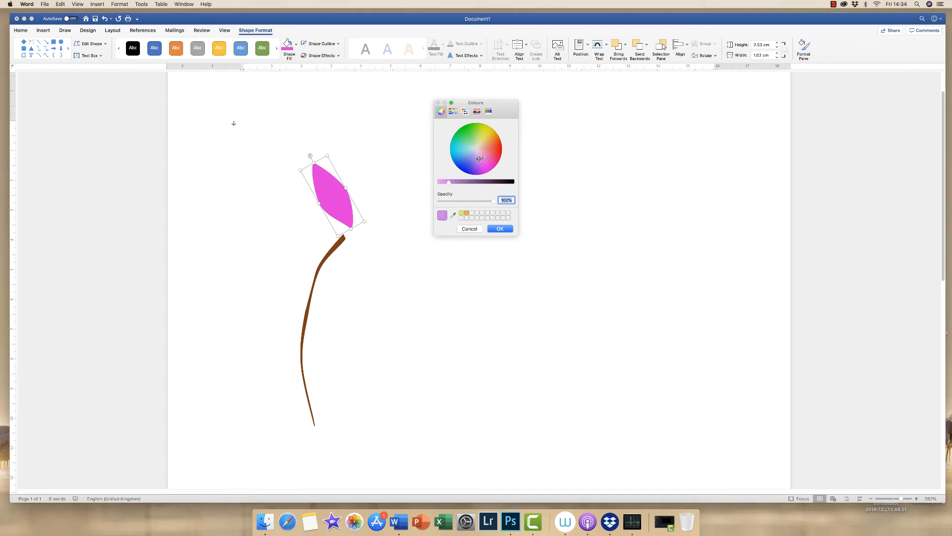
{"action": "left_click", "coordinate": [500, 228]}
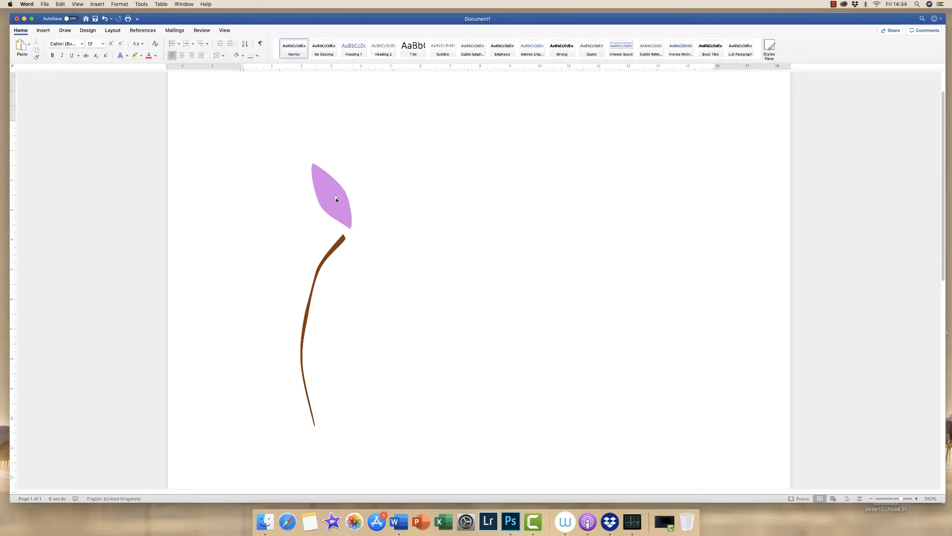
Step: Copy the lilac petal and position a second petal upright beside the first
{"action": "left_click", "coordinate": [336, 198]}
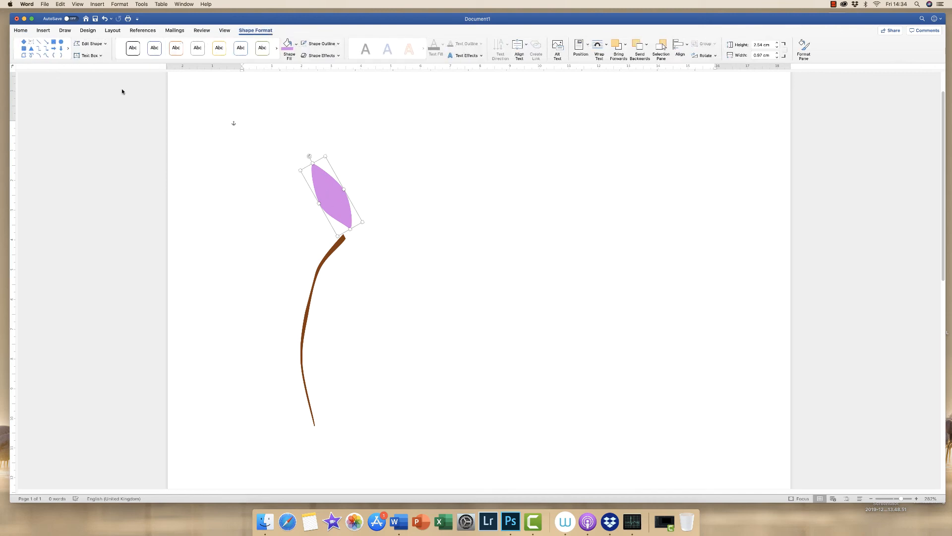
{"action": "left_click", "coordinate": [19, 30]}
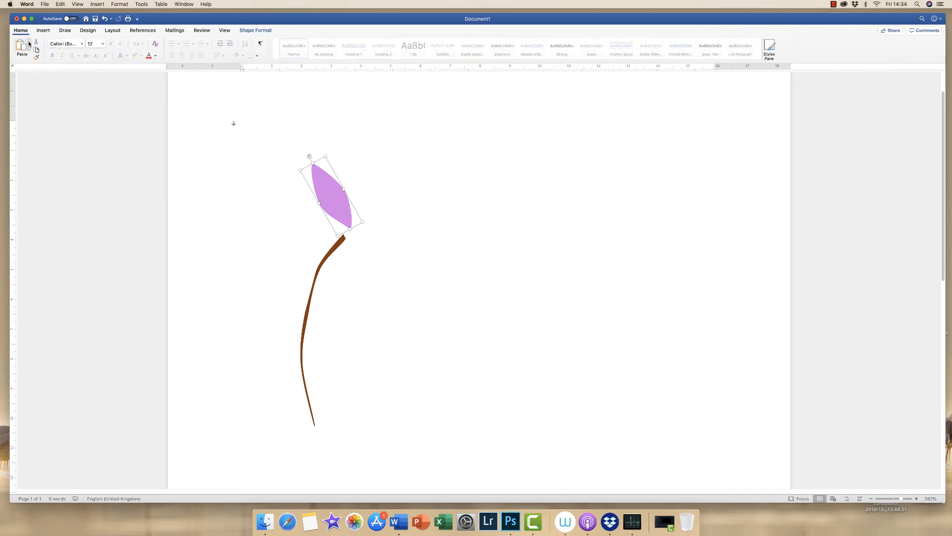
{"action": "left_click", "coordinate": [25, 48]}
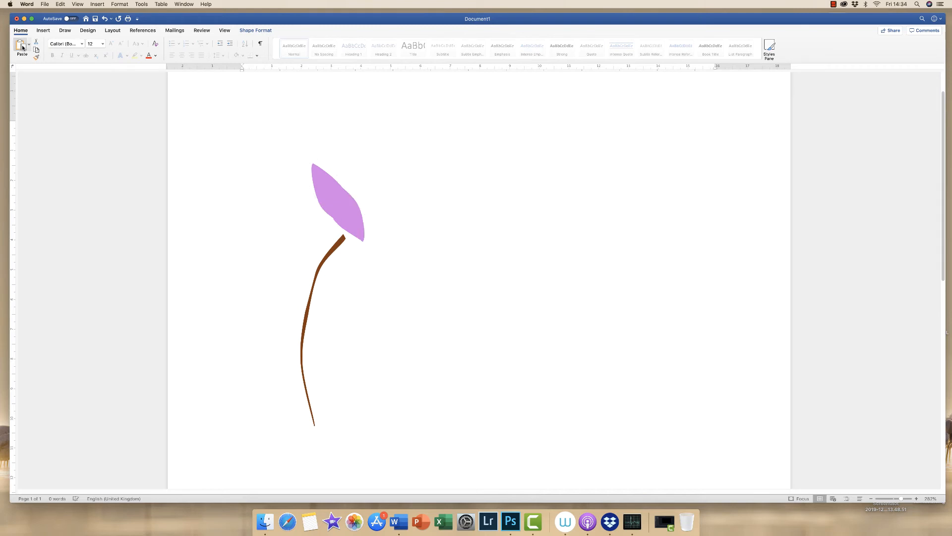
{"action": "left_click_drag", "start_coordinate": [337, 200], "coordinate": [358, 179]}
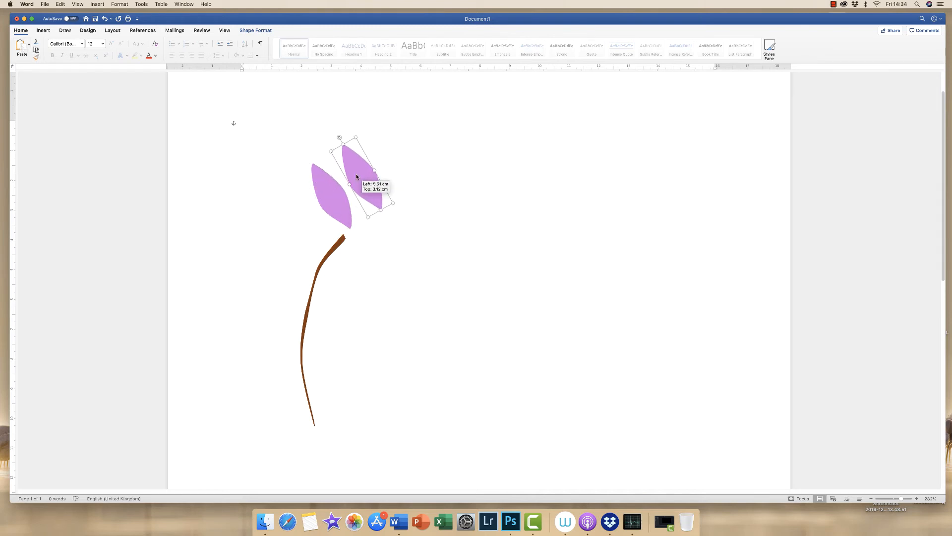
{"action": "left_click_drag", "start_coordinate": [355, 176], "coordinate": [364, 185]}
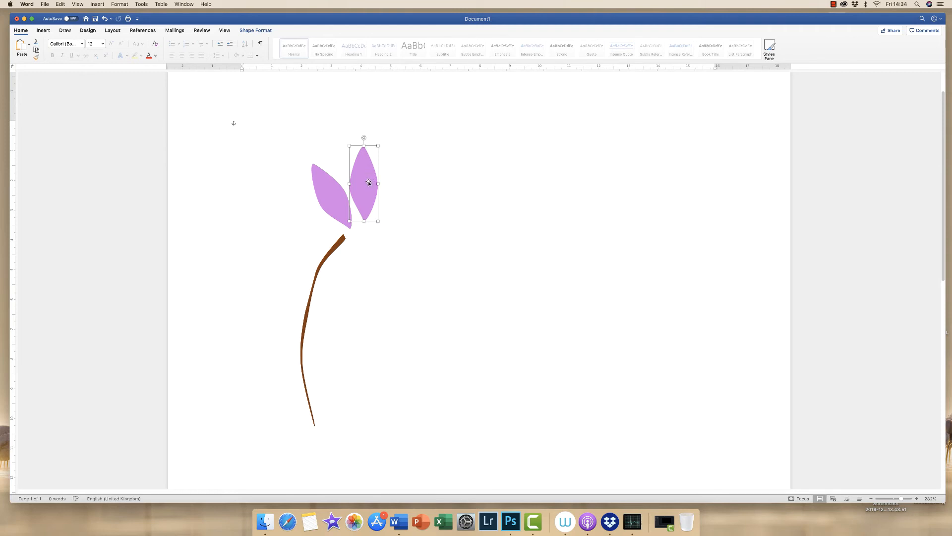
{"action": "right_click", "coordinate": [369, 183]}
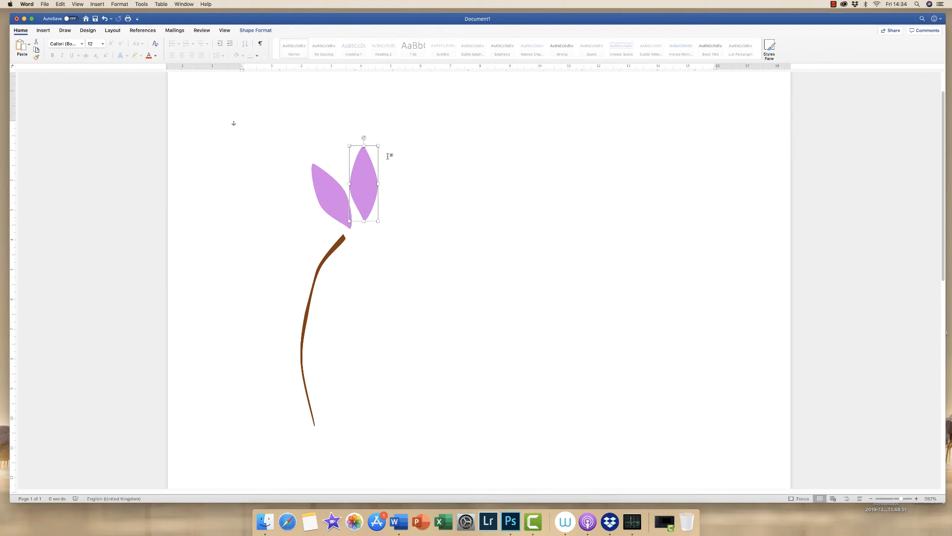
{"action": "mouse_move", "coordinate": [389, 154]}
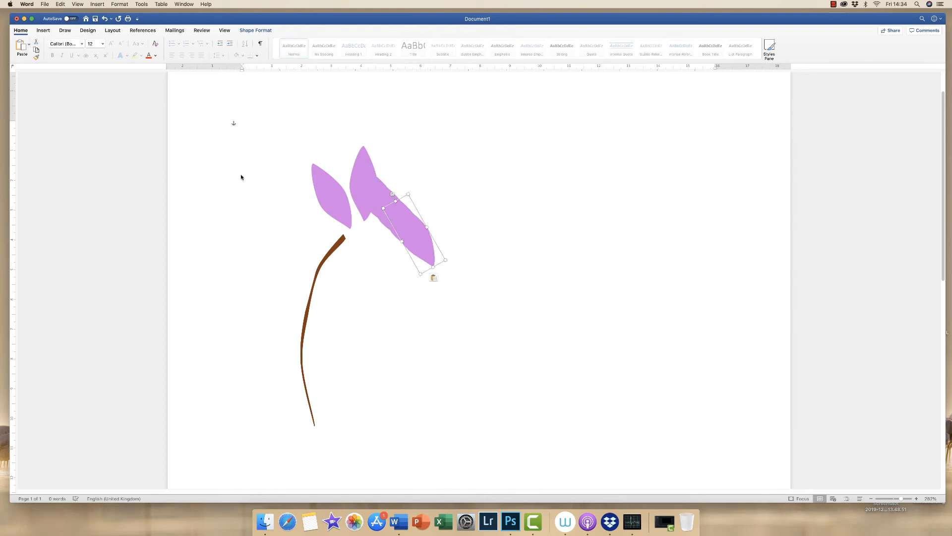
Step: Move and rotate the remaining petals into a six-petal ring at the stem top
{"action": "left_click_drag", "start_coordinate": [413, 234], "coordinate": [389, 215]}
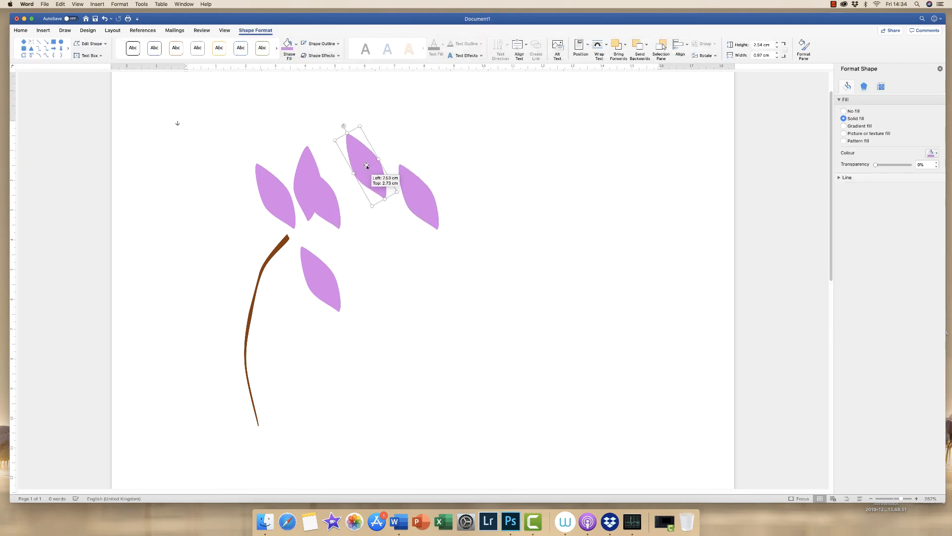
{"action": "left_click_drag", "start_coordinate": [364, 165], "coordinate": [346, 216]}
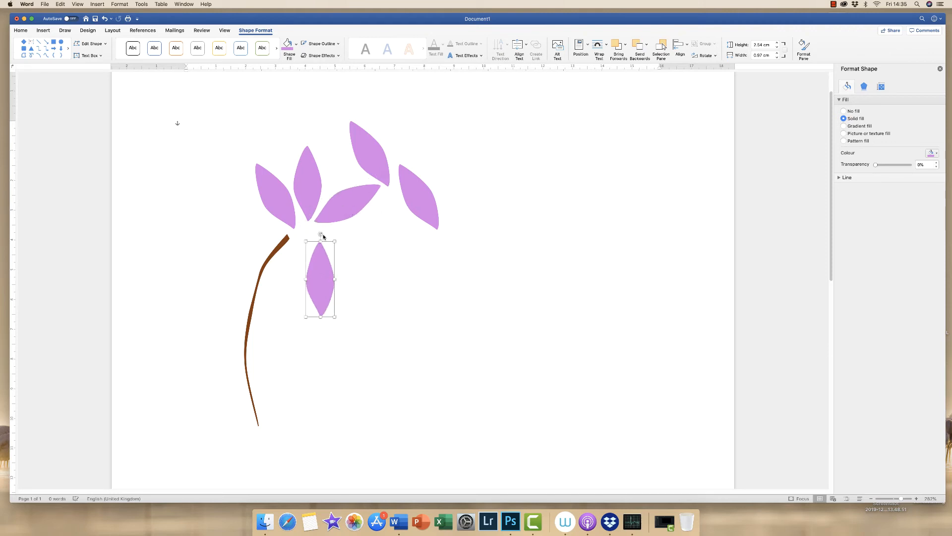
{"action": "left_click_drag", "start_coordinate": [320, 279], "coordinate": [415, 194]}
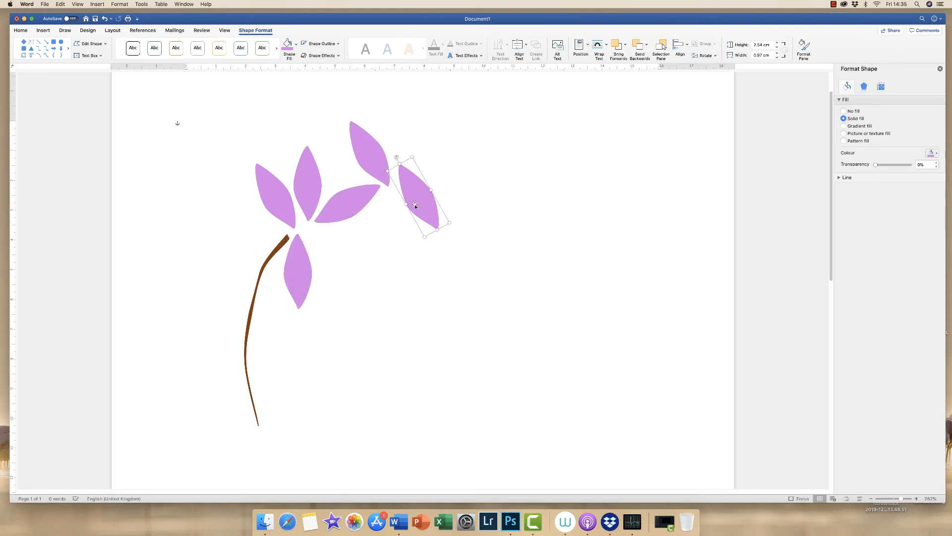
{"action": "left_click_drag", "start_coordinate": [416, 195], "coordinate": [338, 261]}
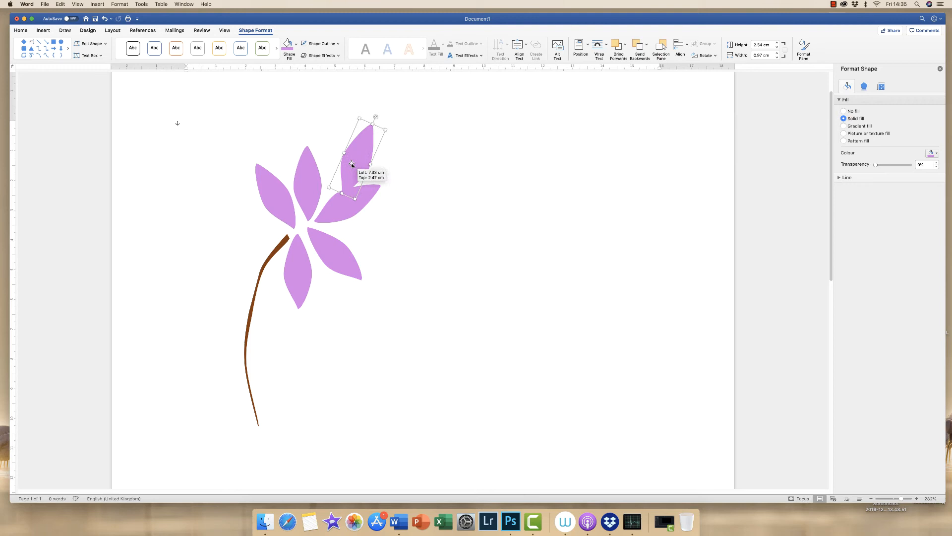
{"action": "left_click_drag", "start_coordinate": [352, 164], "coordinate": [370, 182]}
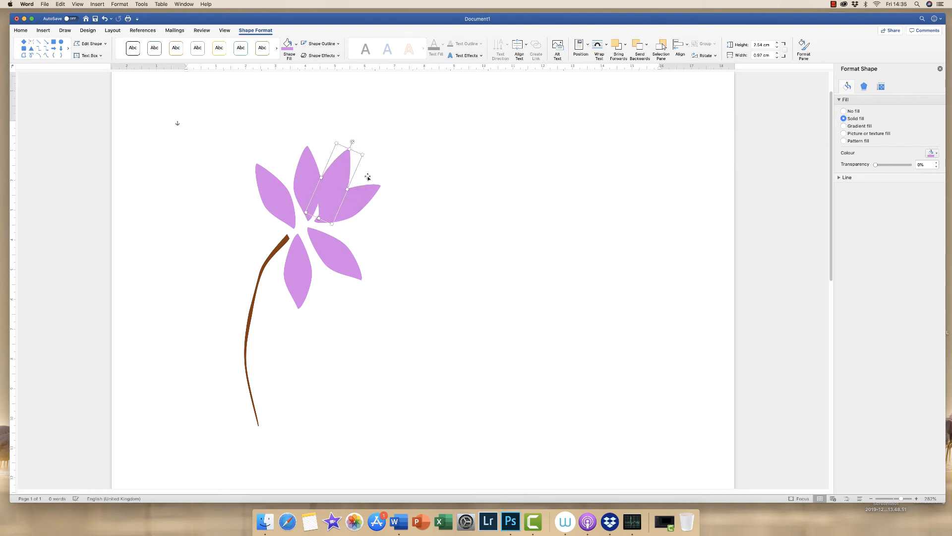
{"action": "left_click", "coordinate": [396, 191]}
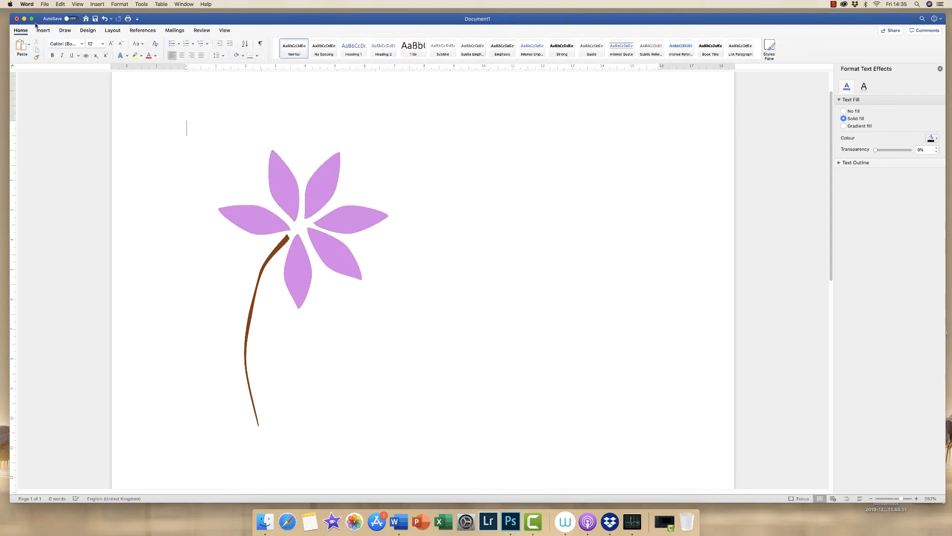
Step: Draw a small circle at the flower centre and fill it mustard yellow
{"action": "left_click", "coordinate": [43, 30]}
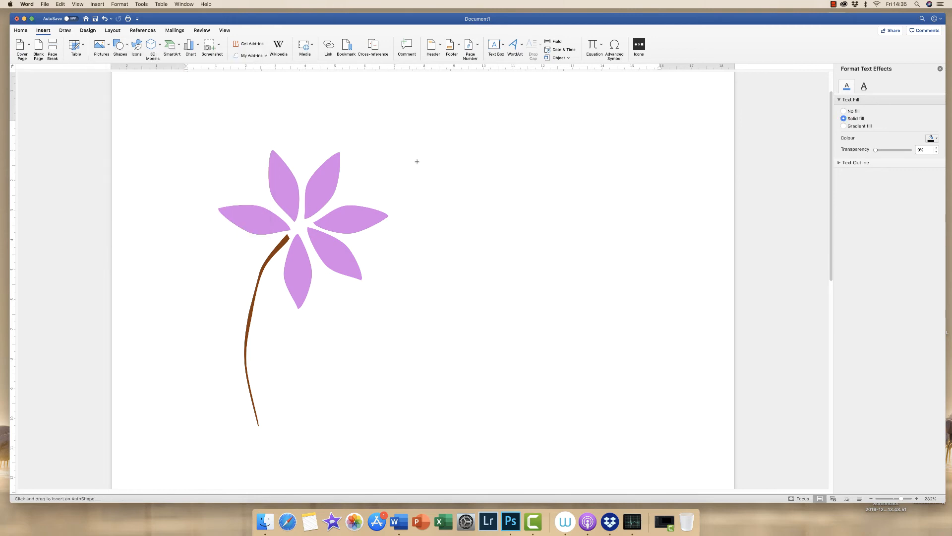
{"action": "left_click_drag", "start_coordinate": [401, 167], "coordinate": [431, 200]}
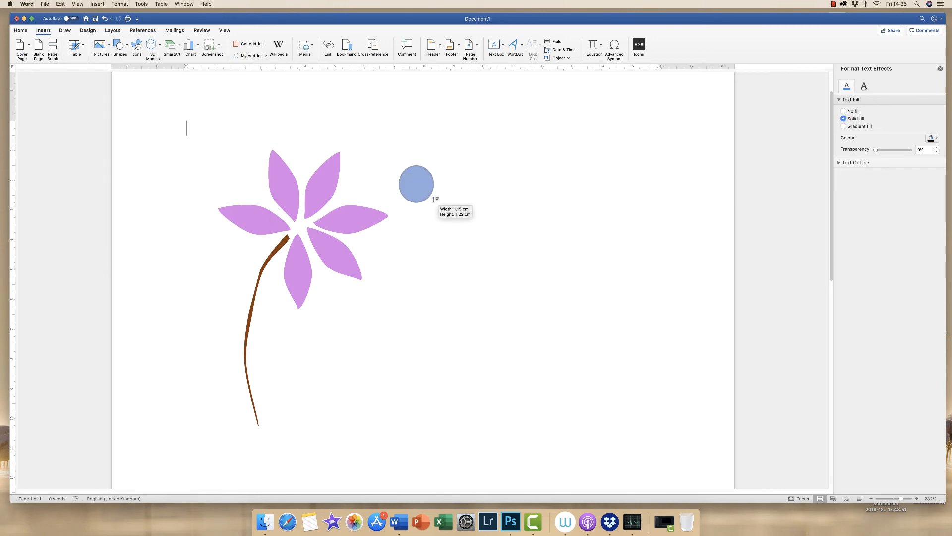
{"action": "left_click_drag", "start_coordinate": [416, 184], "coordinate": [304, 224]}
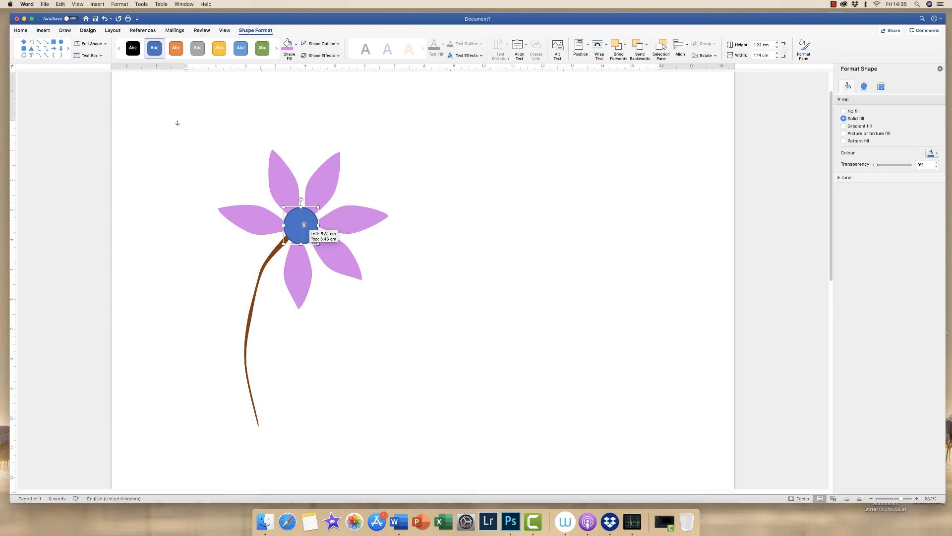
{"action": "left_click", "coordinate": [288, 43]}
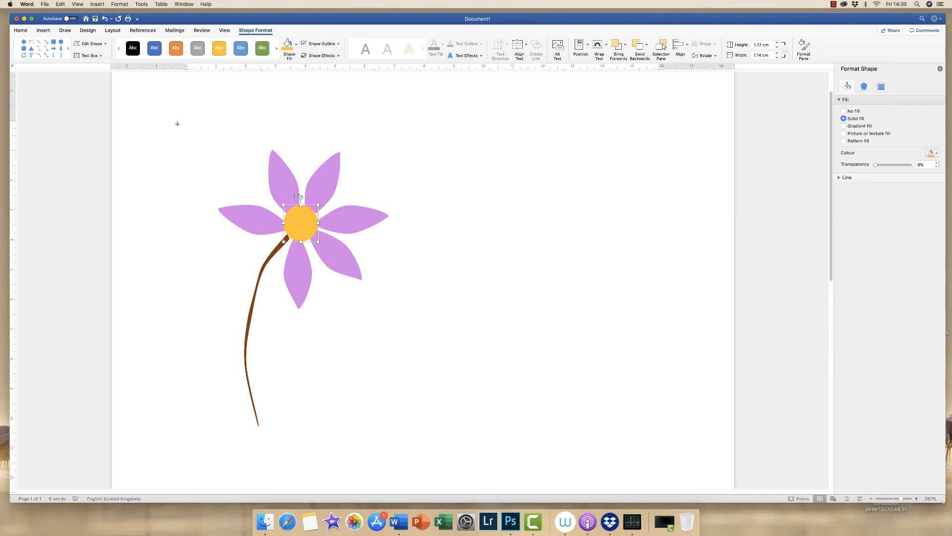
{"action": "mouse_move", "coordinate": [297, 62]}
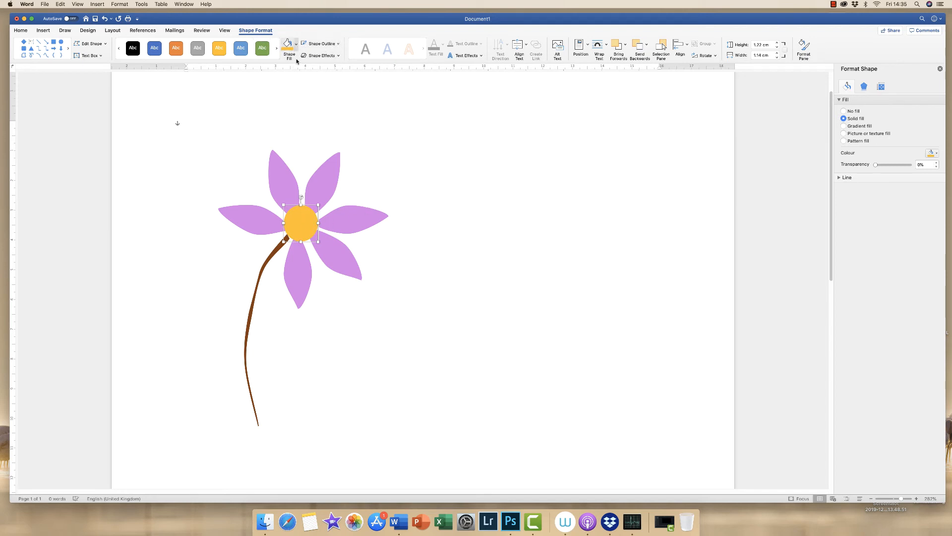
{"action": "left_click", "coordinate": [930, 153]}
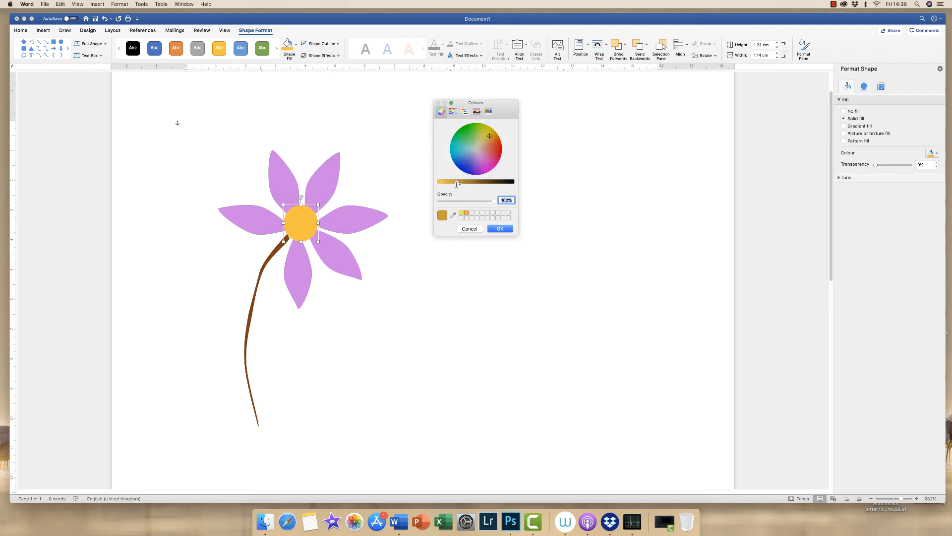
{"action": "left_click_drag", "start_coordinate": [457, 182], "coordinate": [452, 182]}
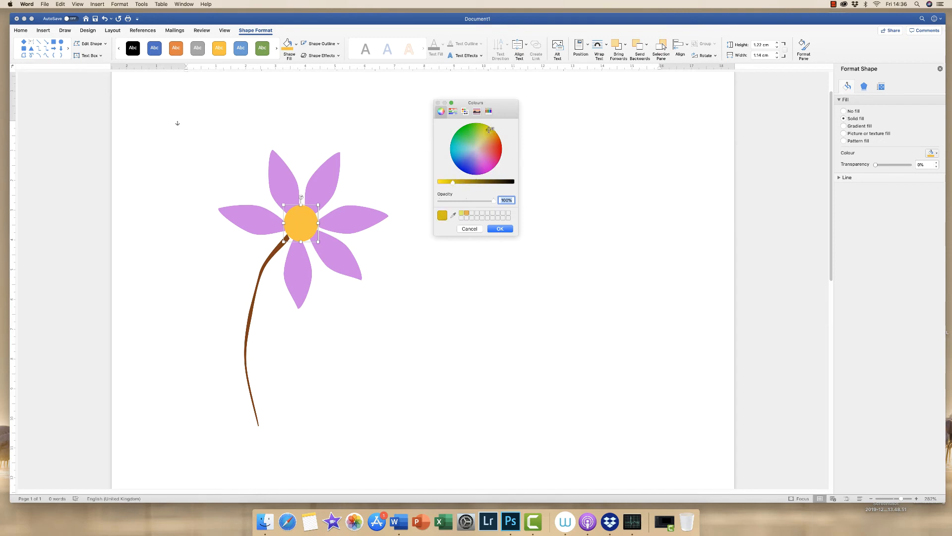
{"action": "left_click", "coordinate": [500, 229]}
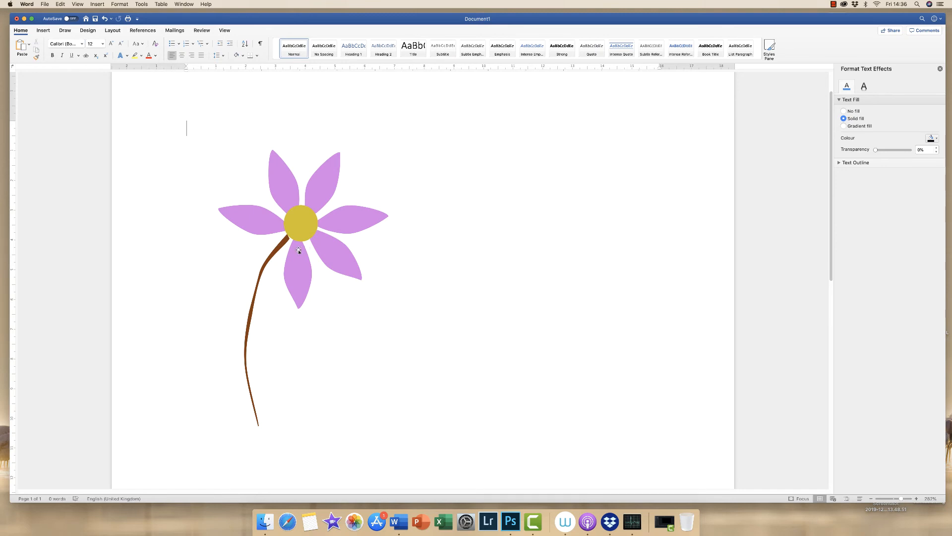
Step: Nudge the brown stem under the centre and collapse the upper-left petal's Fill settings
{"action": "left_click", "coordinate": [278, 247]}
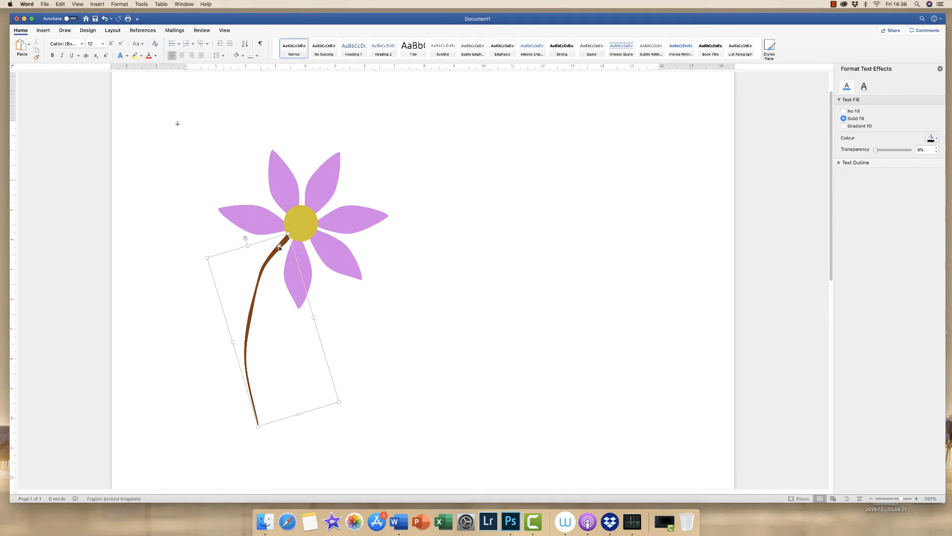
{"action": "left_click", "coordinate": [283, 243]}
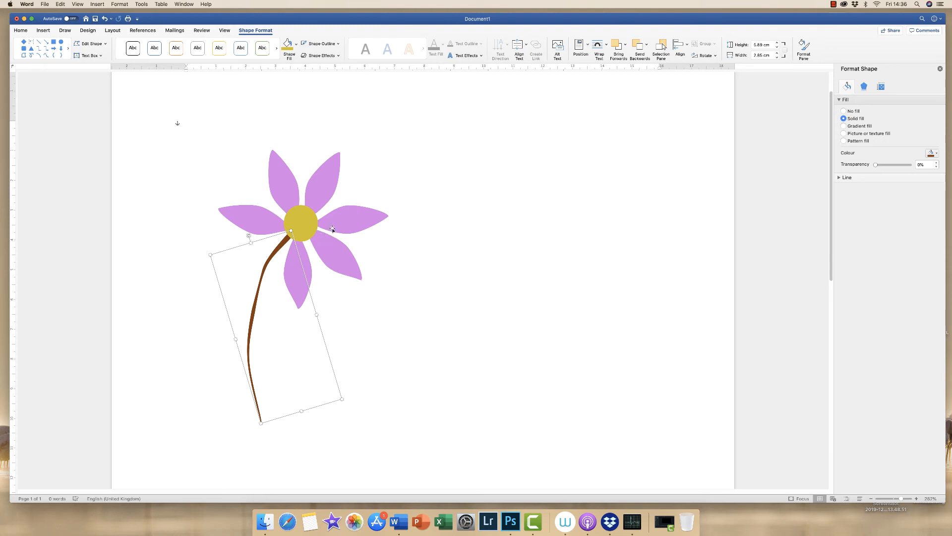
{"action": "mouse_move", "coordinate": [337, 217]}
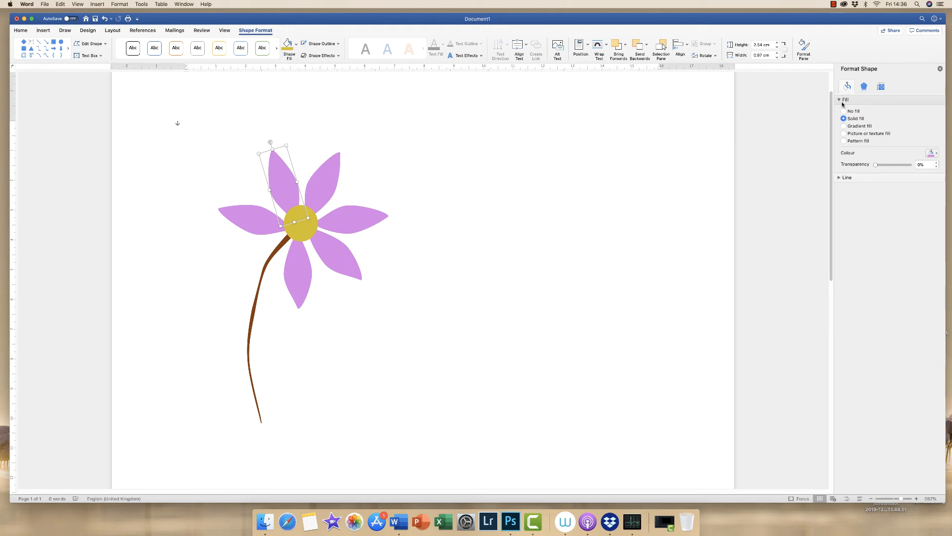
{"action": "left_click", "coordinate": [839, 100]}
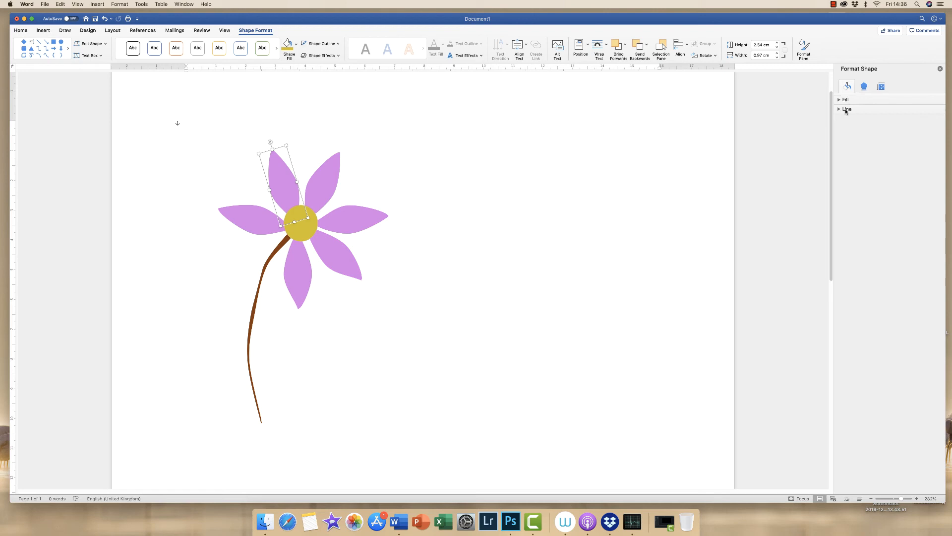
Step: Give the upper-left petal a solid grey outline with a freehand sketched style
{"action": "left_click", "coordinate": [840, 109]}
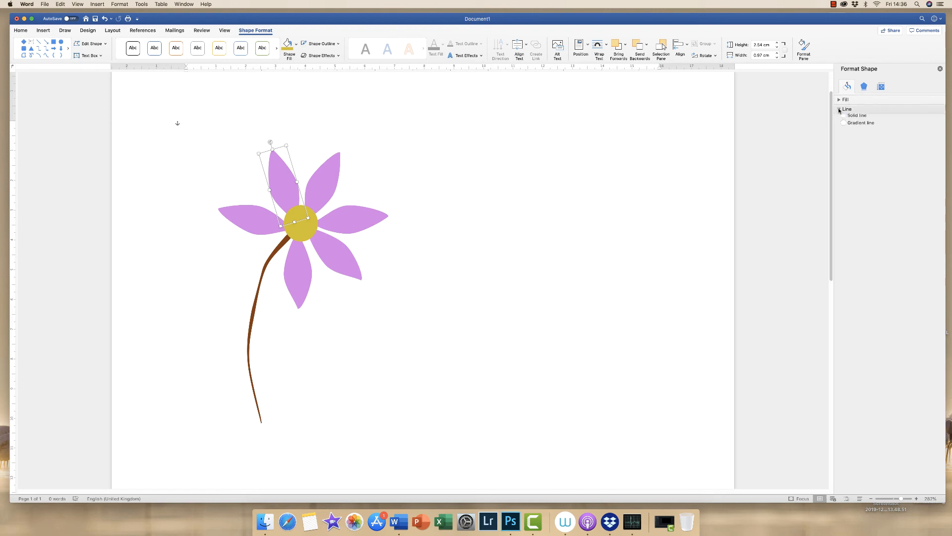
{"action": "left_click", "coordinate": [843, 128]}
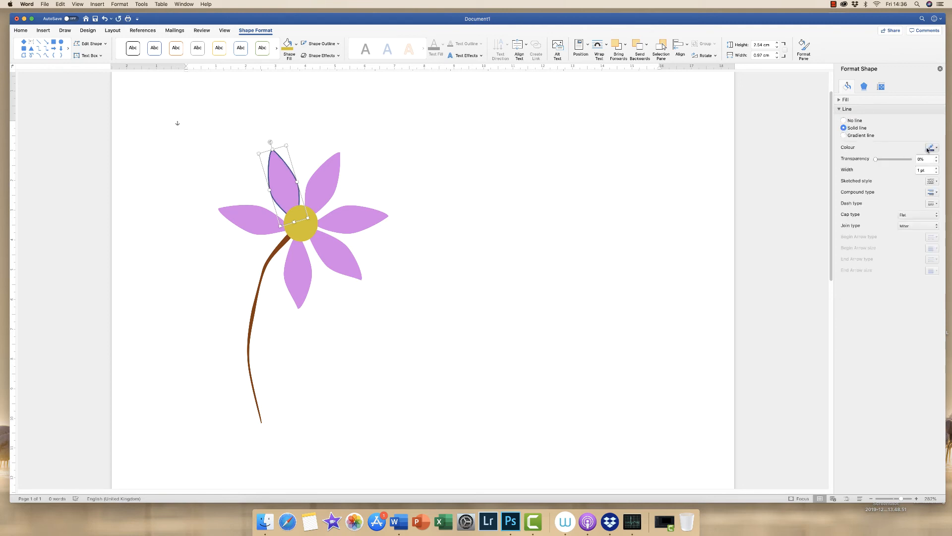
{"action": "left_click", "coordinate": [934, 147]}
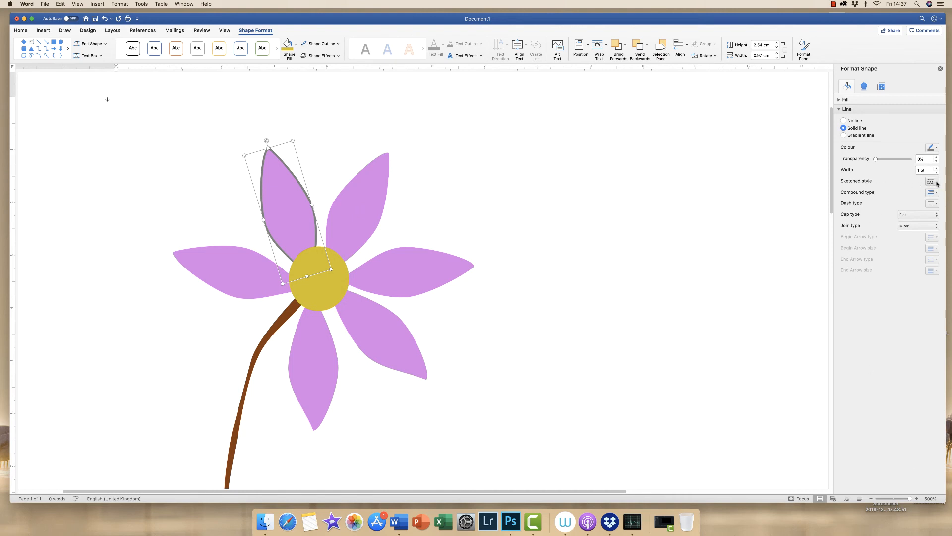
{"action": "left_click", "coordinate": [932, 180]}
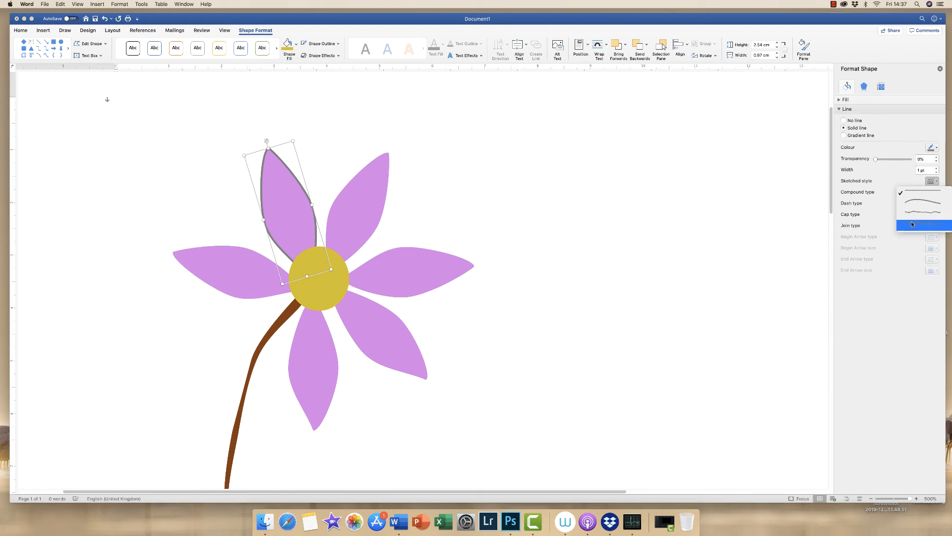
{"action": "left_click", "coordinate": [923, 225]}
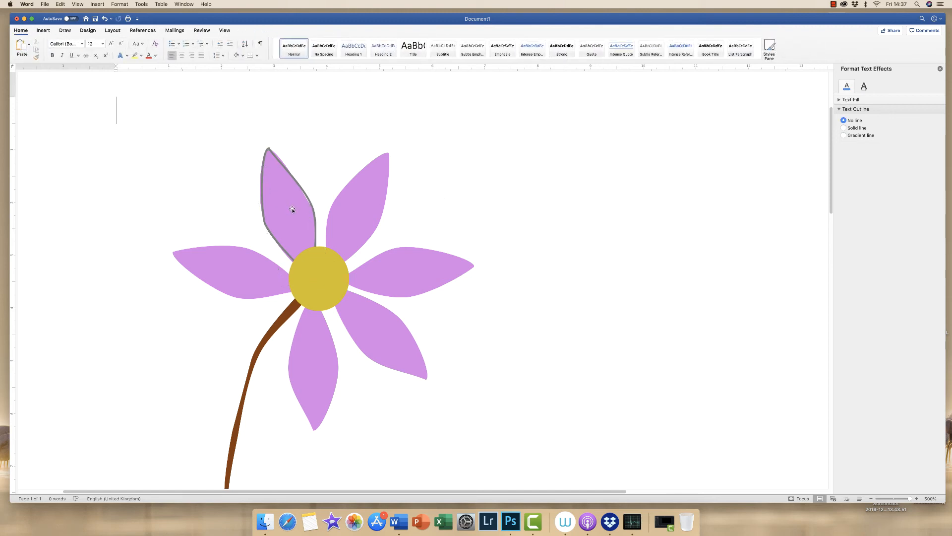
Step: Edit the grey-outlined upper-left petal's points, pulling its left edge slightly outward
{"action": "left_click", "coordinate": [291, 209]}
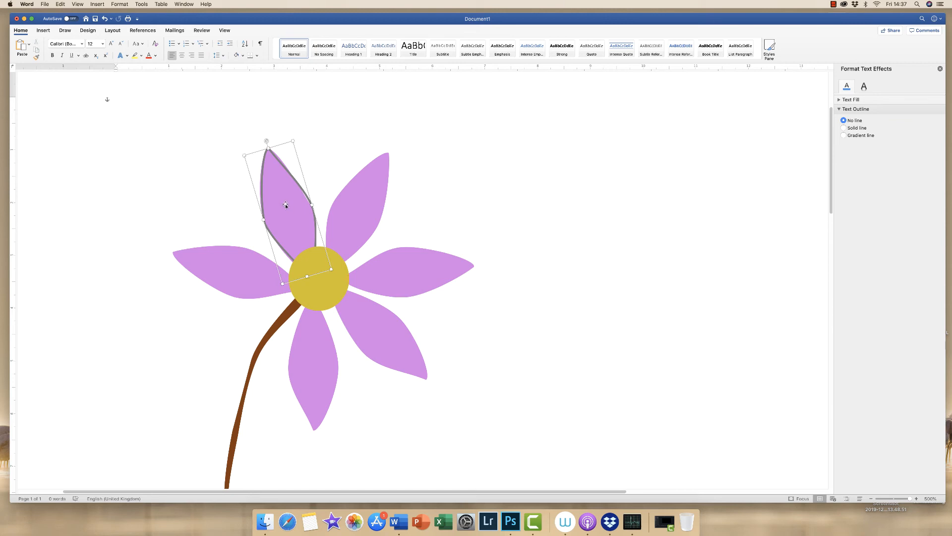
{"action": "left_click", "coordinate": [89, 43]}
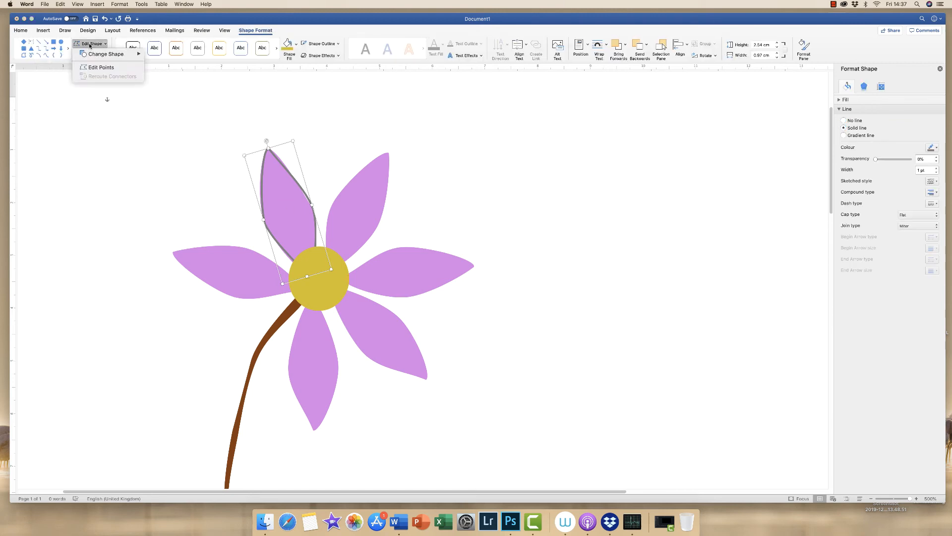
{"action": "left_click", "coordinate": [100, 67]}
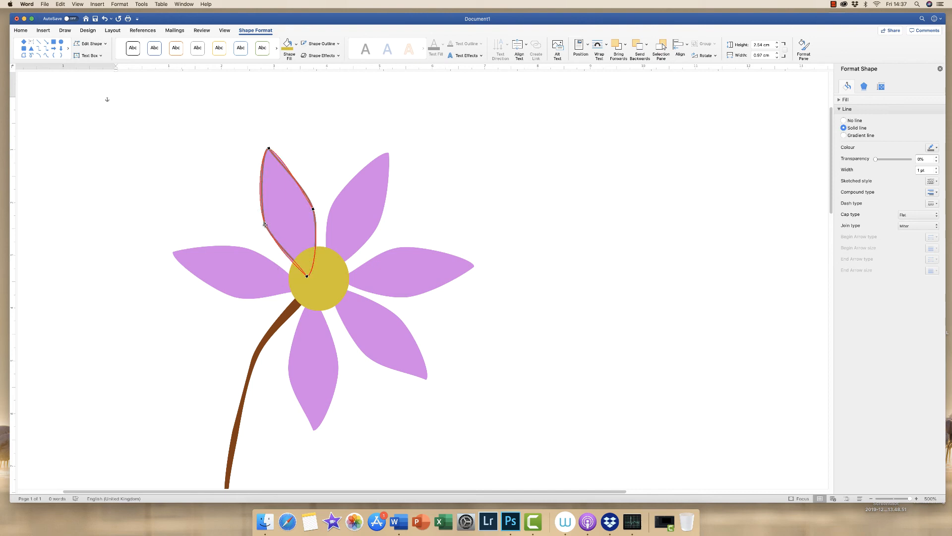
{"action": "mouse_move", "coordinate": [267, 222]}
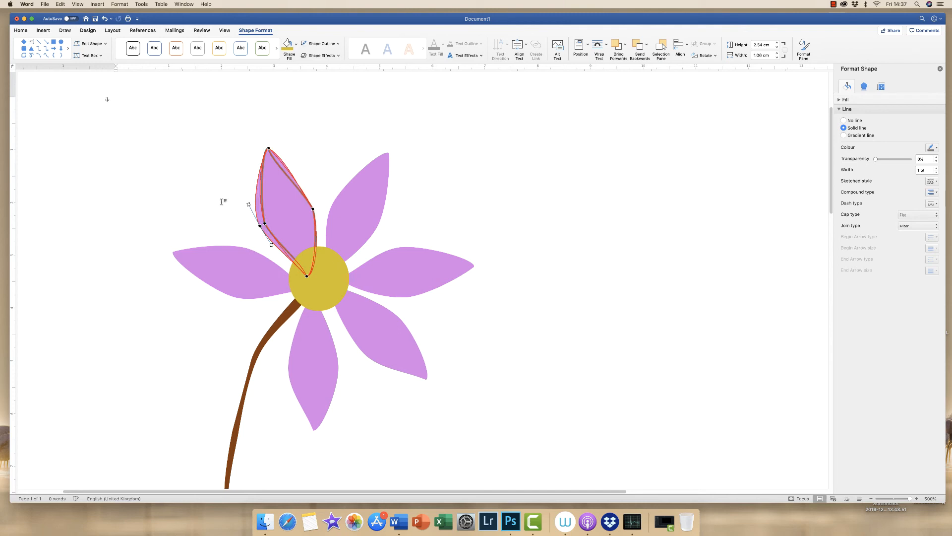
{"action": "mouse_move", "coordinate": [218, 175]}
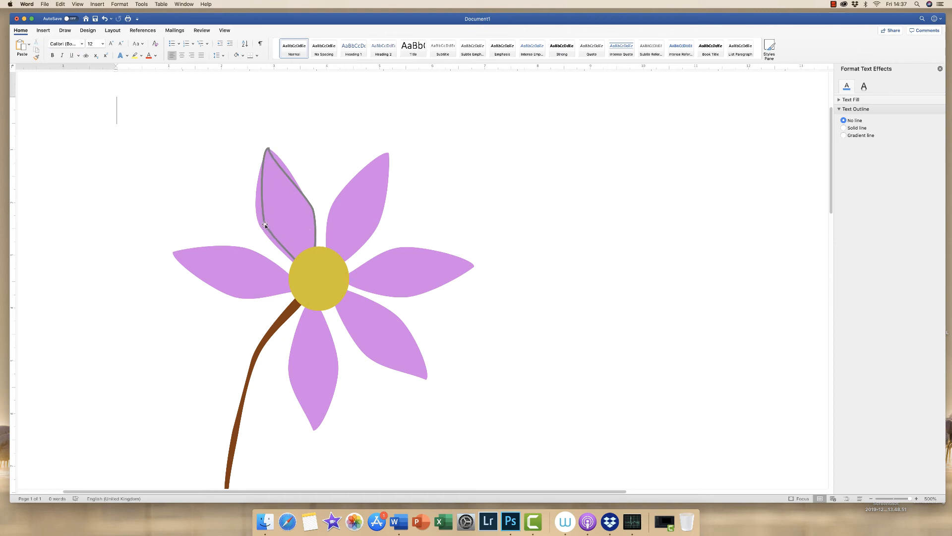
{"action": "left_click", "coordinate": [265, 225]}
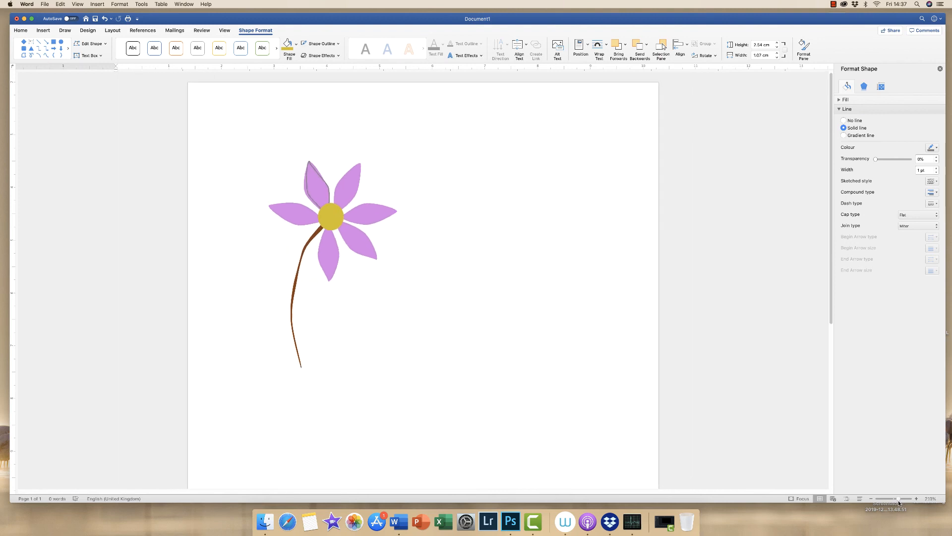
Step: Select the sketched grey-outlined top petal, then deselect the flower and scroll down
{"action": "left_click", "coordinate": [314, 181]}
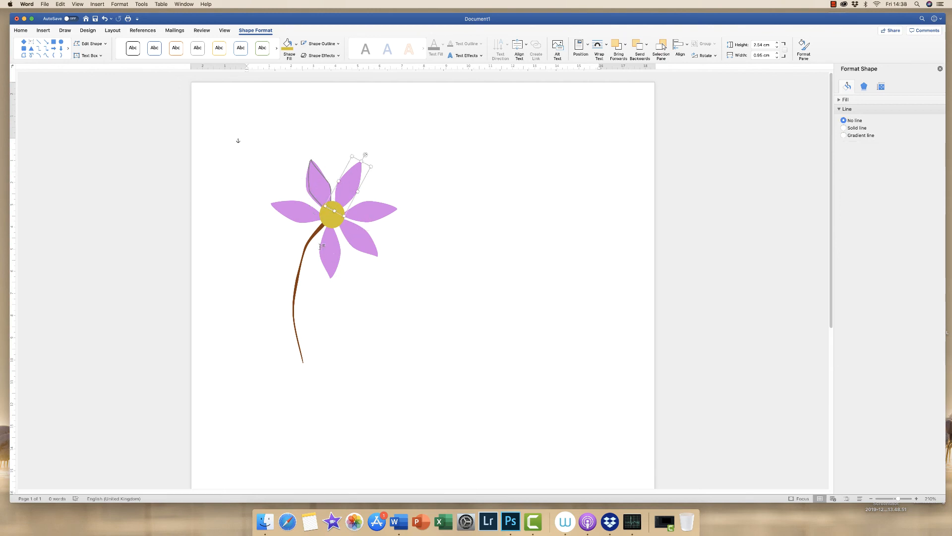
{"action": "left_click", "coordinate": [248, 144]}
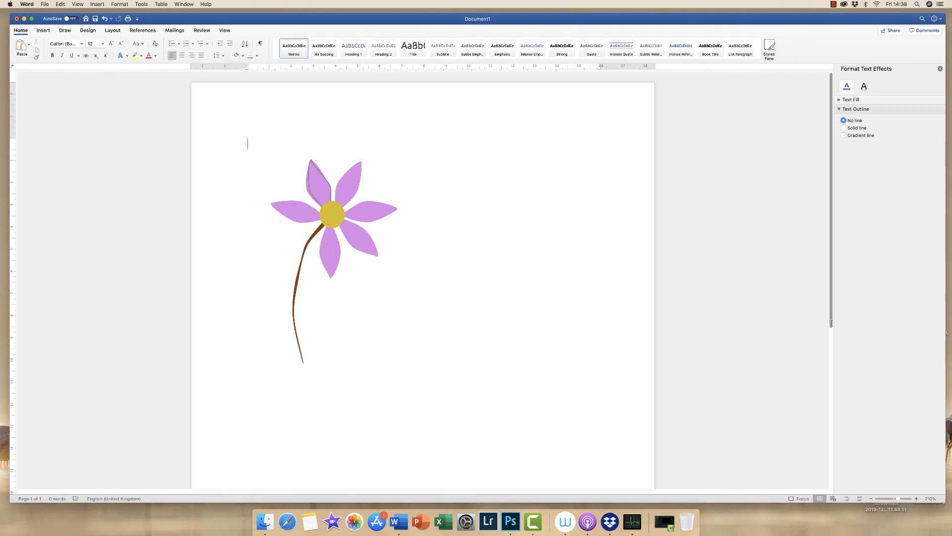
{"action": "scroll", "scroll_direction": "down", "scroll_amount": 3}
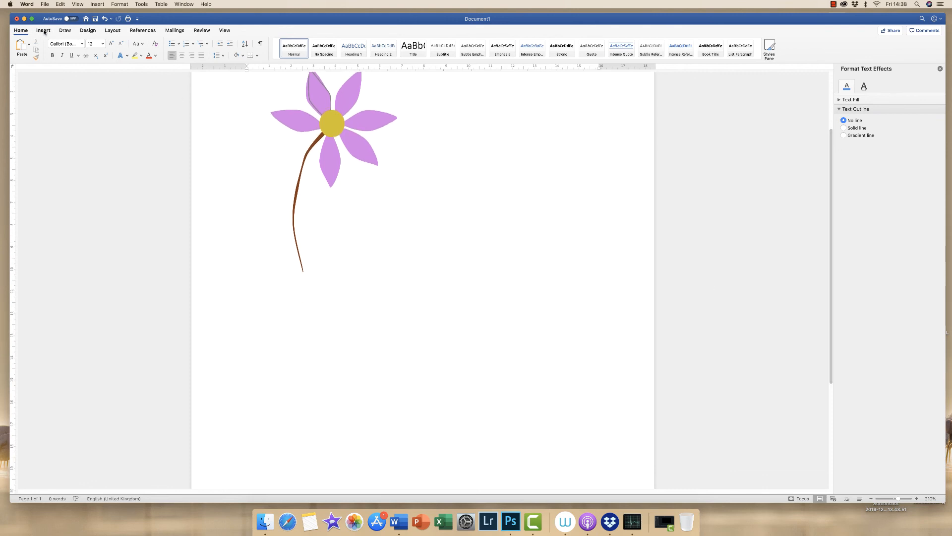
Step: Open the Insert Icons library and scroll to the Arts and Body parts categories
{"action": "left_click", "coordinate": [43, 30]}
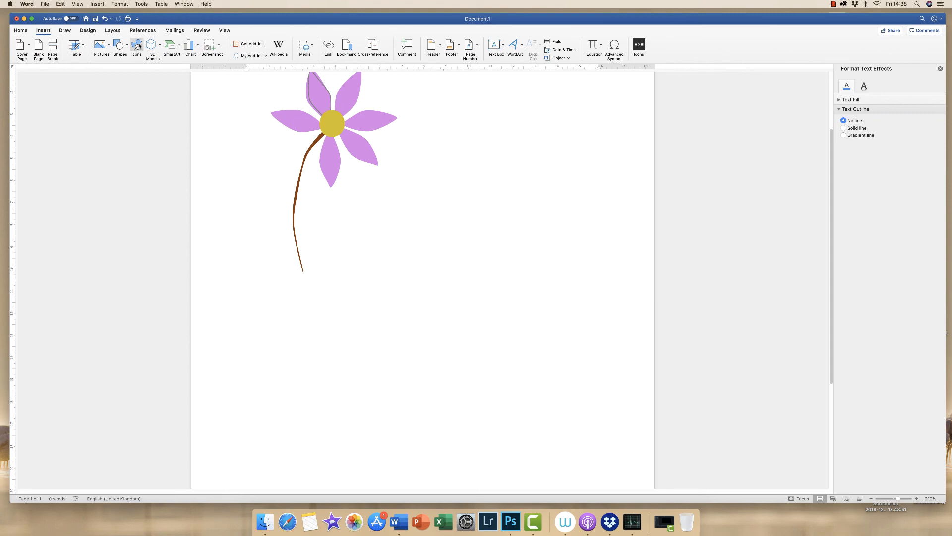
{"action": "mouse_move", "coordinate": [137, 44]}
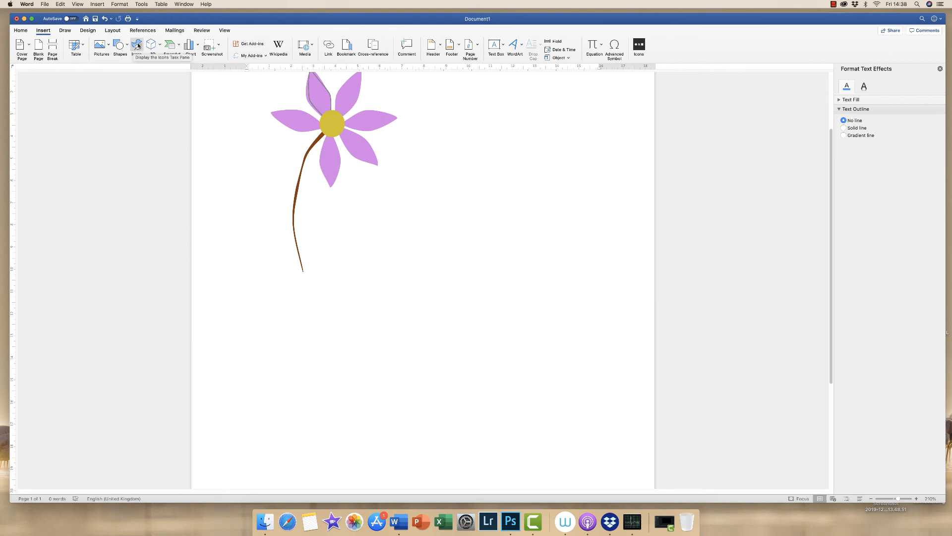
{"action": "left_click", "coordinate": [136, 44]}
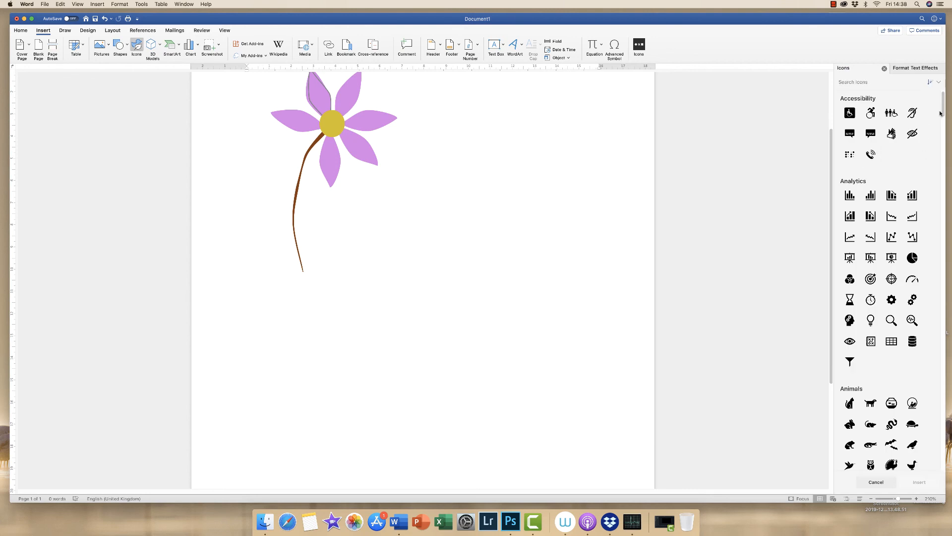
{"action": "mouse_move", "coordinate": [943, 107]}
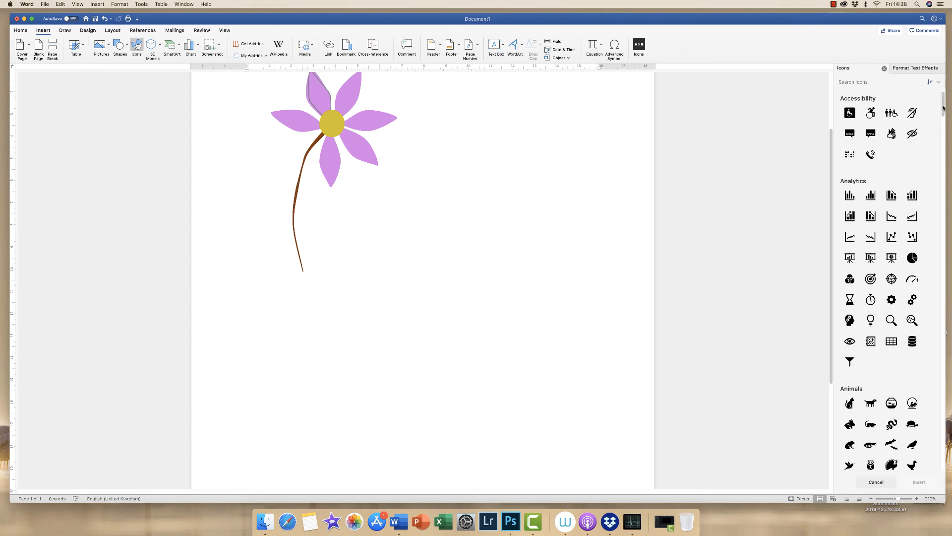
{"action": "scroll", "scroll_direction": "down", "scroll_amount": 3}
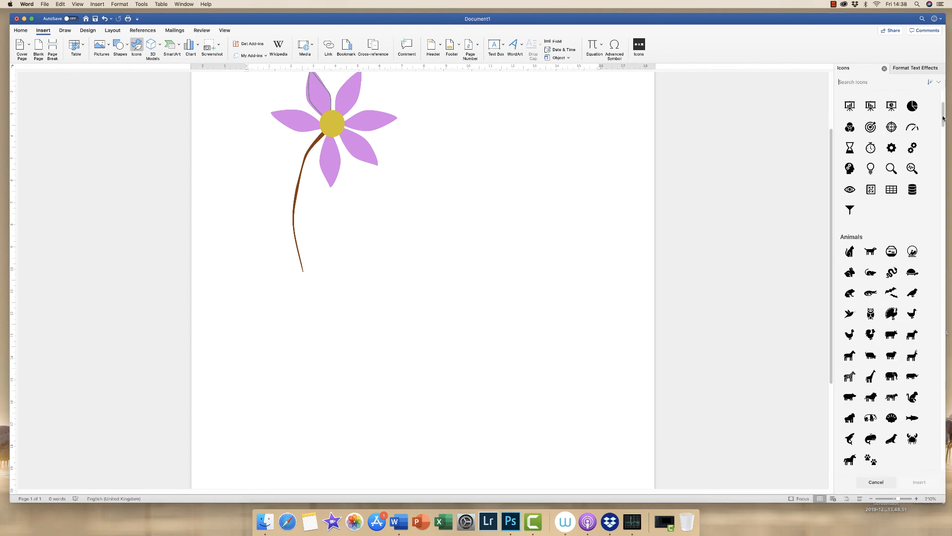
{"action": "scroll", "scroll_direction": "down", "scroll_amount": 3}
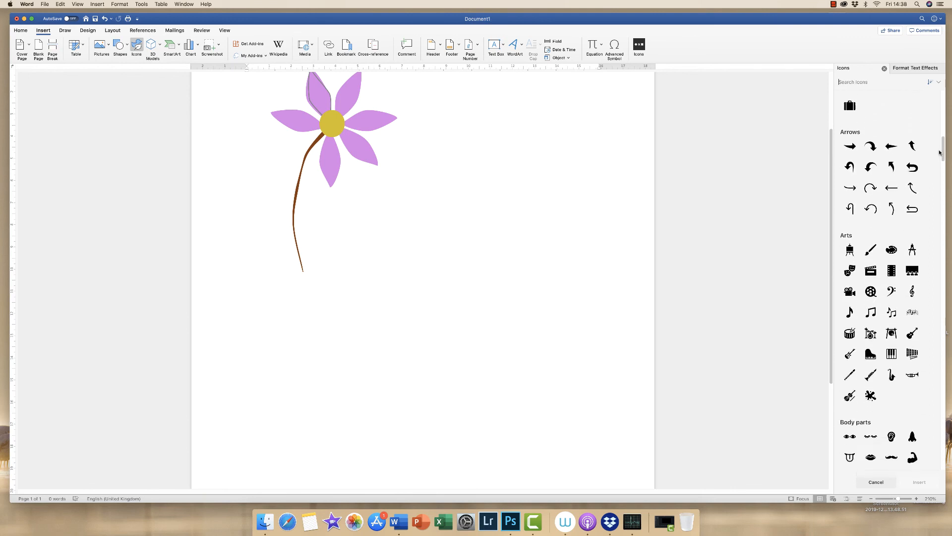
{"action": "scroll", "scroll_direction": "down", "scroll_amount": 3}
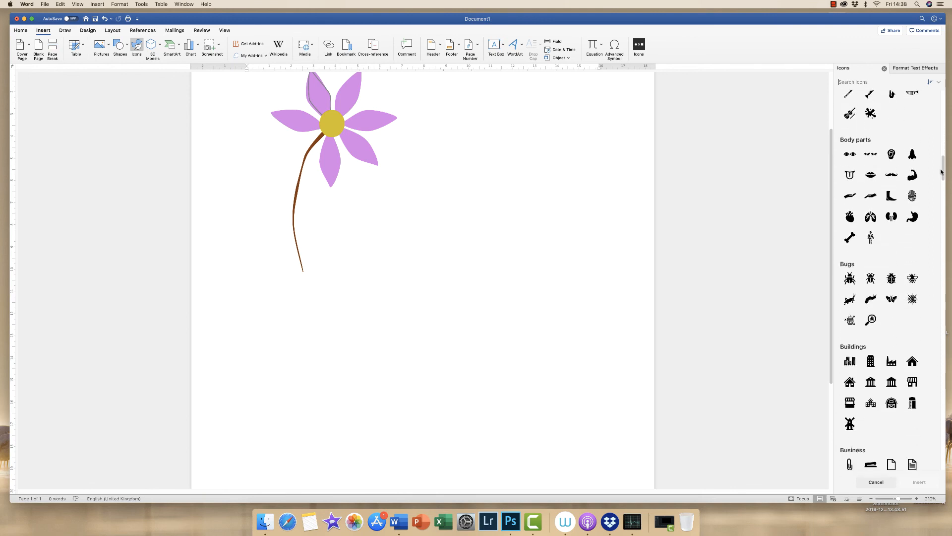
{"action": "scroll", "scroll_direction": "down", "scroll_amount": 3}
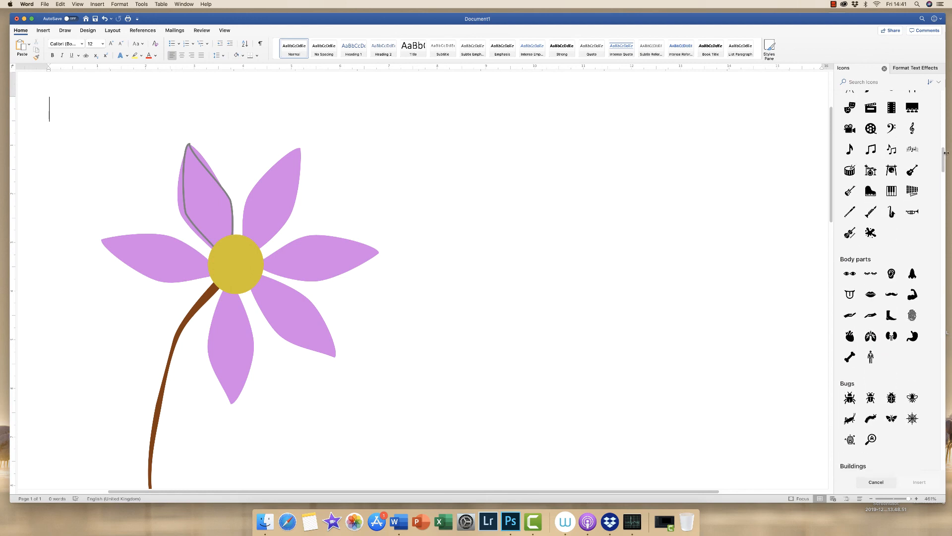
Step: Insert the beamed double musical-note icon and move it right of the flower
{"action": "left_click", "coordinate": [870, 225]}
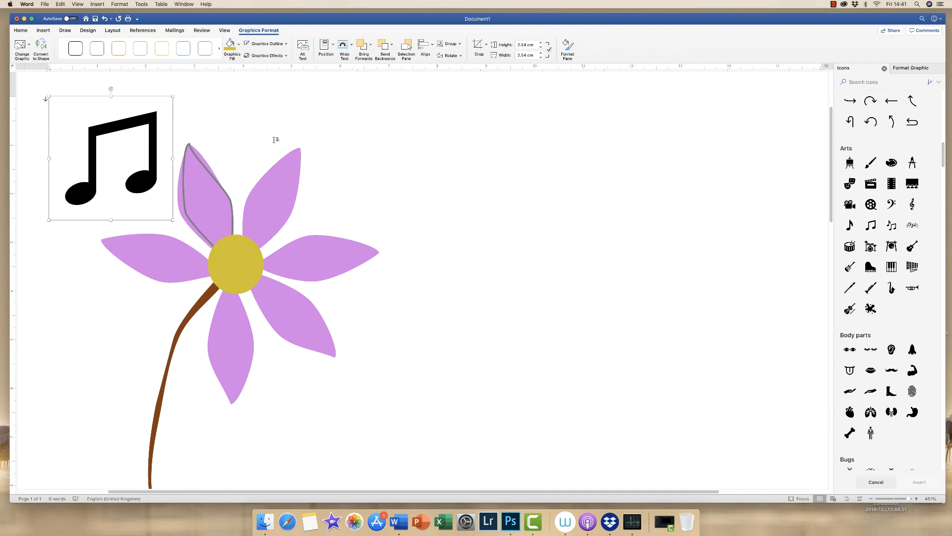
{"action": "left_click_drag", "start_coordinate": [111, 158], "coordinate": [572, 216]}
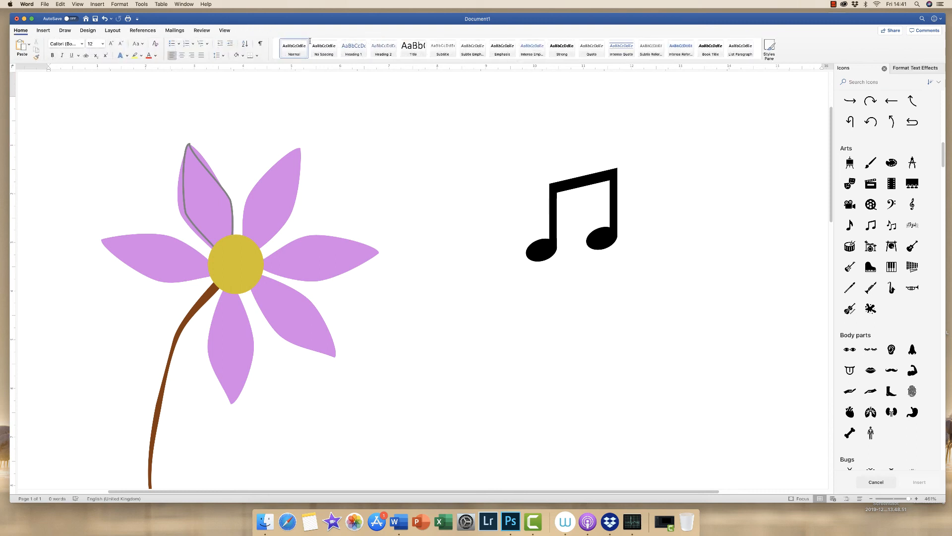
{"action": "left_click", "coordinate": [572, 212]}
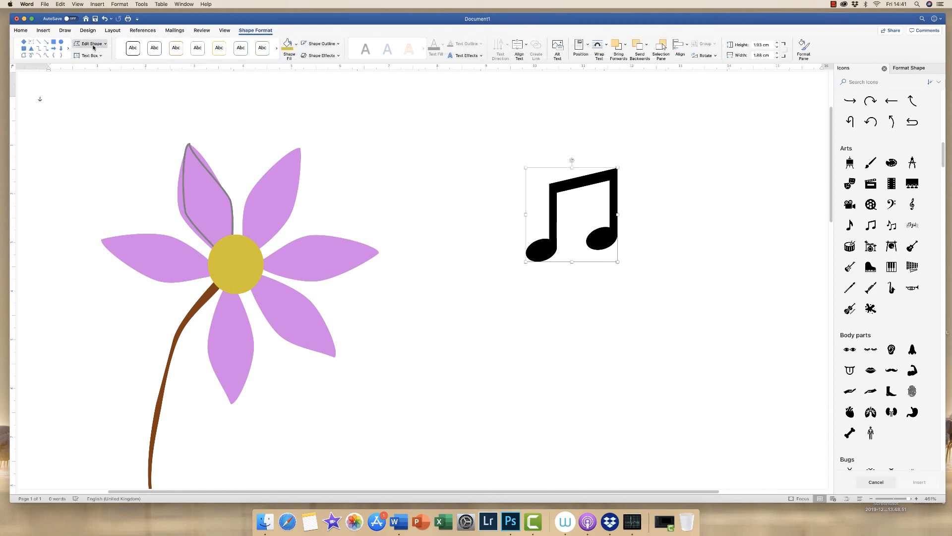
Step: Edit the note's points, raising its left stem so the beam slopes down rightward
{"action": "left_click", "coordinate": [90, 44]}
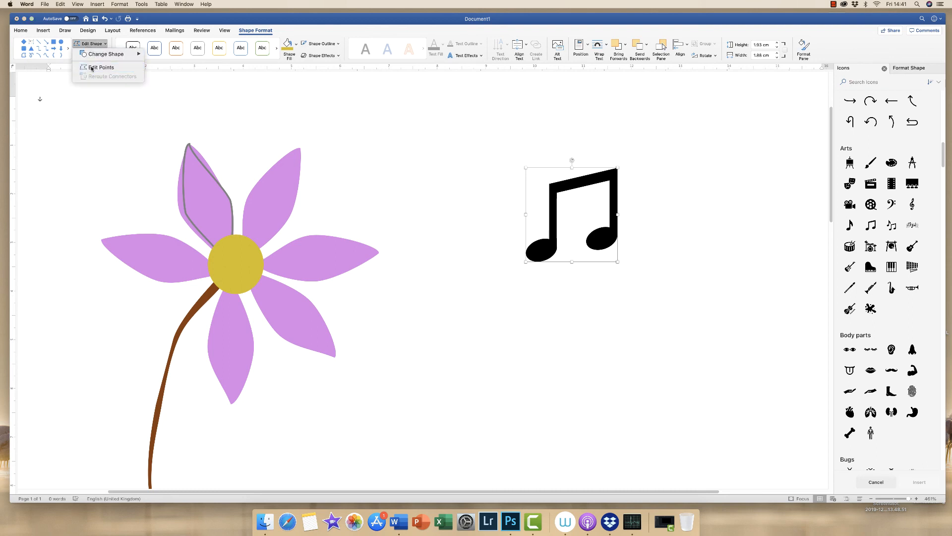
{"action": "left_click", "coordinate": [101, 67]}
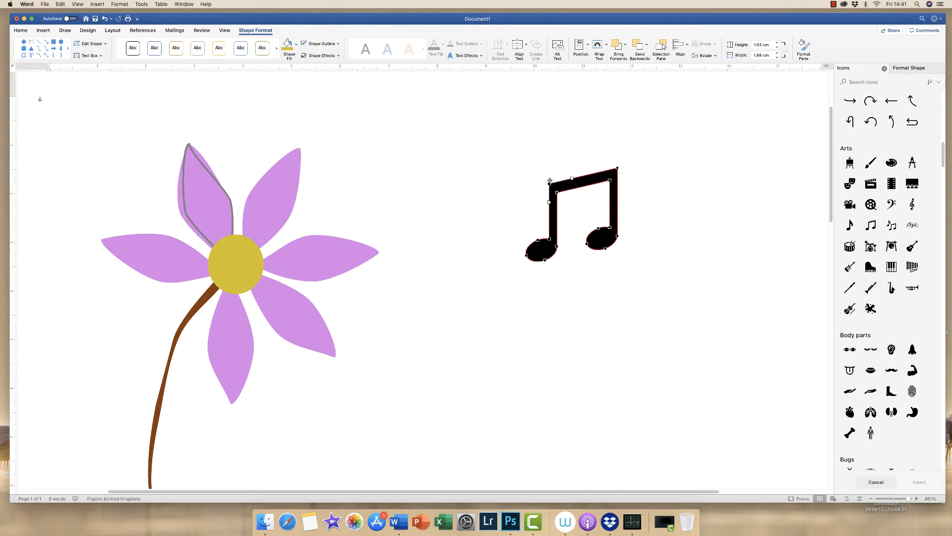
{"action": "left_click_drag", "start_coordinate": [552, 181], "coordinate": [557, 139]}
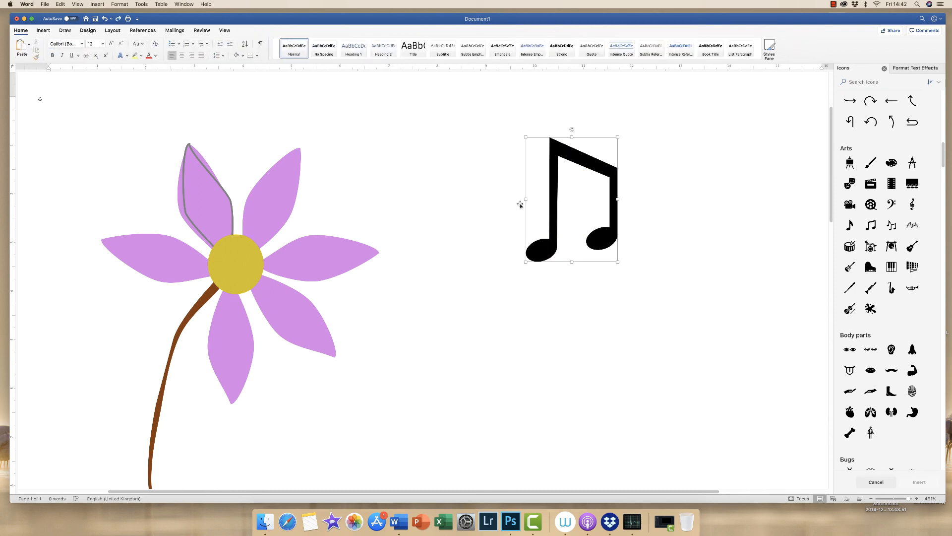
Step: Fill the musical note golden yellow and give it a thin grey outline
{"action": "left_click", "coordinate": [289, 44]}
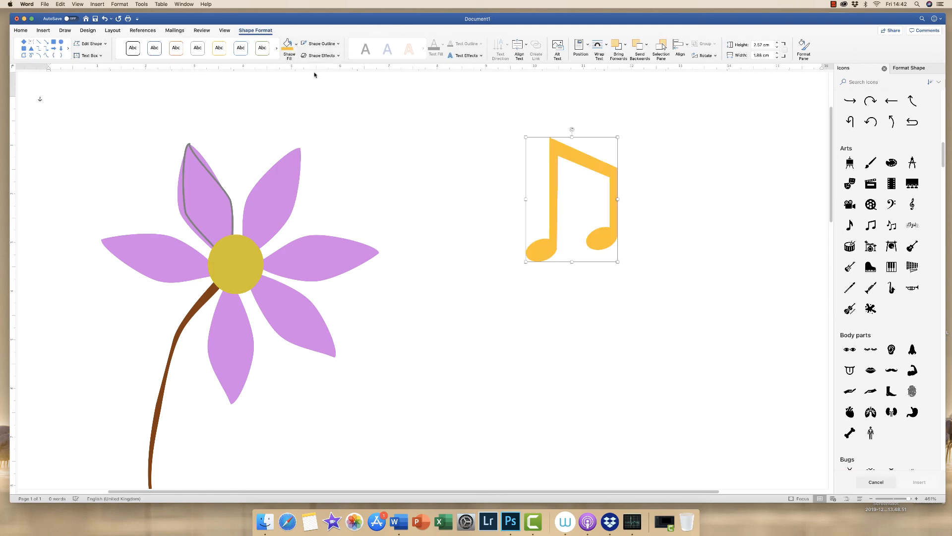
{"action": "left_click", "coordinate": [337, 43]}
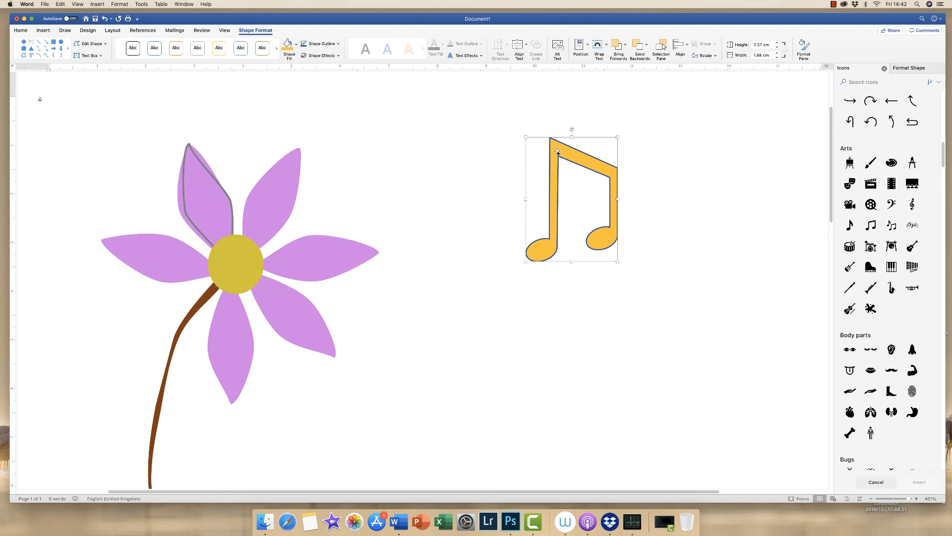
Step: Recolour the note's fill to a custom lilac chosen from the More Colours wheel
{"action": "left_click", "coordinate": [909, 68]}
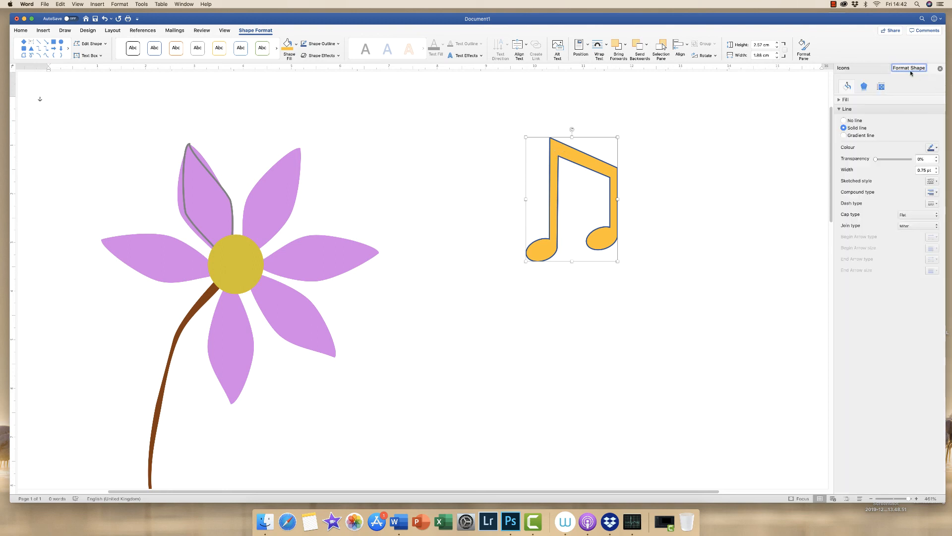
{"action": "left_click", "coordinate": [839, 99]}
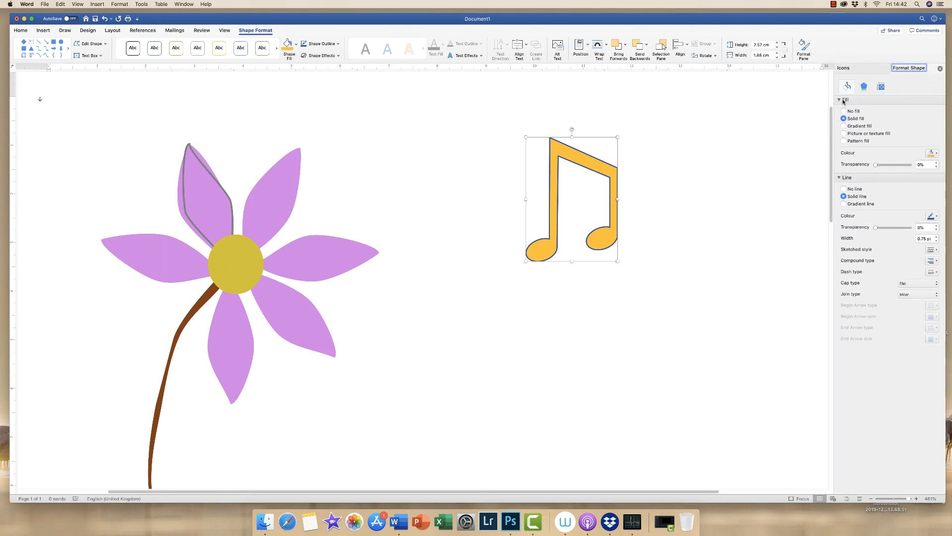
{"action": "mouse_move", "coordinate": [854, 339]}
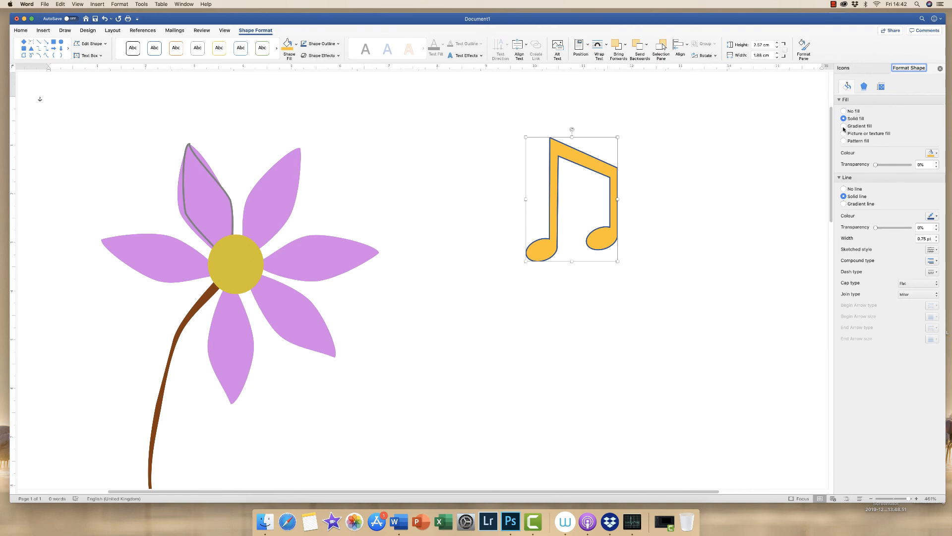
{"action": "left_click", "coordinate": [934, 153]}
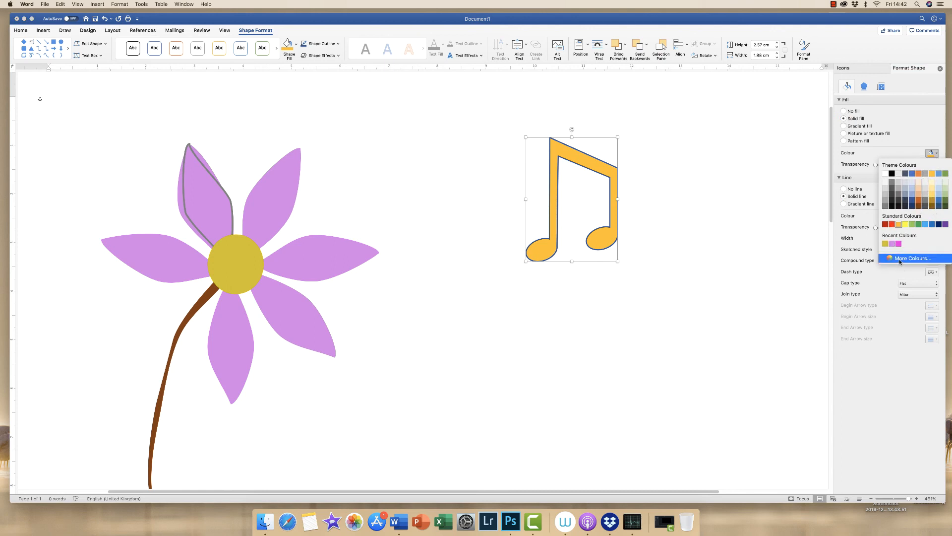
{"action": "left_click", "coordinate": [912, 258]}
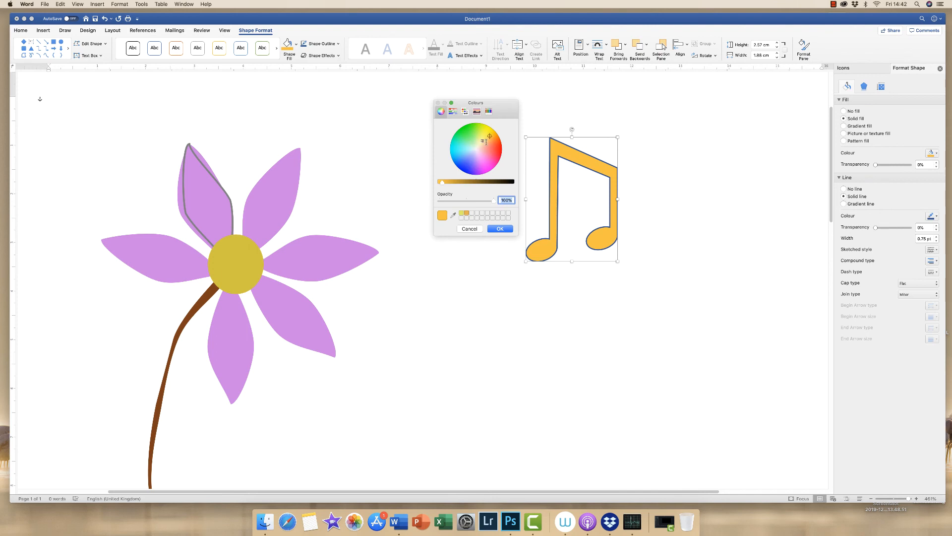
{"action": "left_click", "coordinate": [468, 137]}
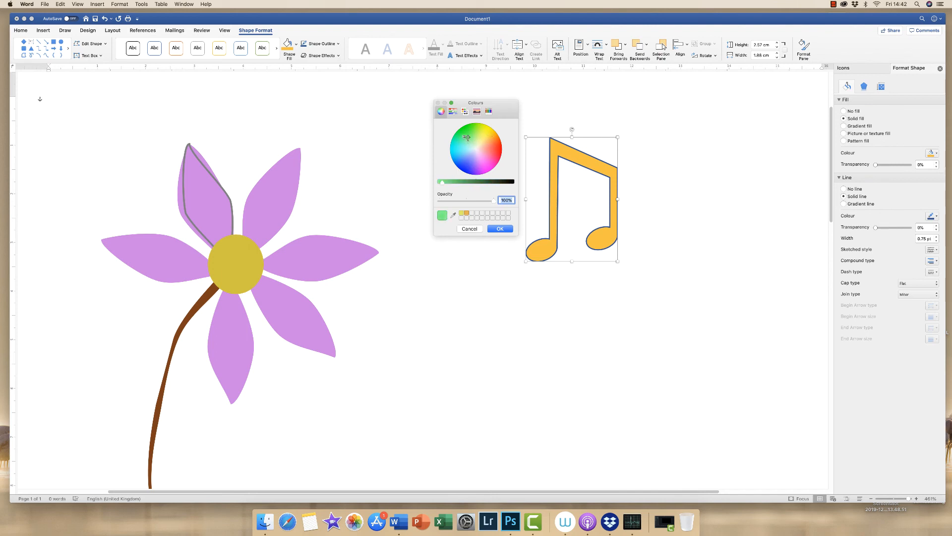
{"action": "left_click", "coordinate": [473, 161]}
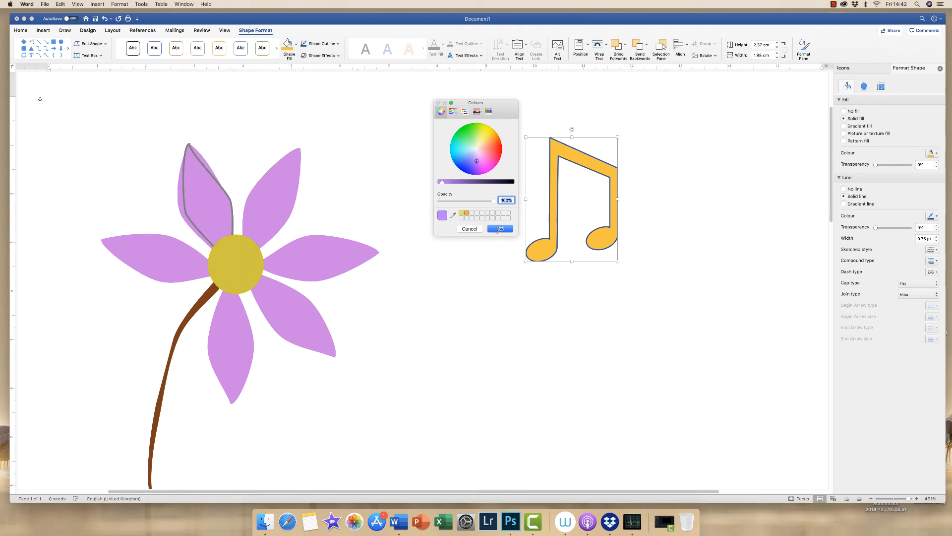
{"action": "left_click", "coordinate": [499, 228]}
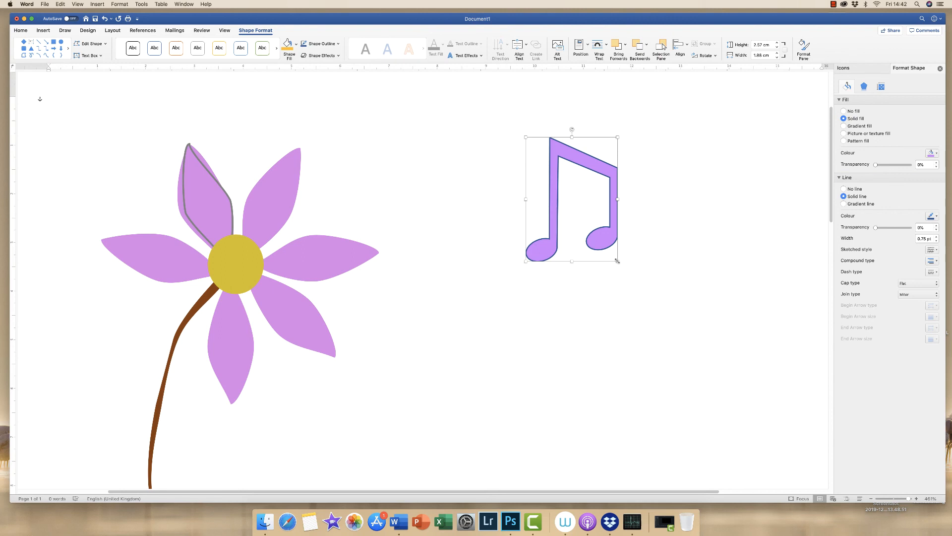
Step: Enlarge the lilac musical note to about 4.8 cm tall, matching the flower's scale
{"action": "left_click_drag", "start_coordinate": [619, 260], "coordinate": [665, 366]}
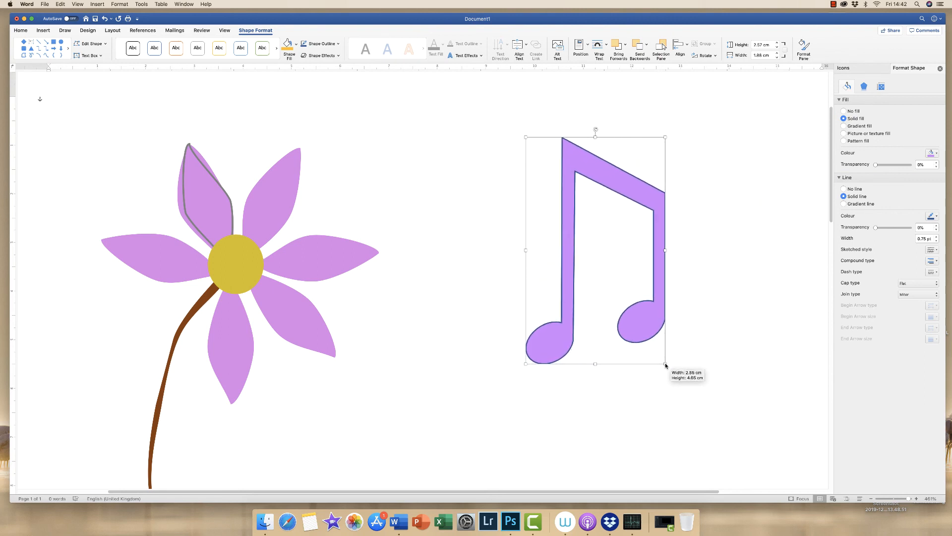
{"action": "left_click_drag", "start_coordinate": [665, 364], "coordinate": [680, 373]}
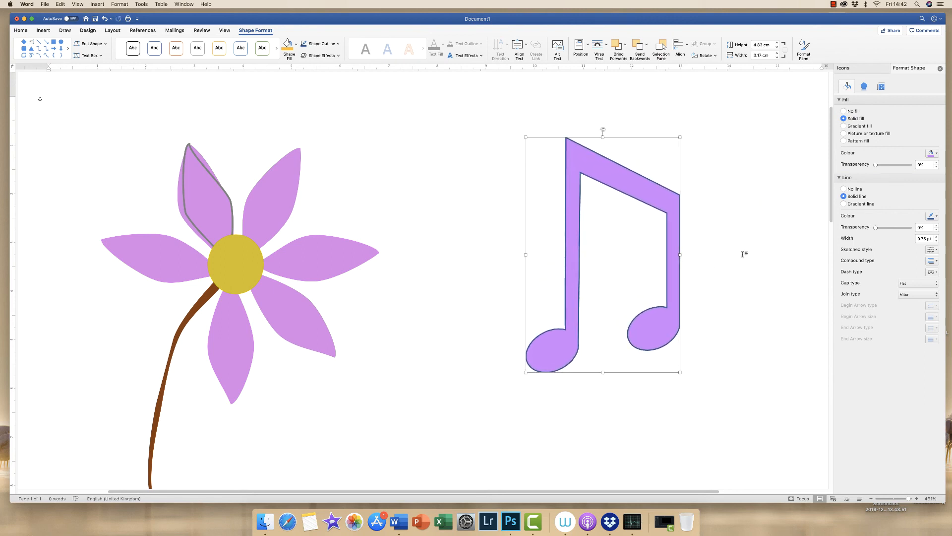